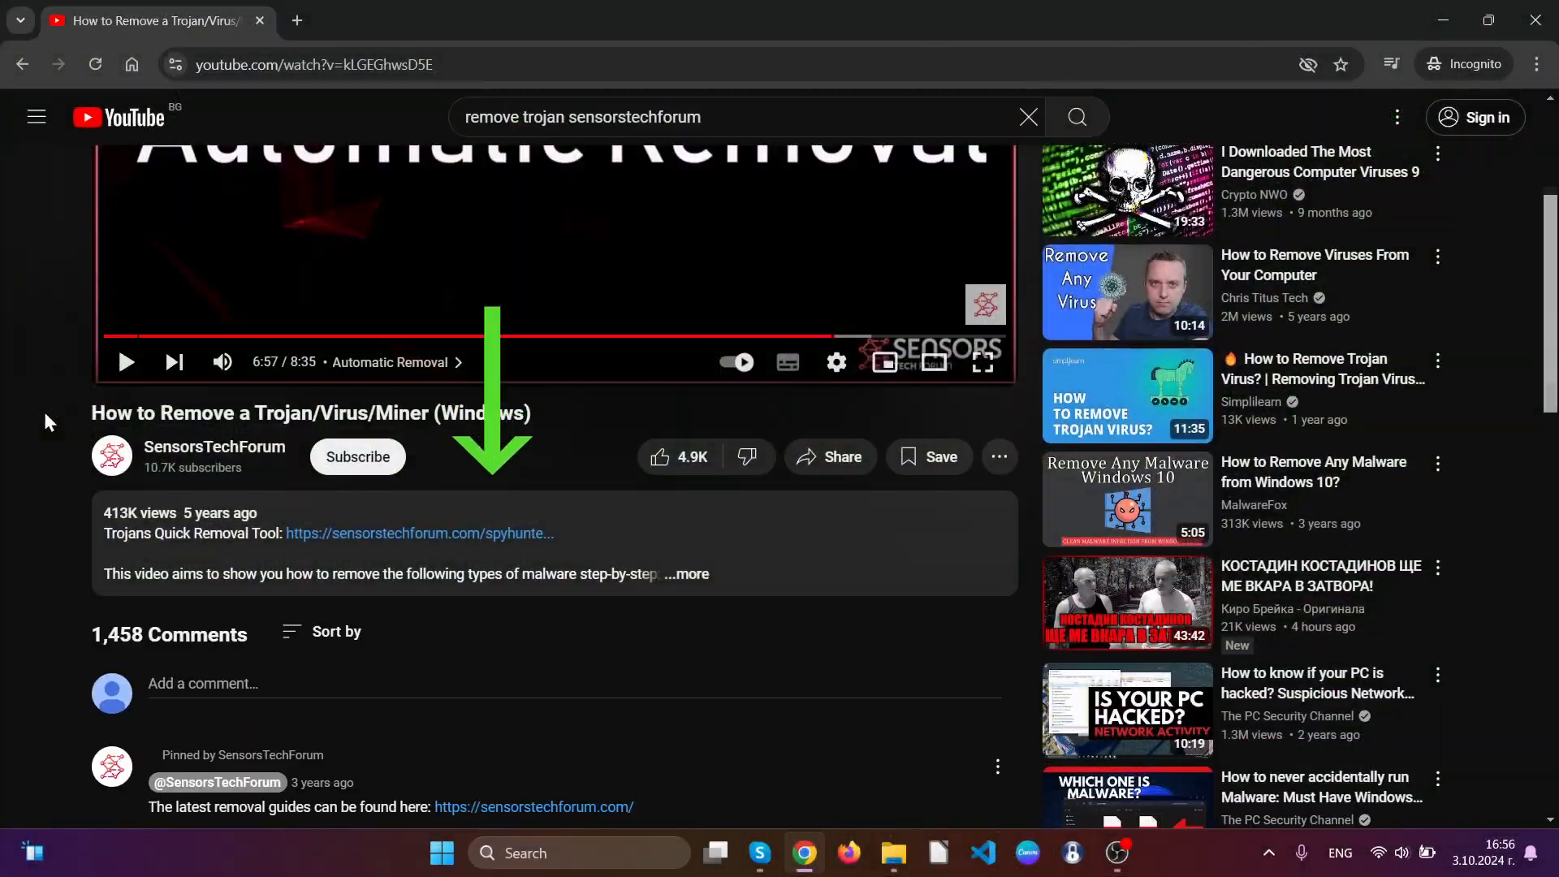
{"action": "mouse_move", "coordinate": [373, 542]}
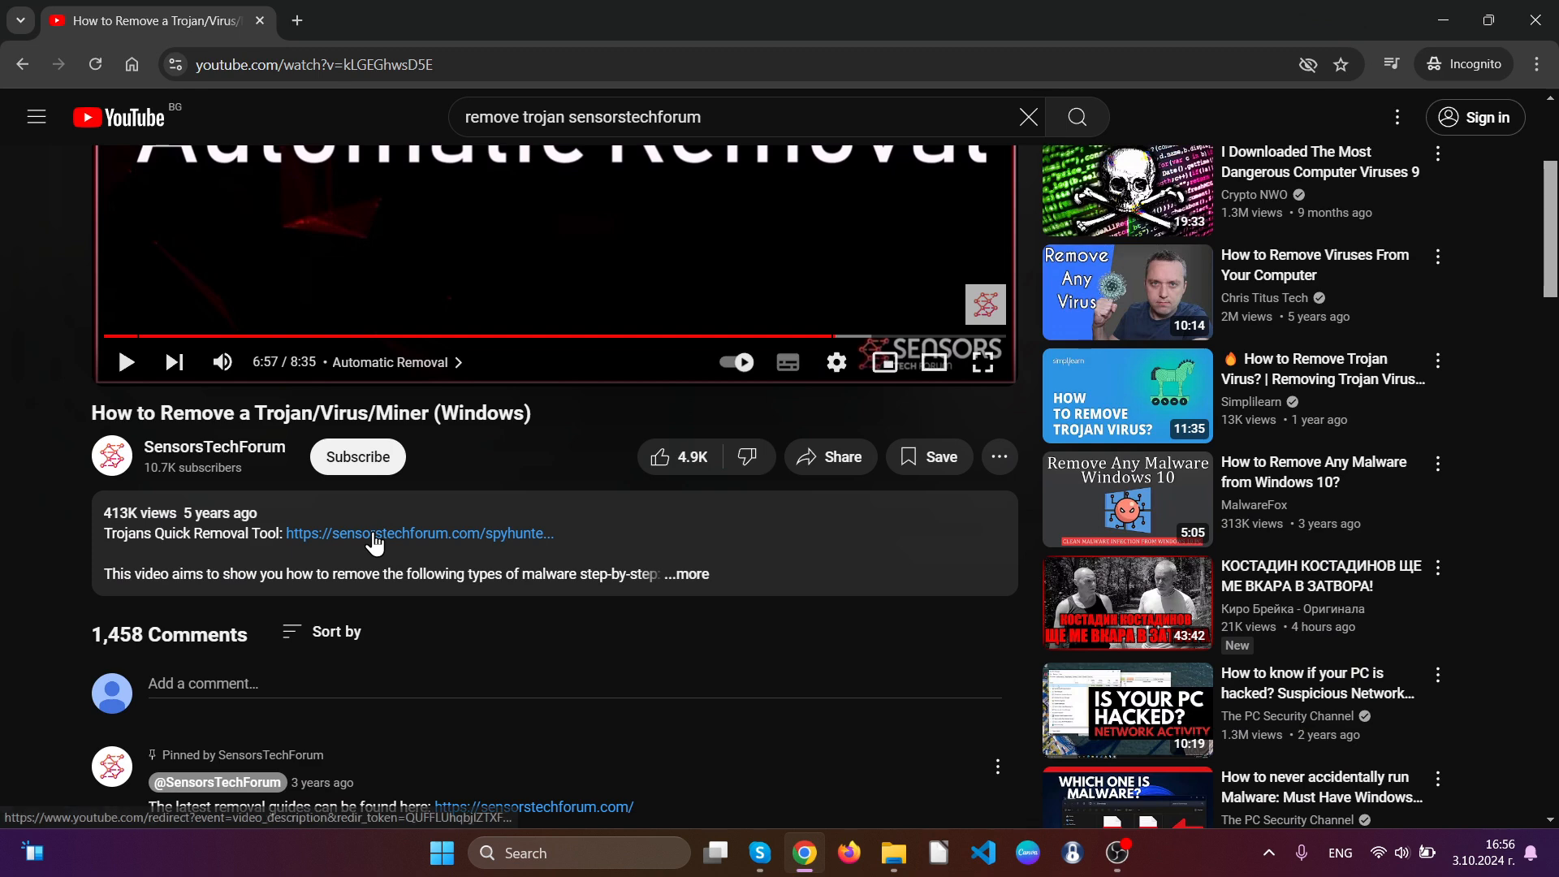
Step: Follow the sensorstechforum link under the video and save the SpyHunter 5 installer to the desktop
{"action": "left_click", "coordinate": [418, 535]}
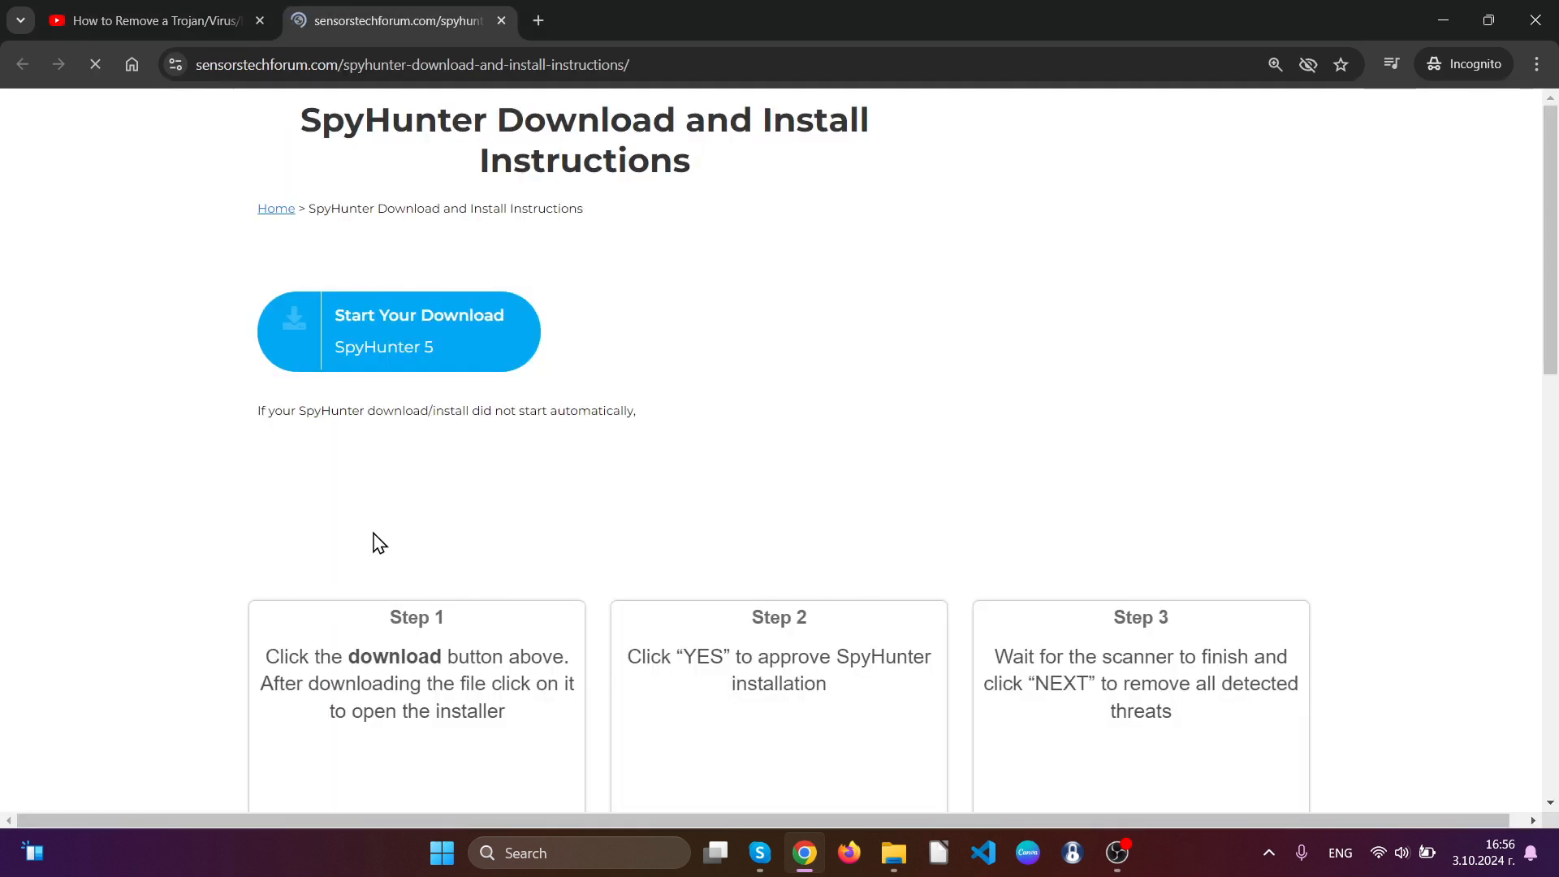
{"action": "left_click", "coordinate": [398, 331]}
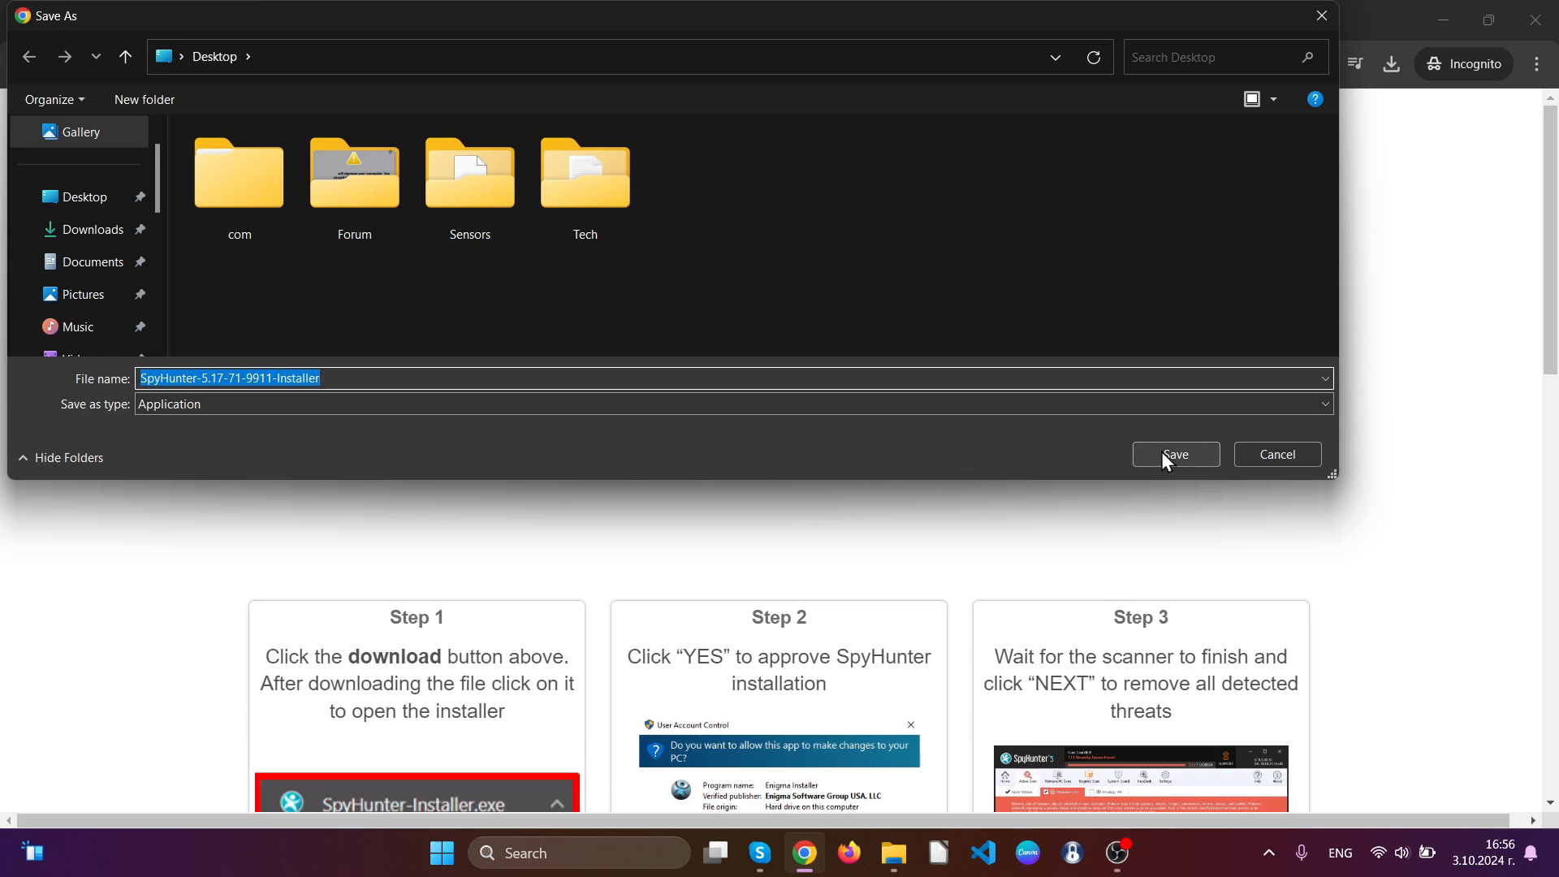
{"action": "left_click", "coordinate": [1175, 455]}
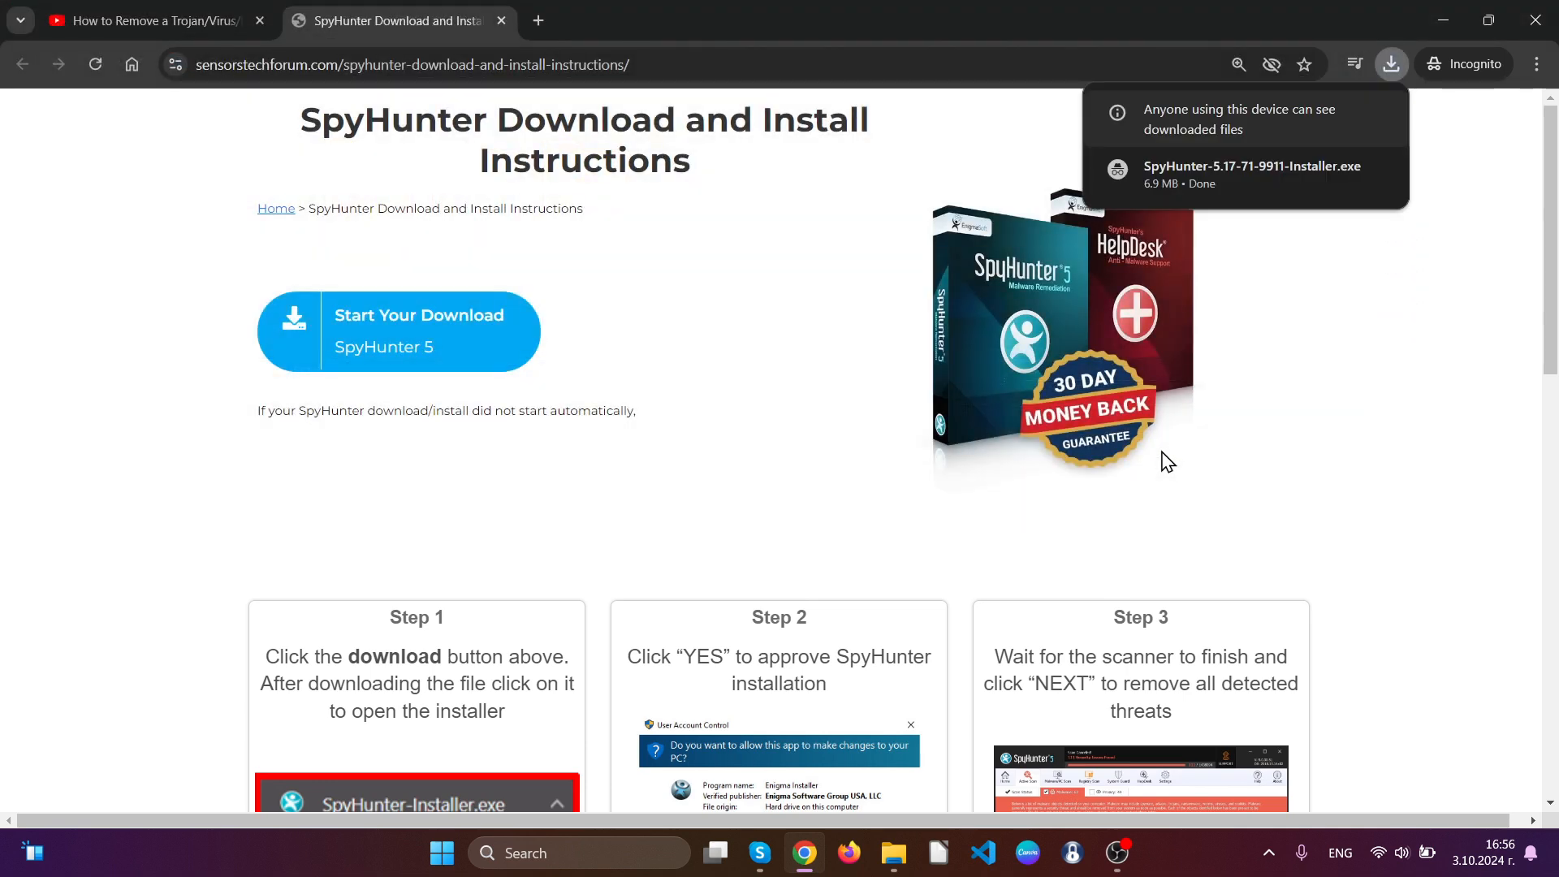
{"action": "mouse_move", "coordinate": [1181, 190]}
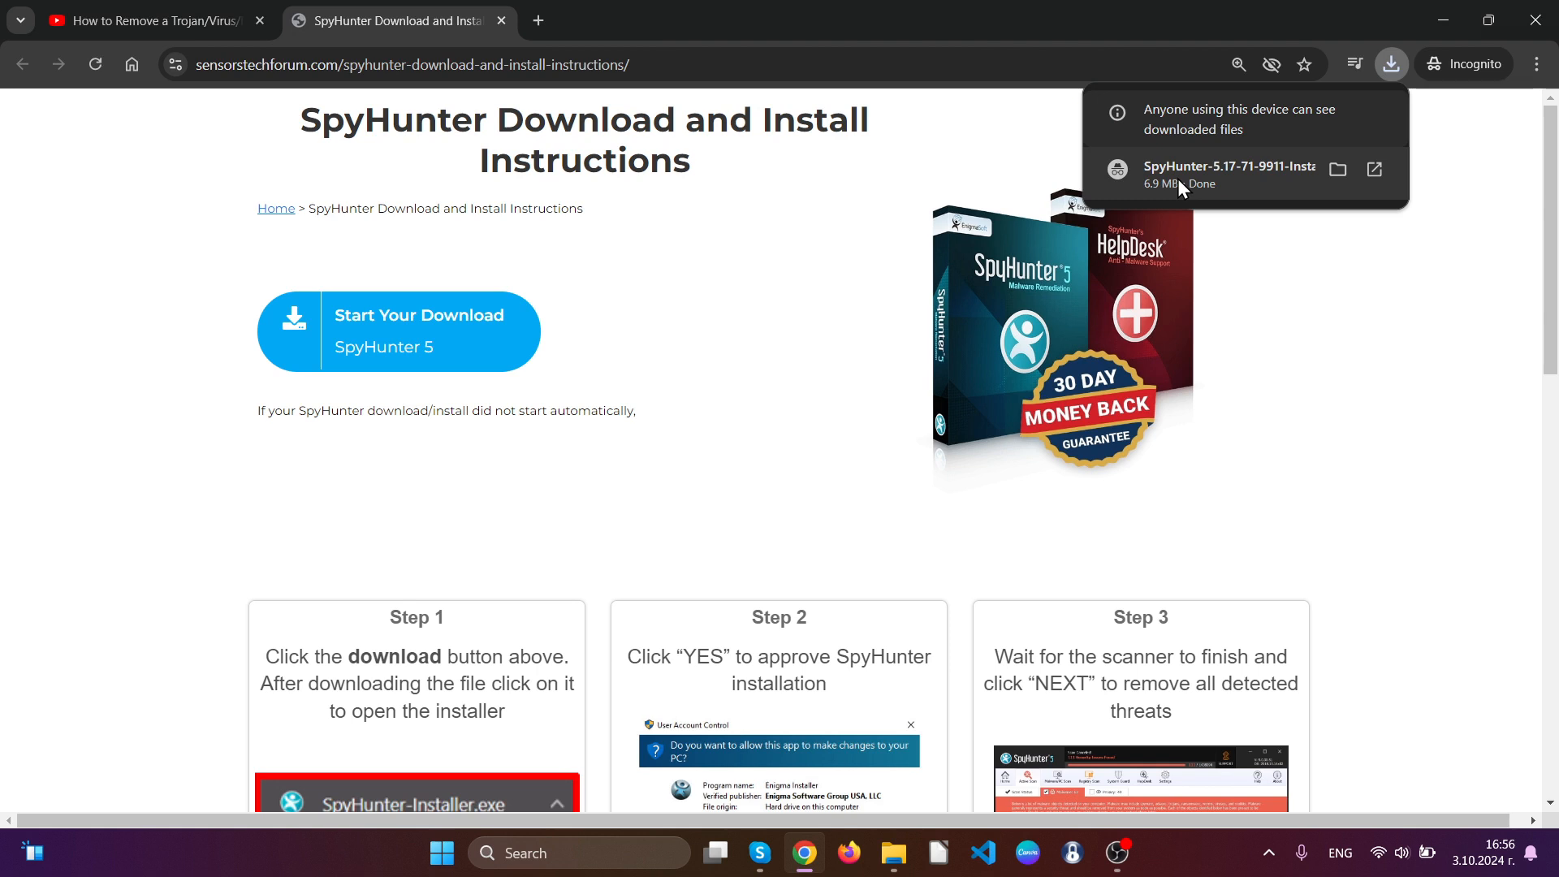
Step: Run the installer in English, accept the EULA, install SpyHunter and finish setup so the scan starts
{"action": "left_click", "coordinate": [734, 569]}
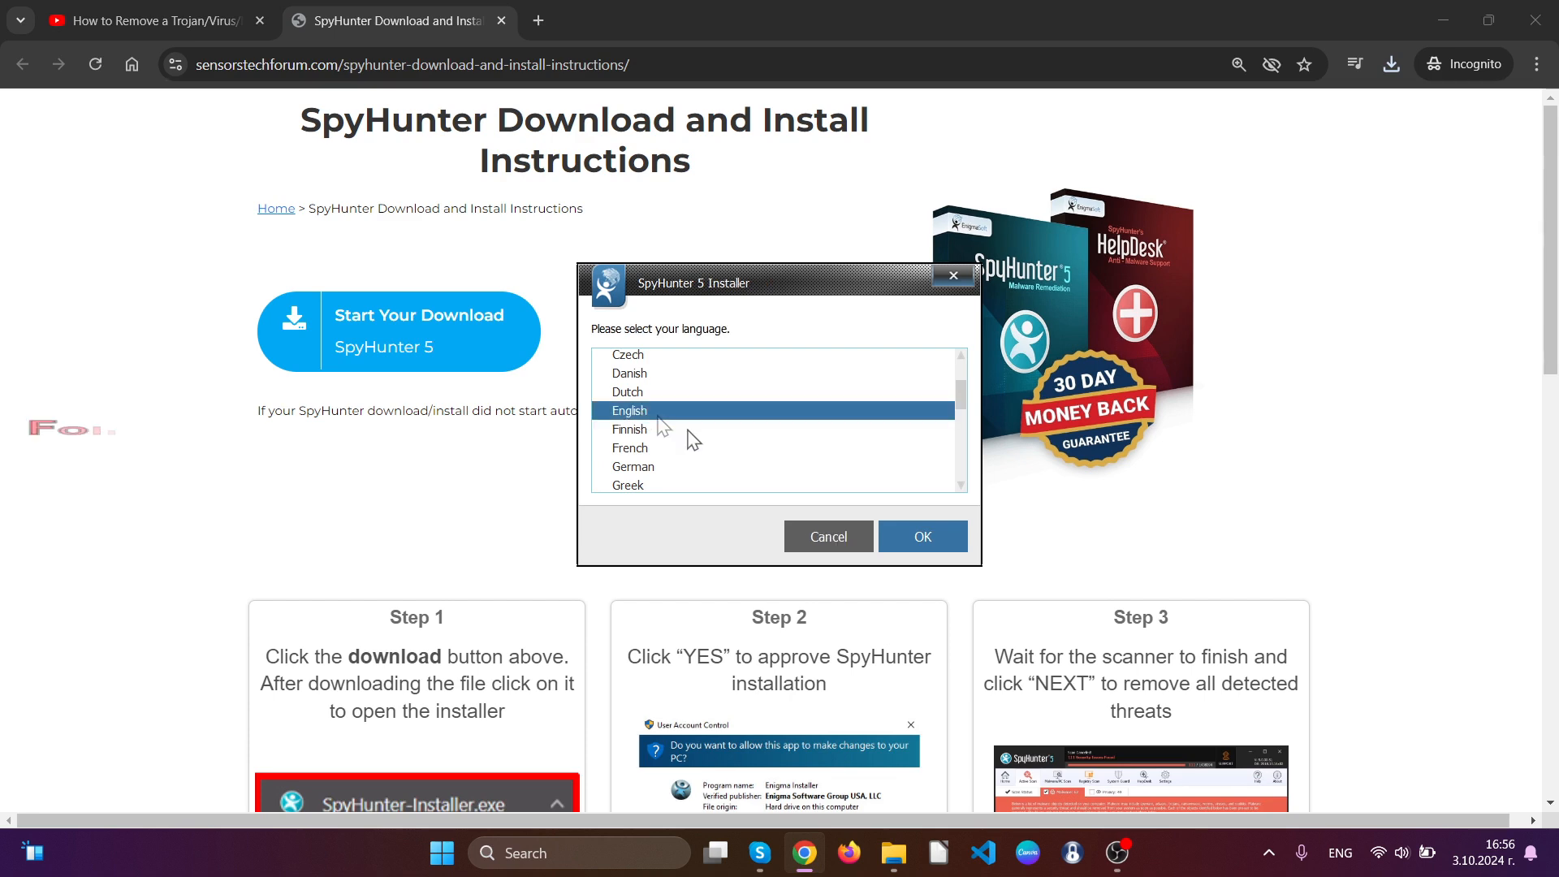
{"action": "left_click", "coordinate": [921, 536]}
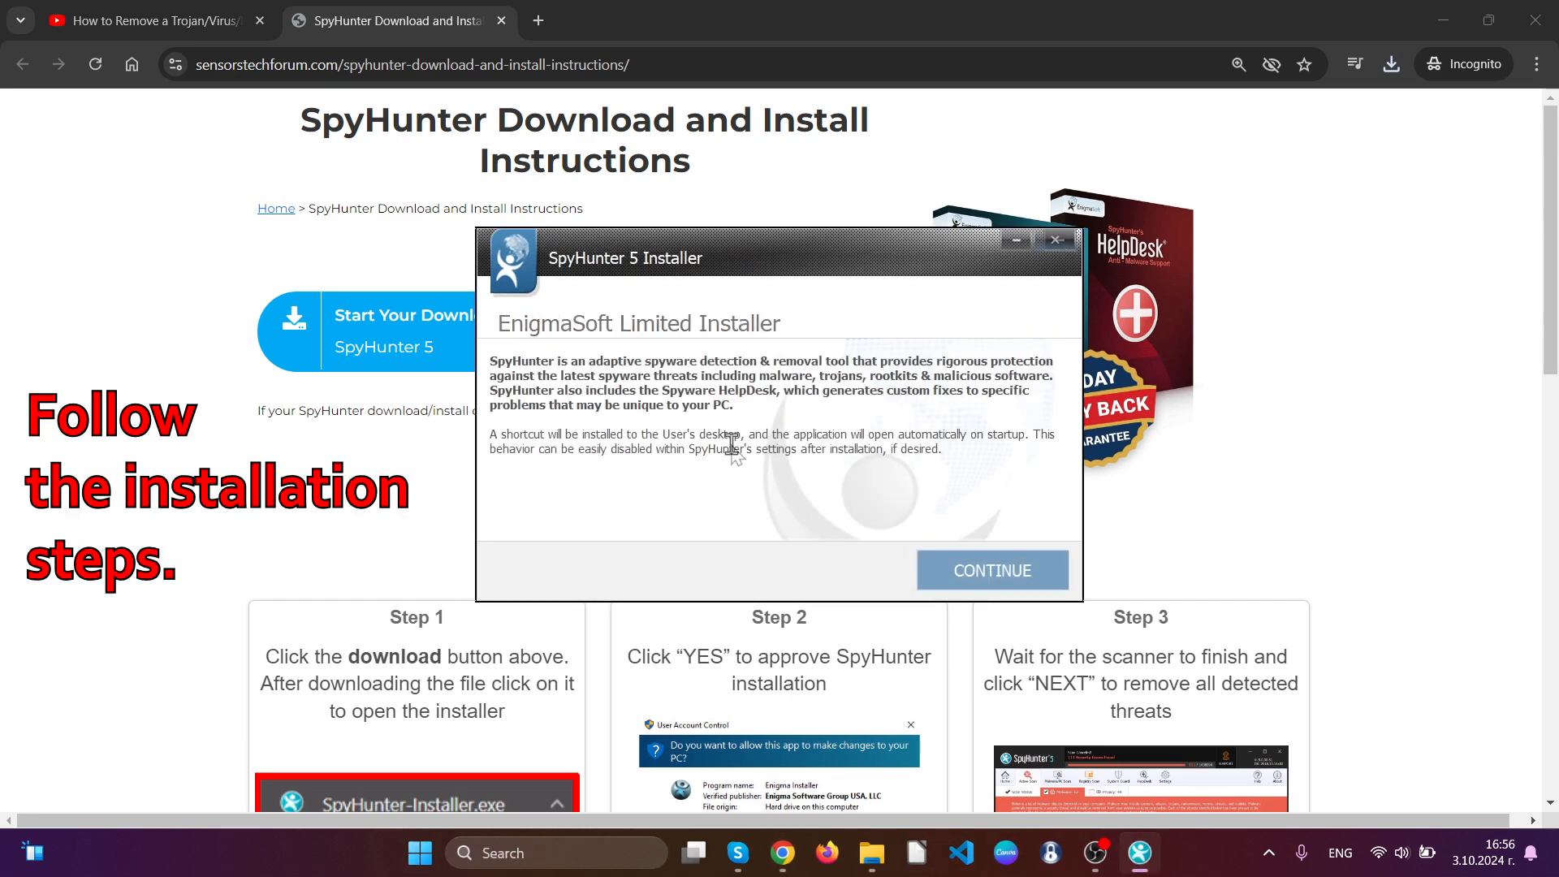
{"action": "left_click", "coordinate": [990, 570]}
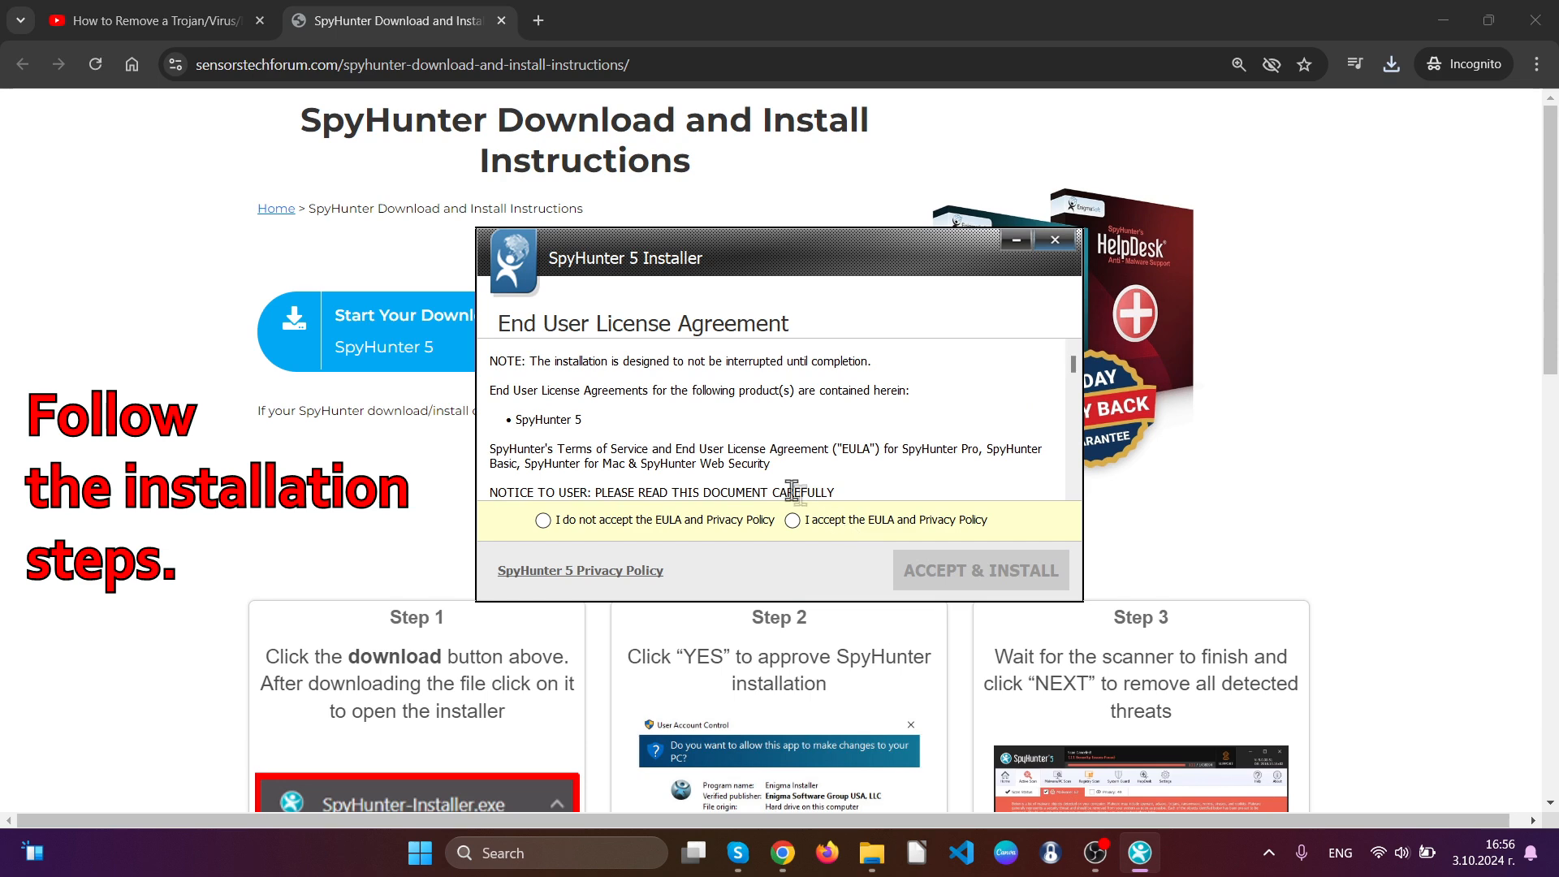
{"action": "left_click", "coordinate": [793, 520]}
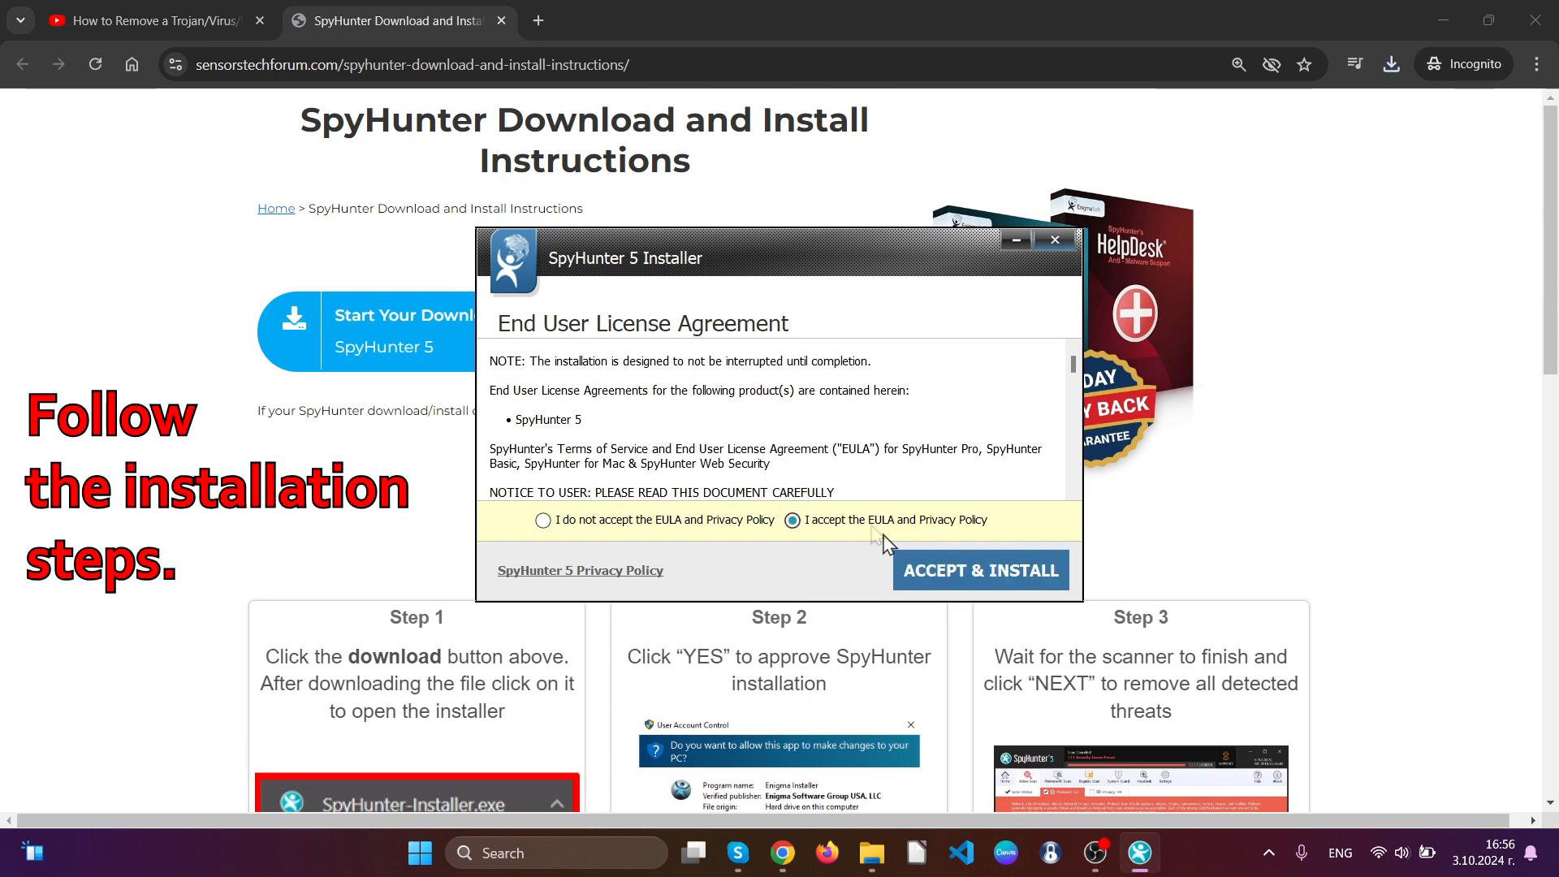
{"action": "left_click", "coordinate": [979, 570]}
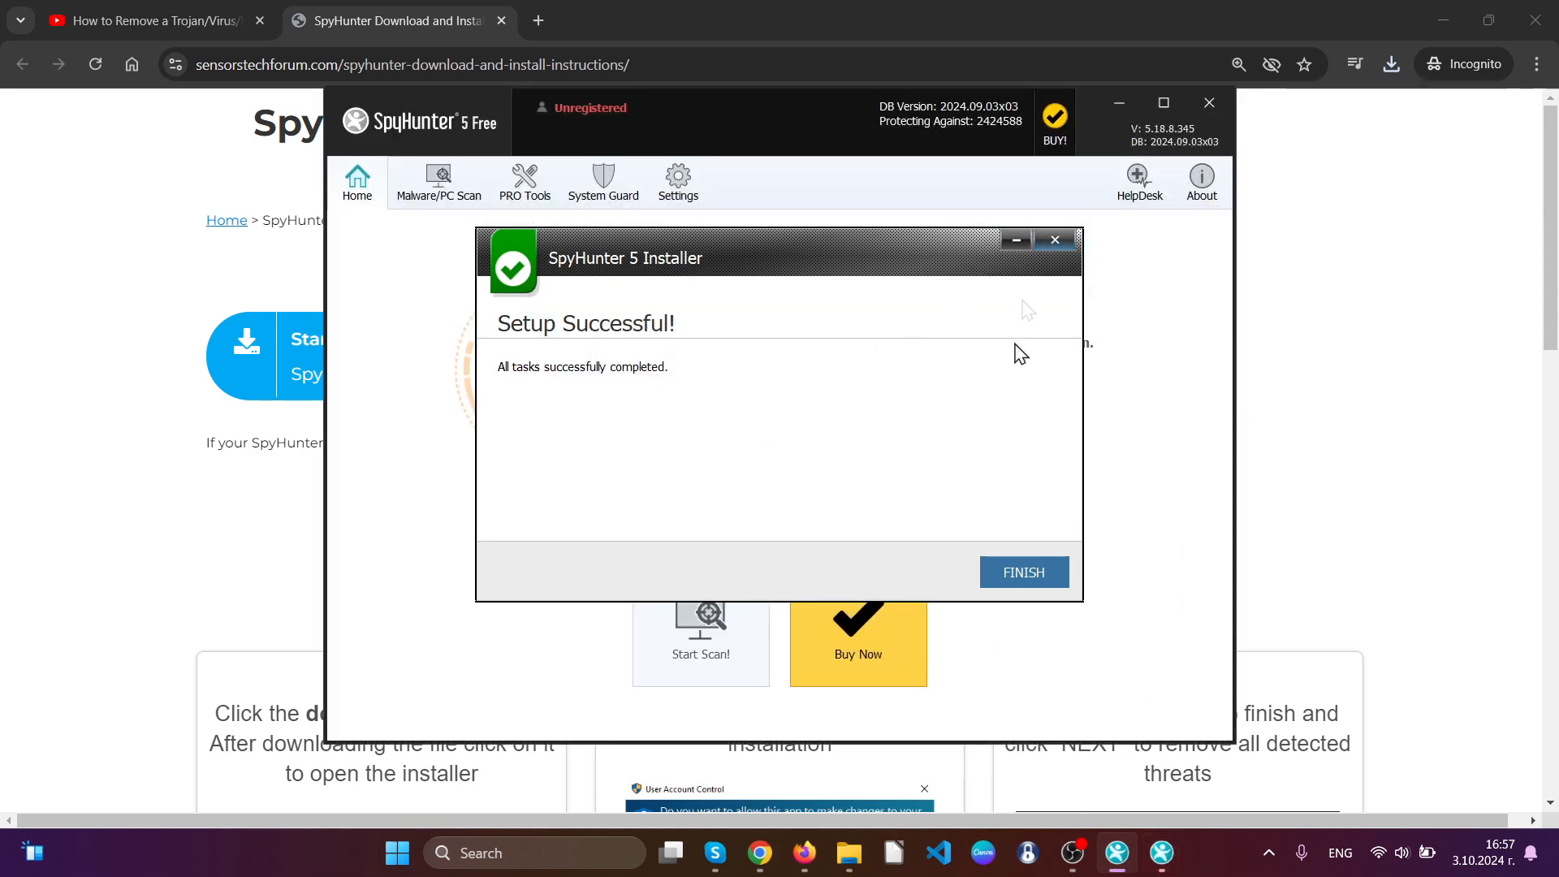
{"action": "left_click", "coordinate": [1021, 571]}
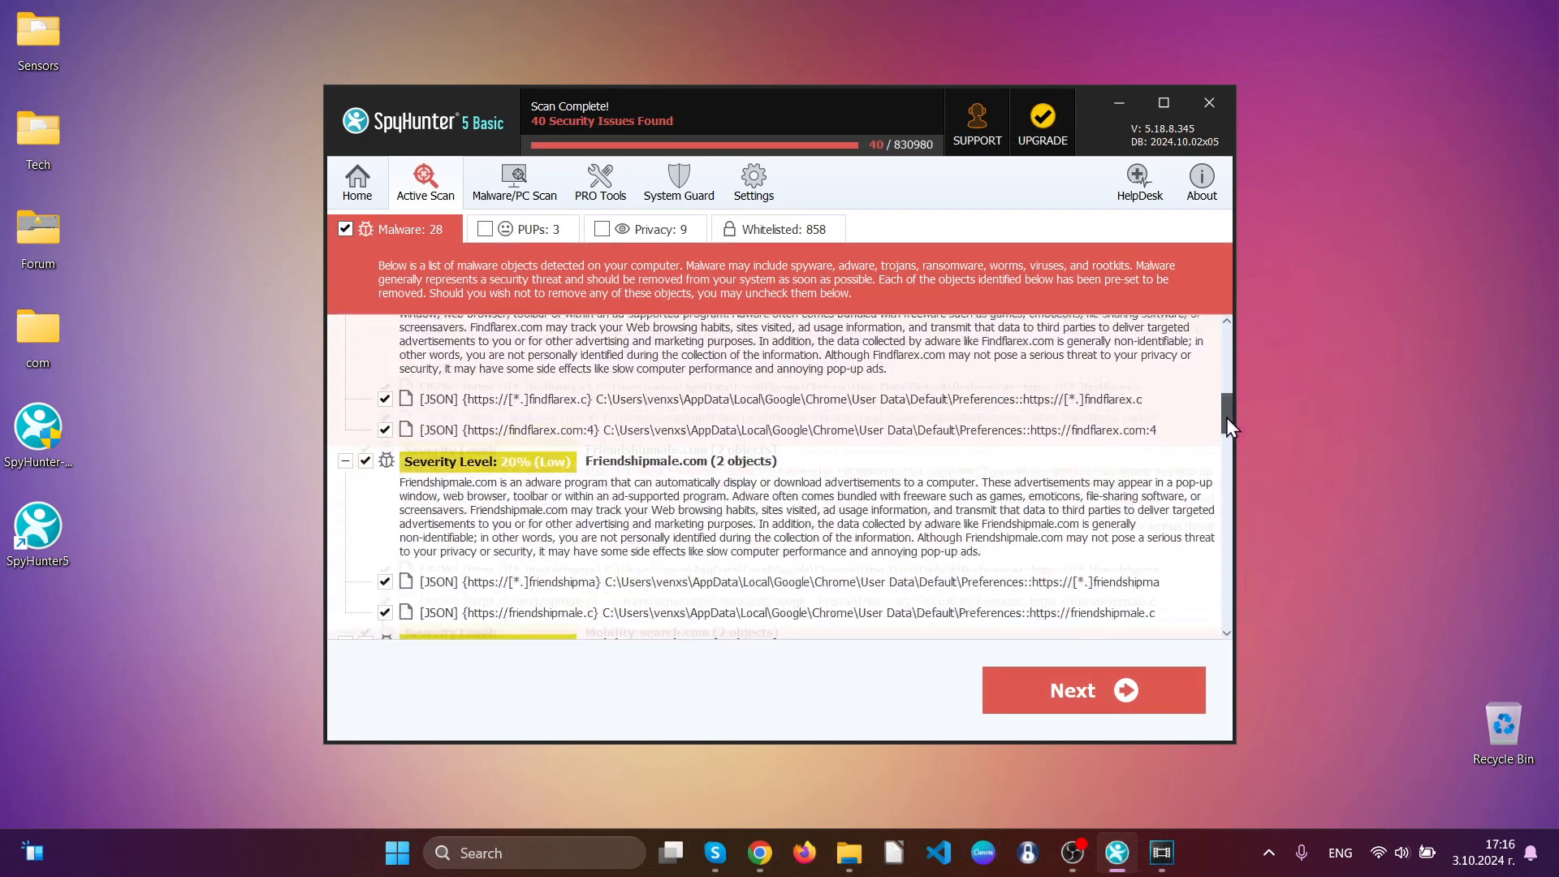
Step: Proceed with removal, selecting all remaining PUPs and privacy issues and skipping the optimizations offer
{"action": "scroll", "scroll_direction": "down", "scroll_amount": 3}
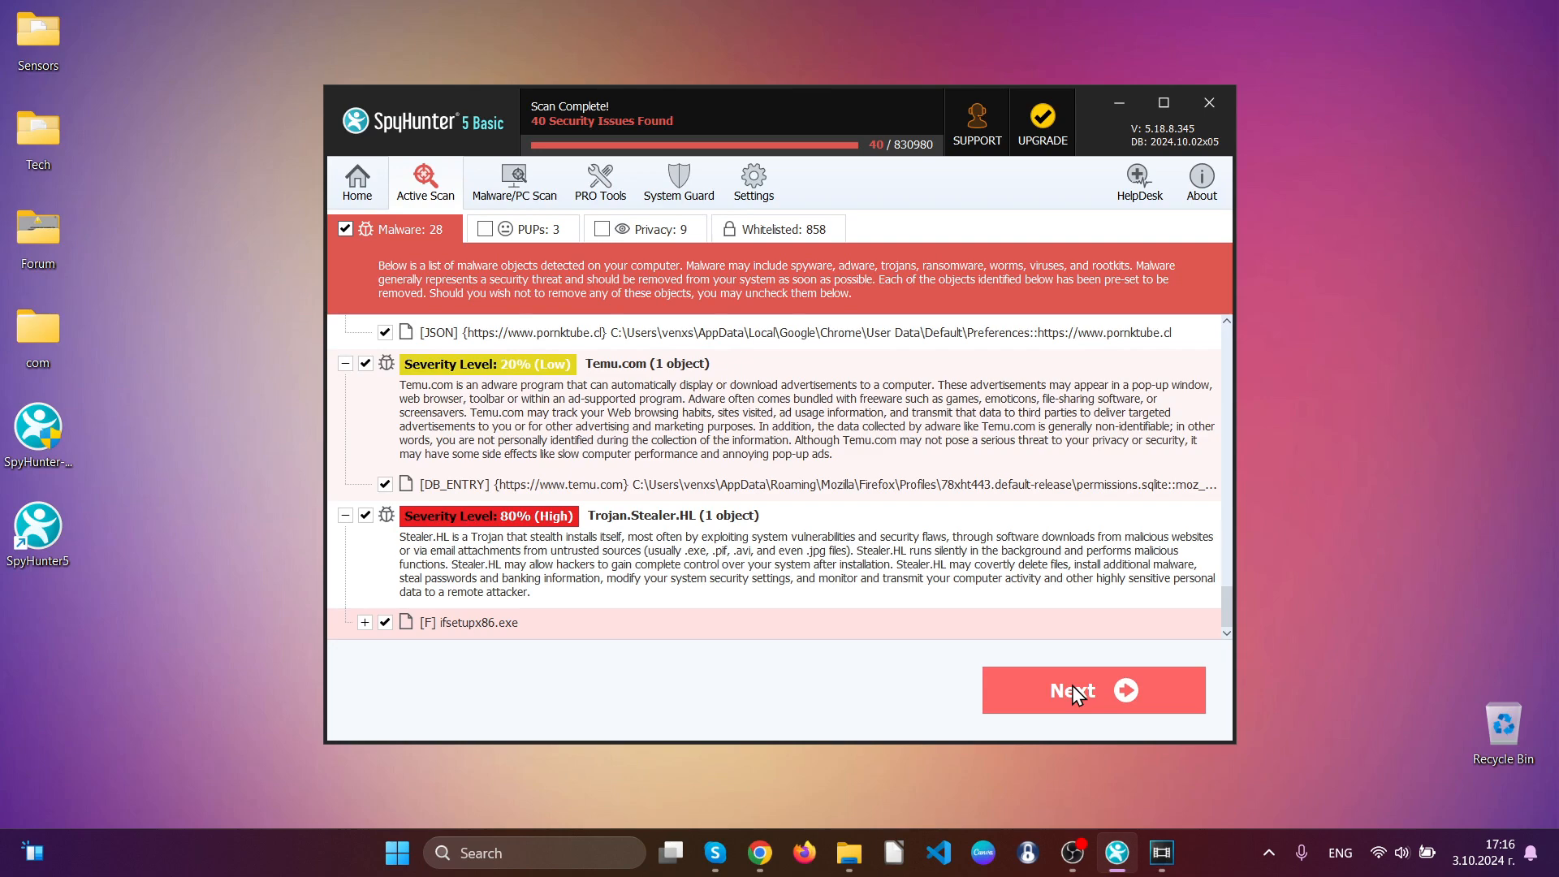
{"action": "left_click", "coordinate": [1092, 690]}
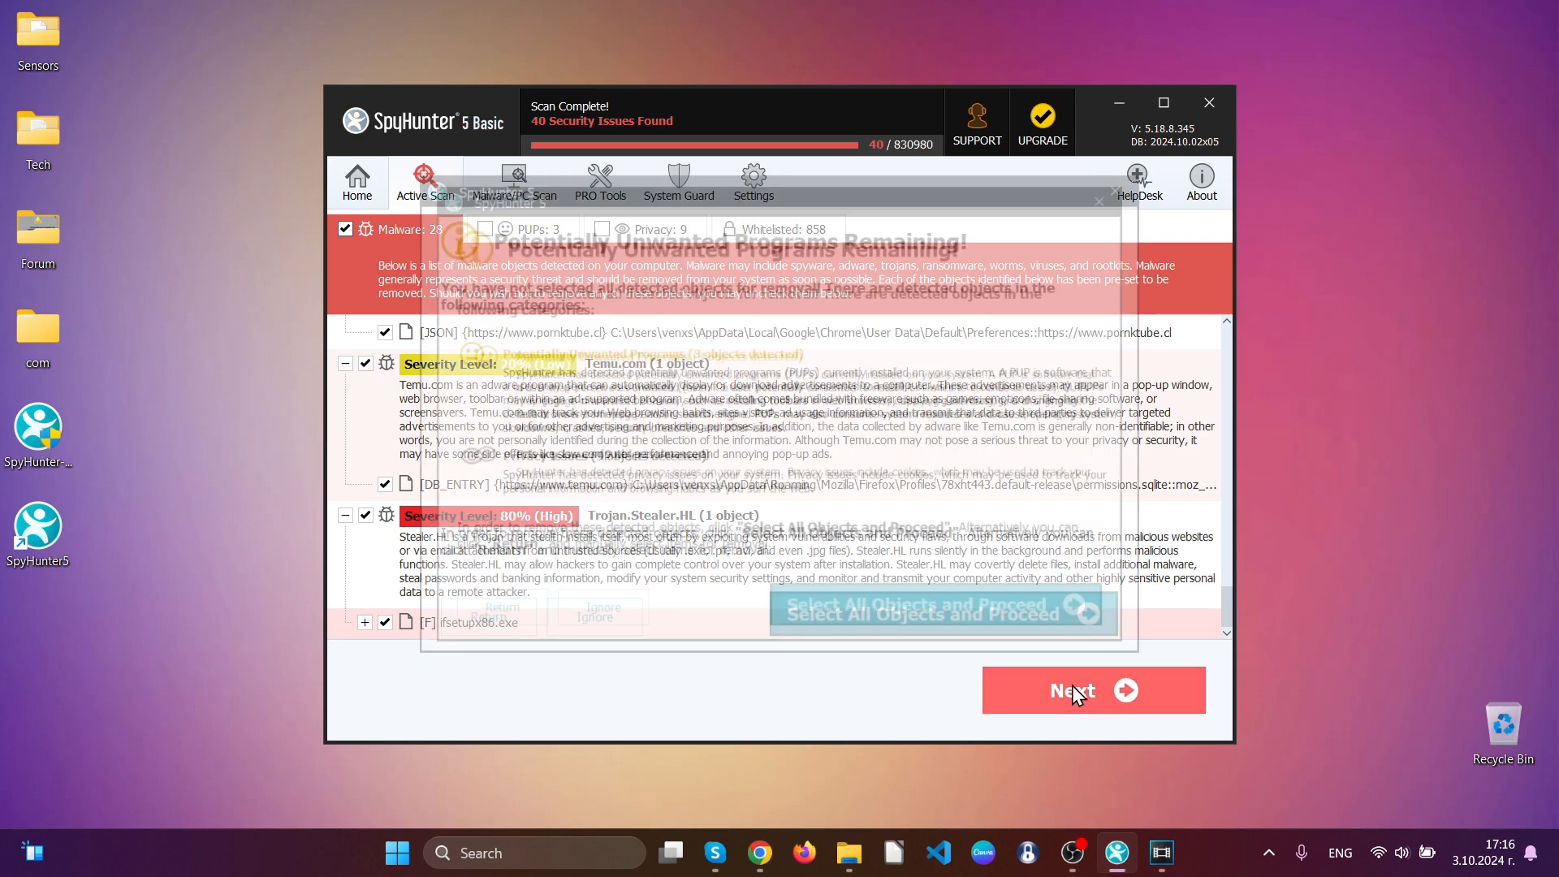
{"action": "left_click", "coordinate": [1092, 690]}
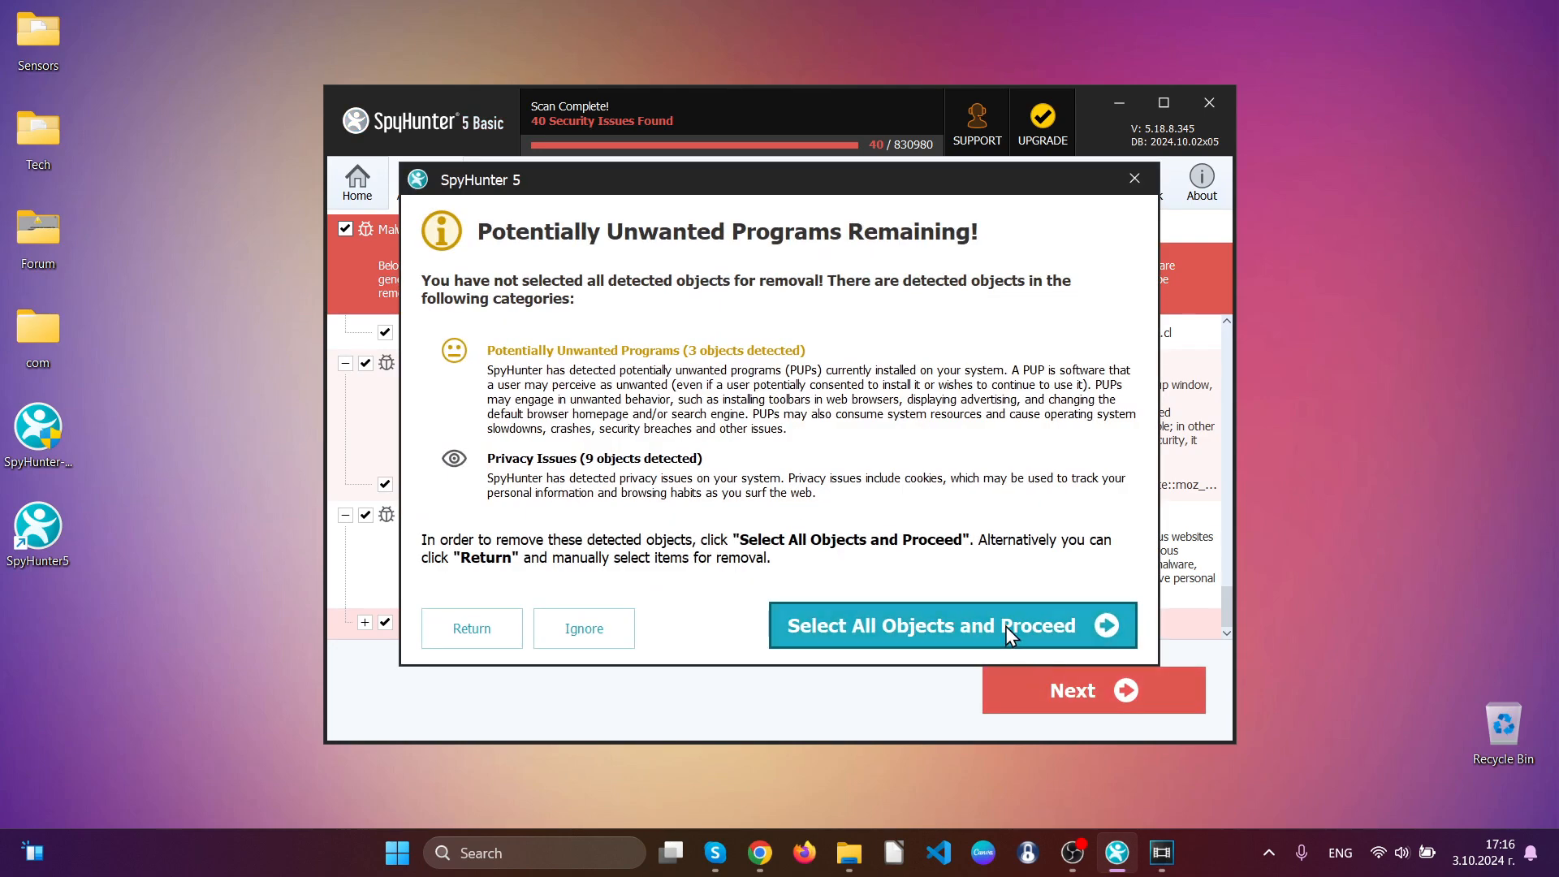
{"action": "left_click", "coordinate": [950, 625]}
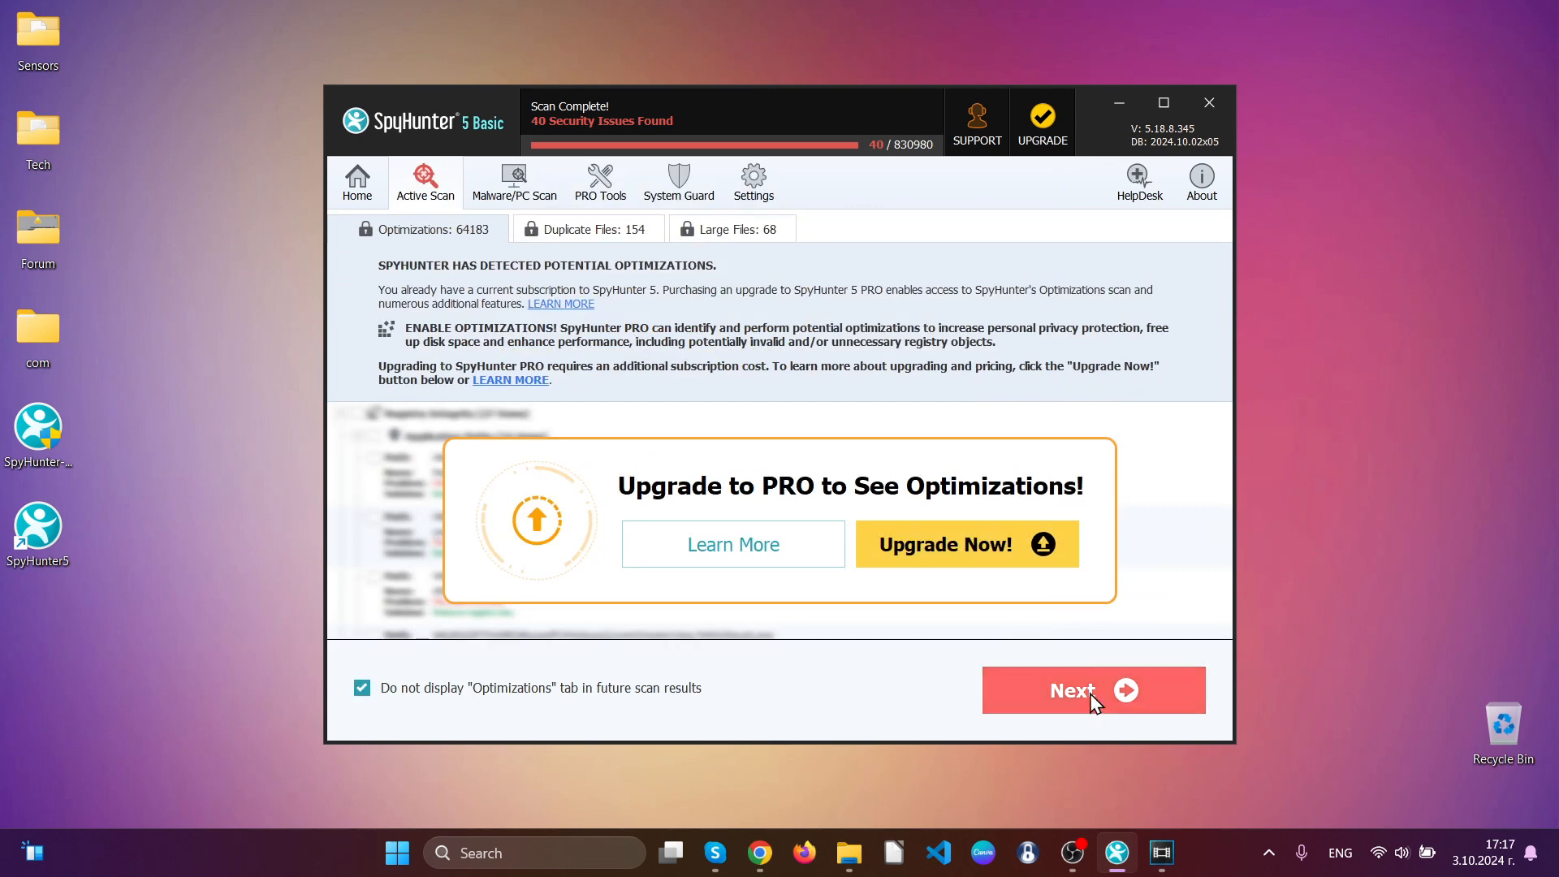
{"action": "left_click", "coordinate": [1091, 689]}
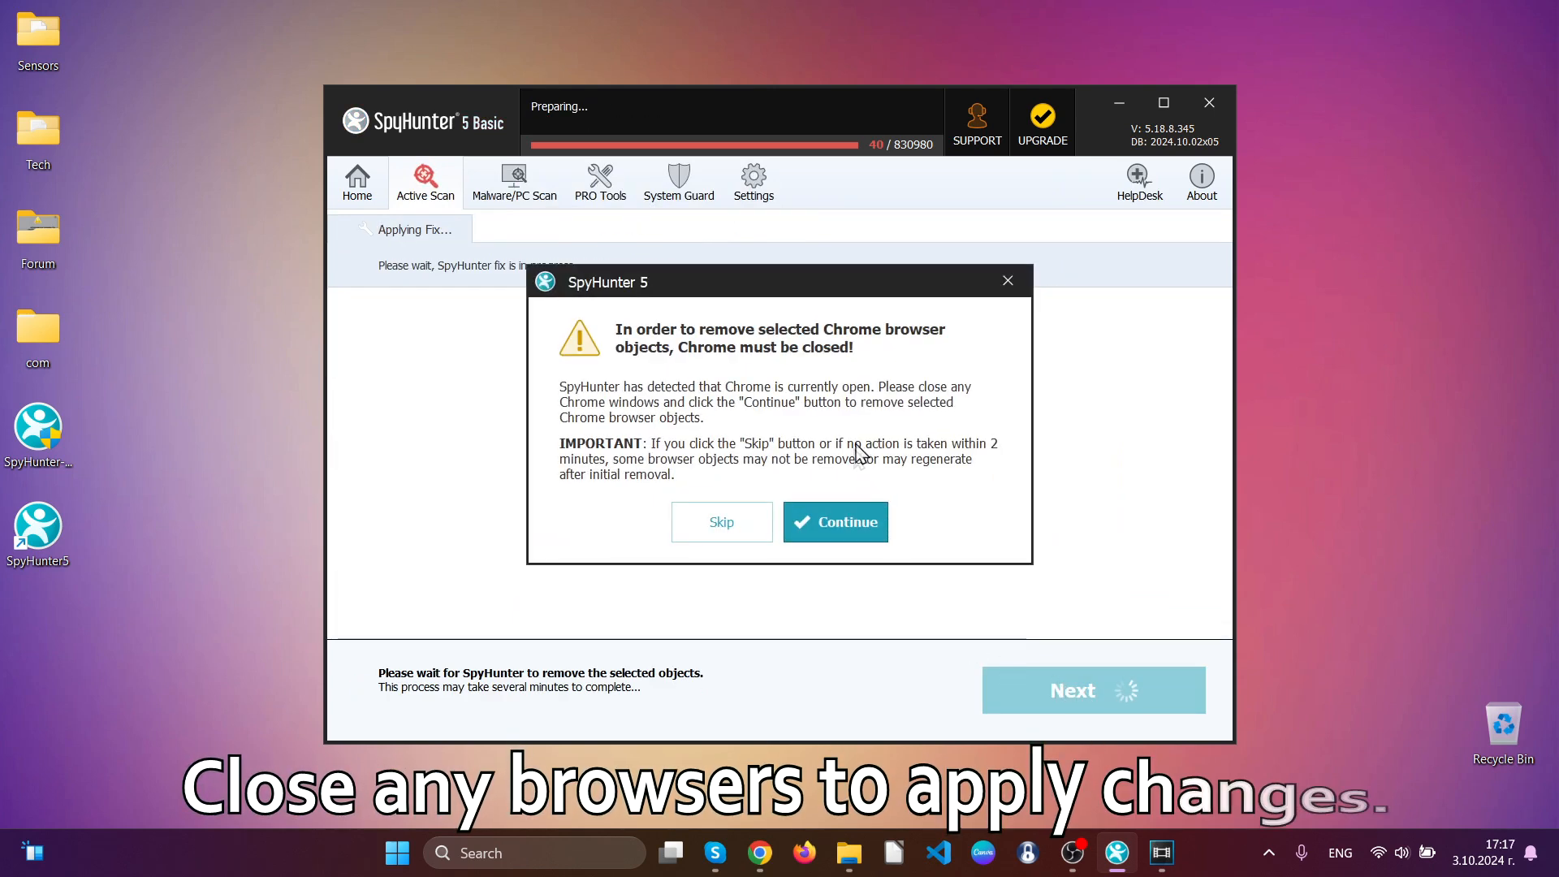
{"action": "mouse_move", "coordinate": [855, 489]}
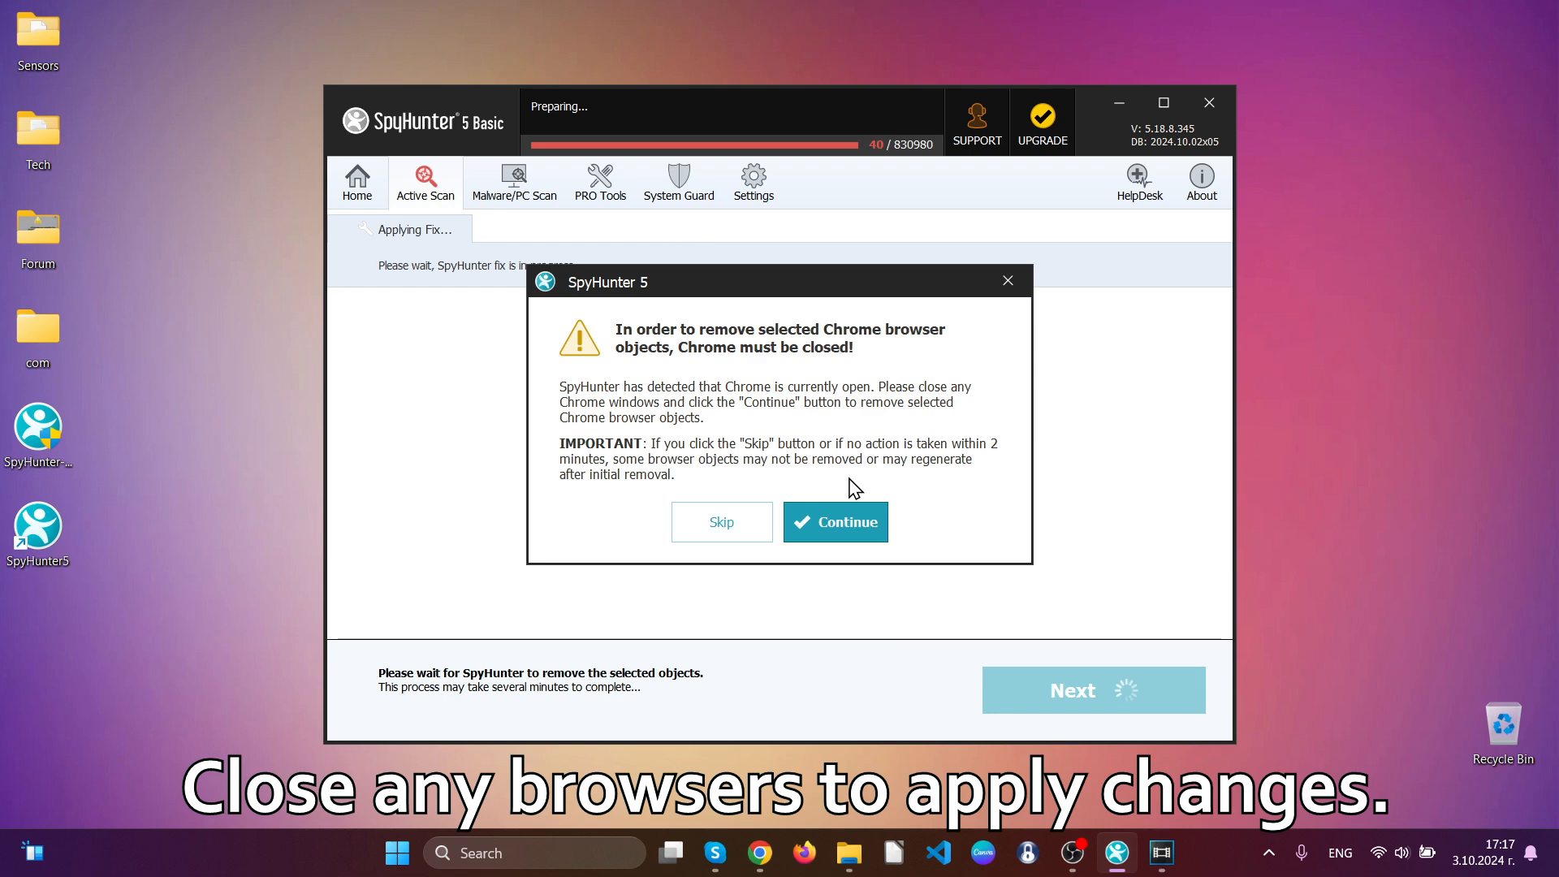
Step: Let SpyHunter close Chrome, finish removal and leave the summary of 28 malware, 3 PUPs, 9 privacy fixes
{"action": "left_click", "coordinate": [835, 521]}
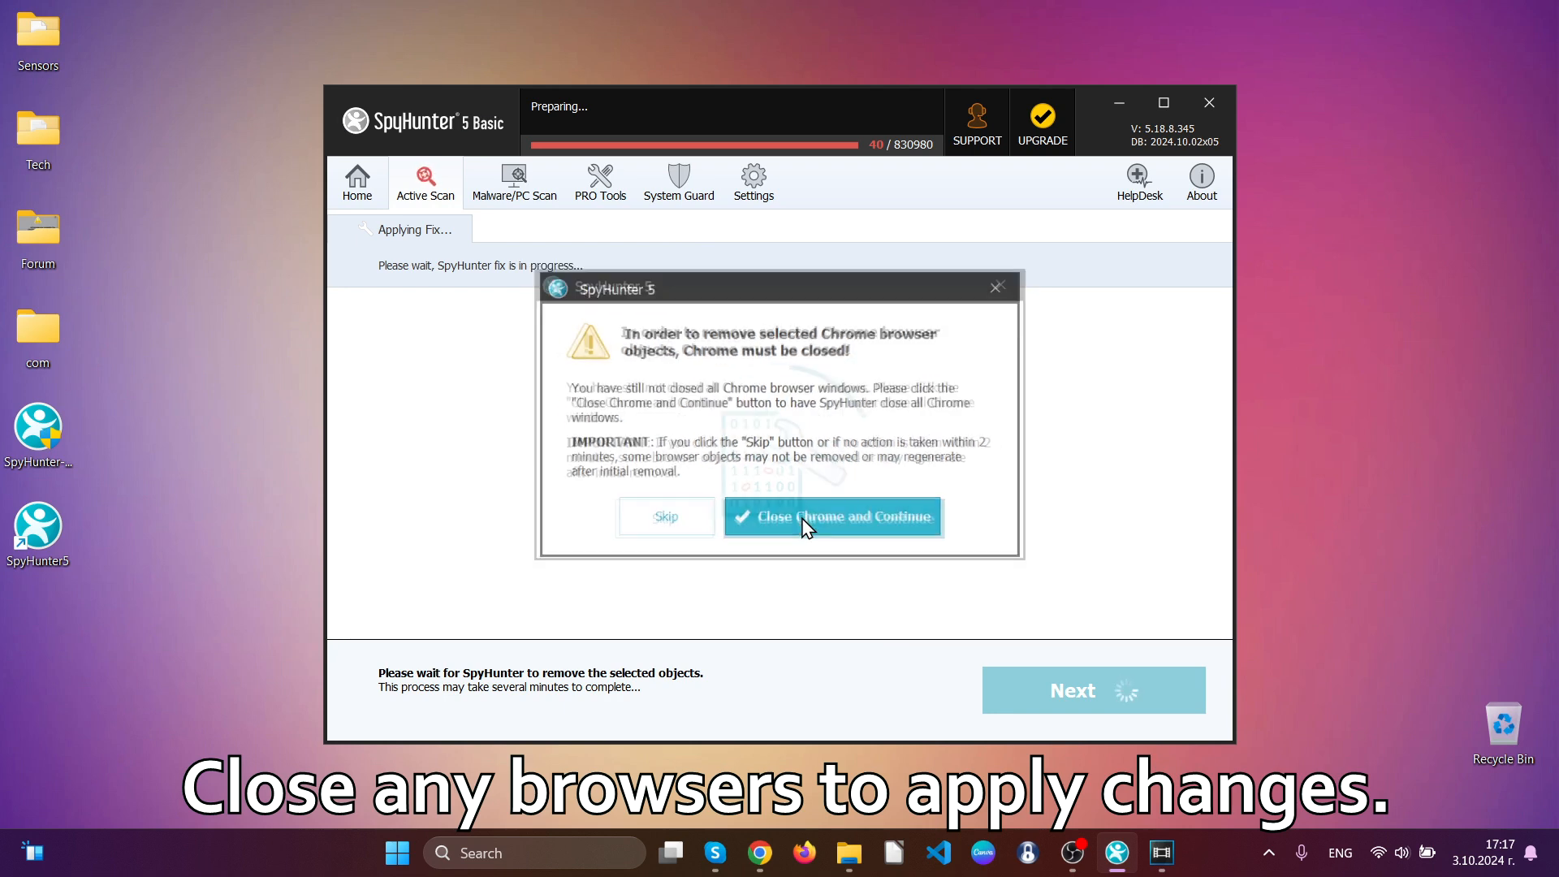
{"action": "left_click", "coordinate": [833, 516]}
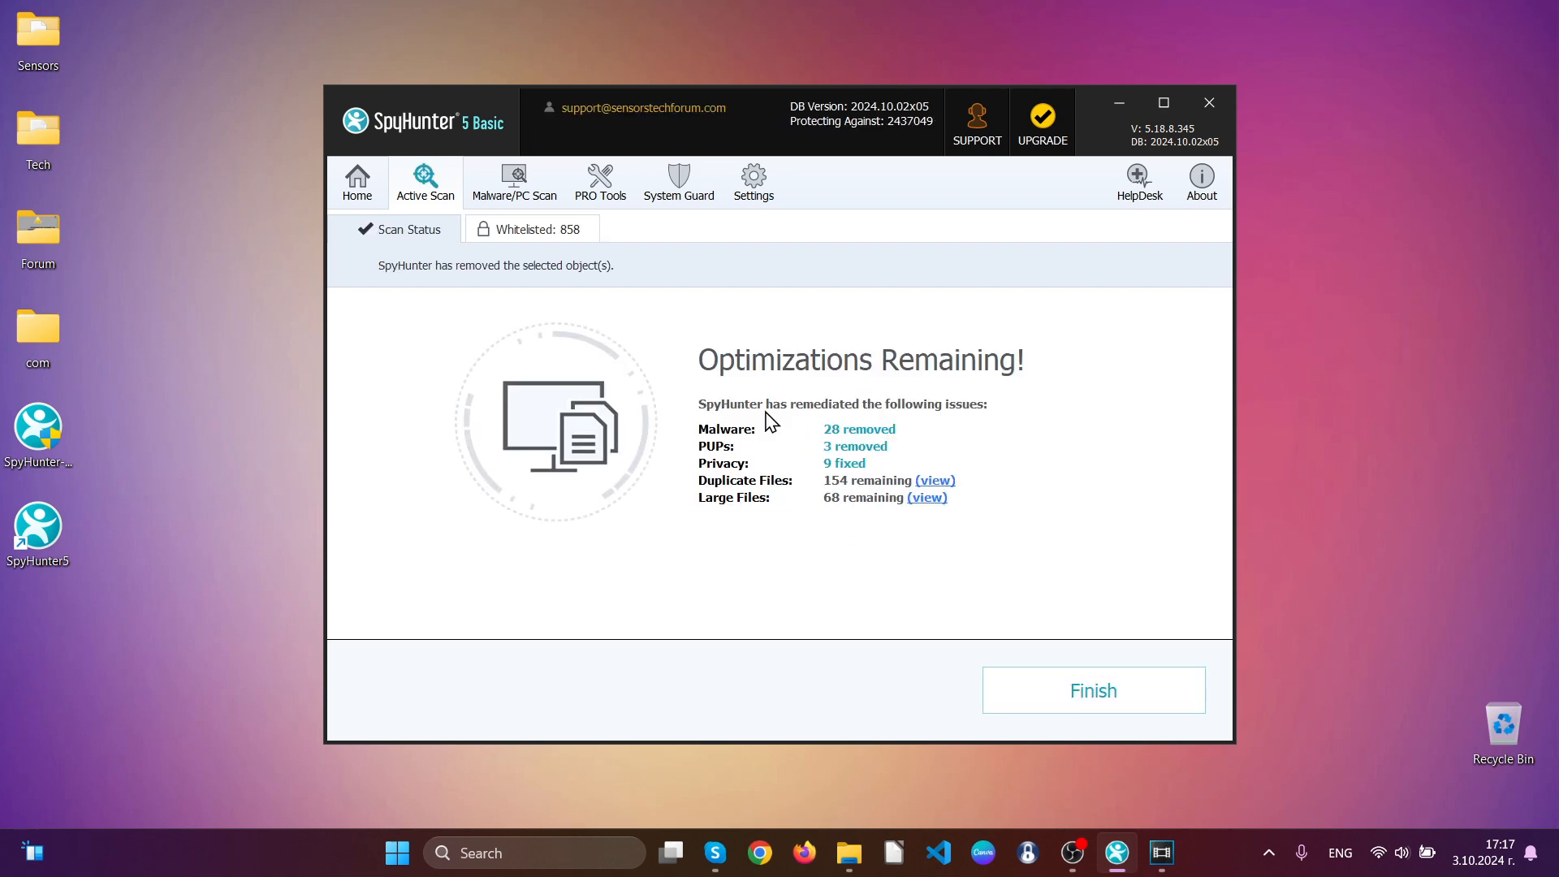
{"action": "mouse_move", "coordinate": [736, 431]}
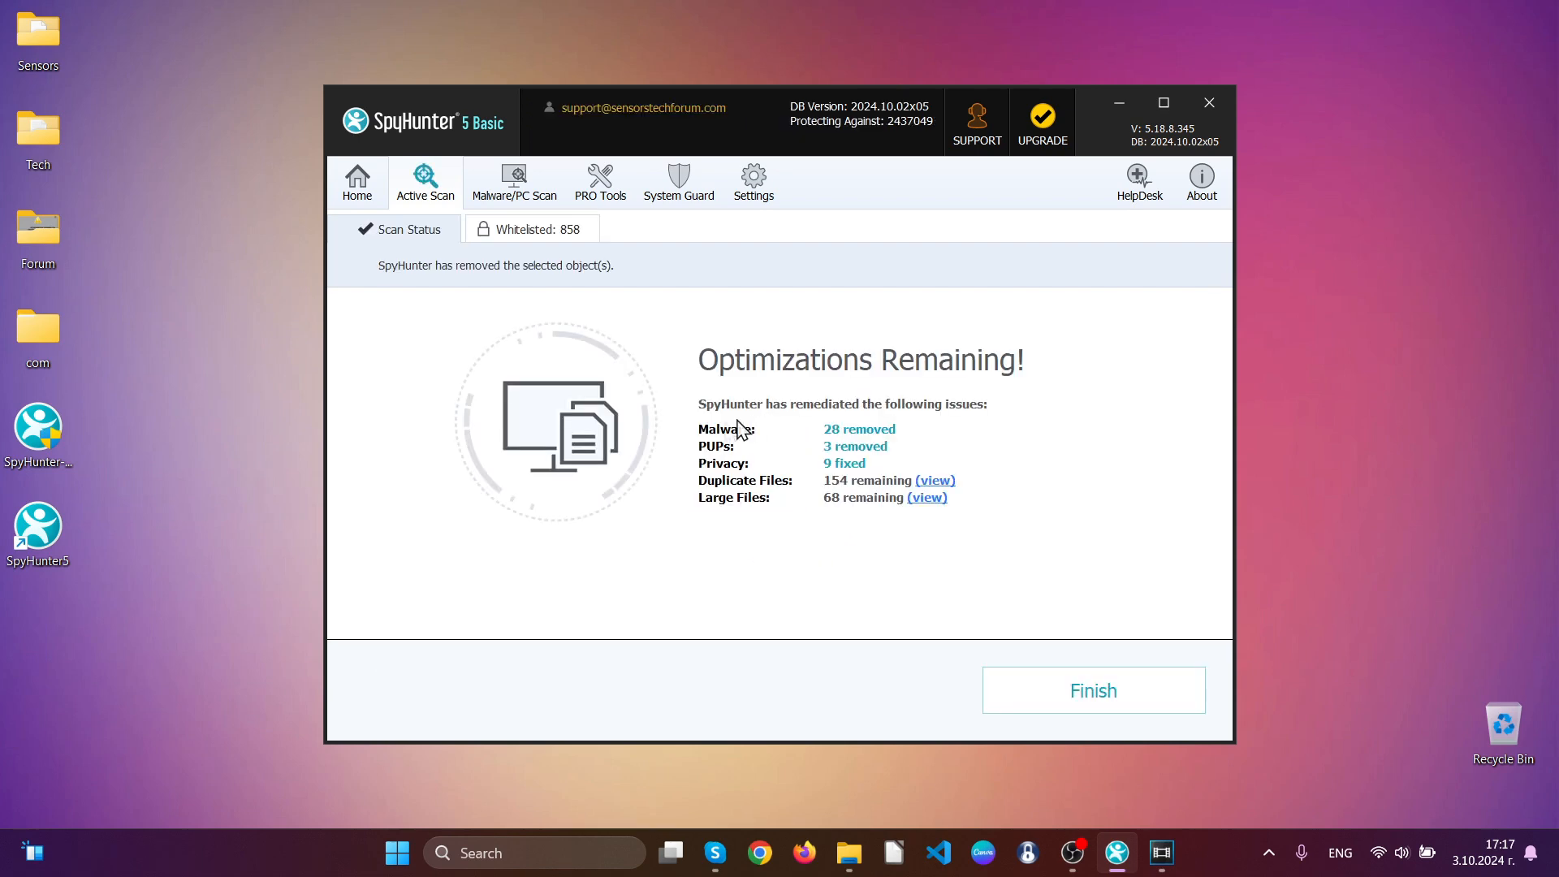
{"action": "left_click", "coordinate": [1091, 690]}
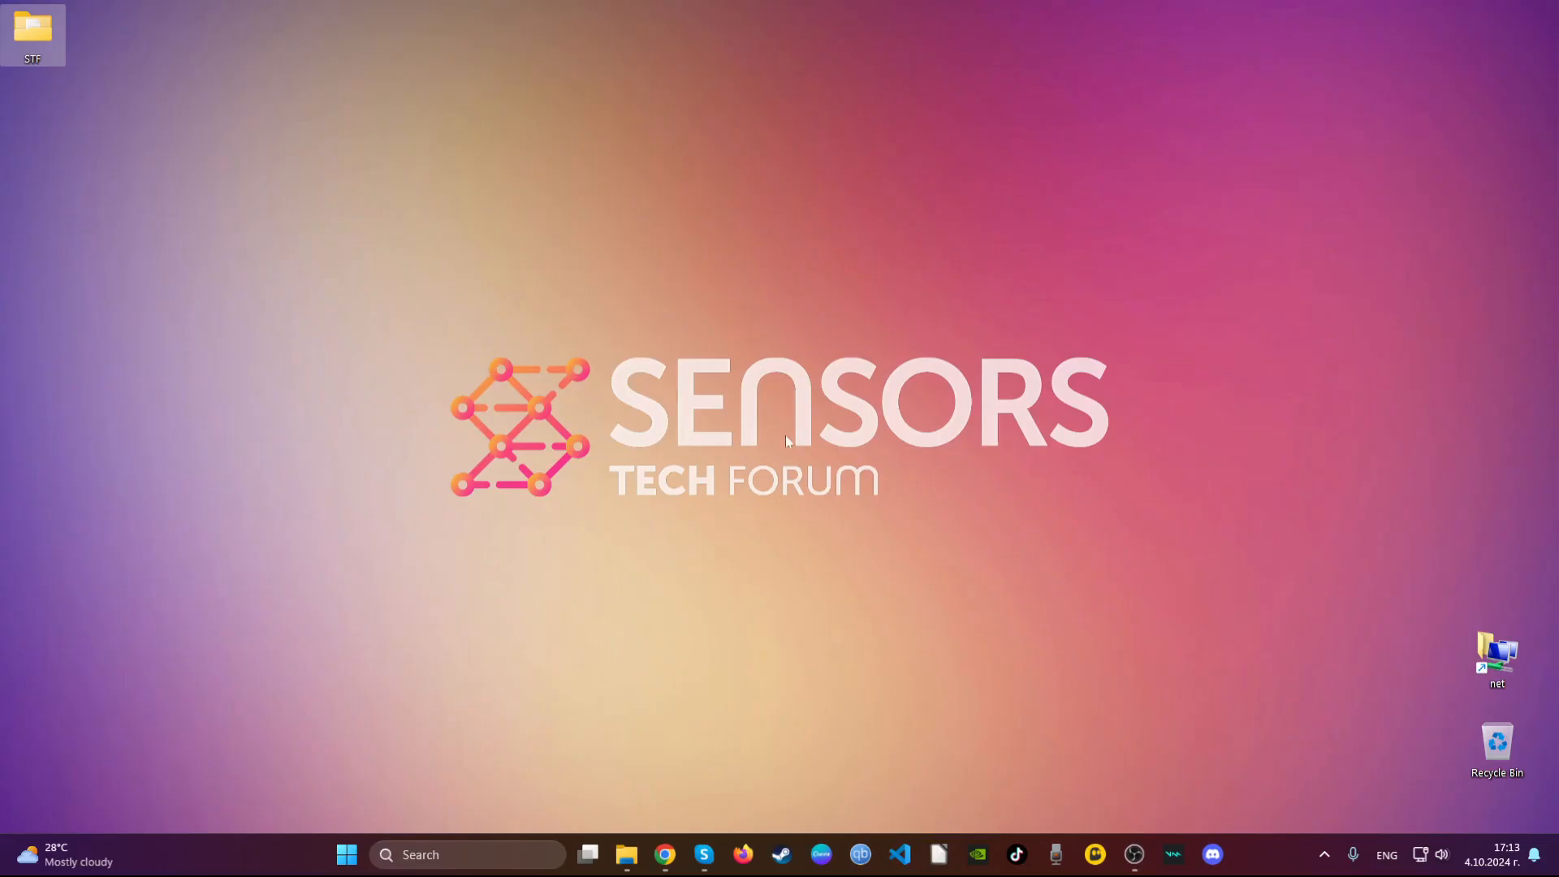
Step: Launch Chrome and remove the Blocked Search extension from the installed extensions list
{"action": "left_click", "coordinate": [664, 854]}
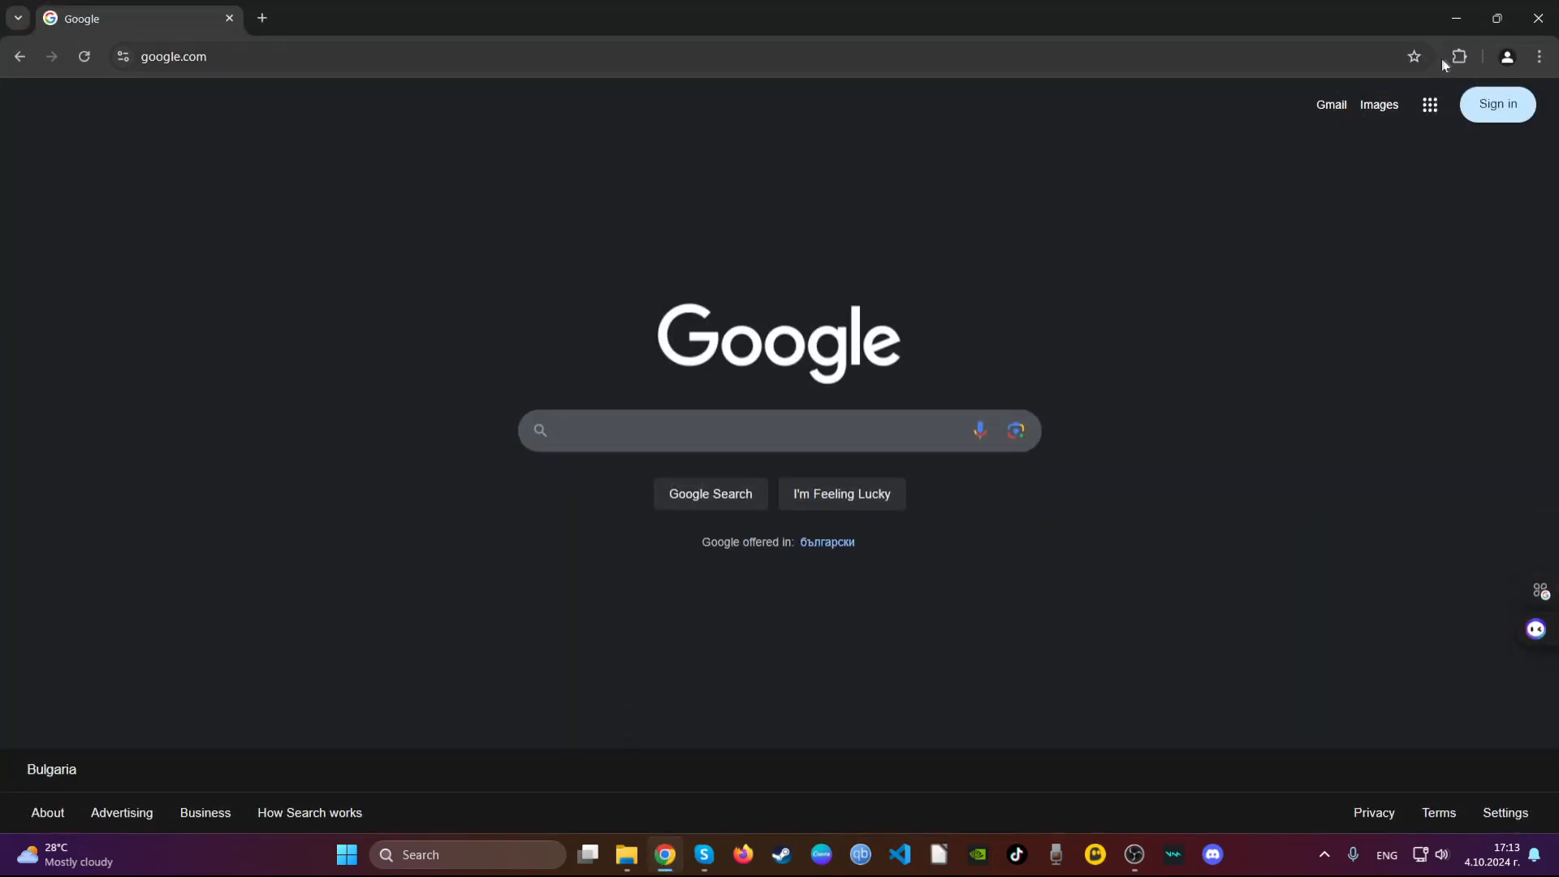
{"action": "left_click", "coordinate": [1459, 57]}
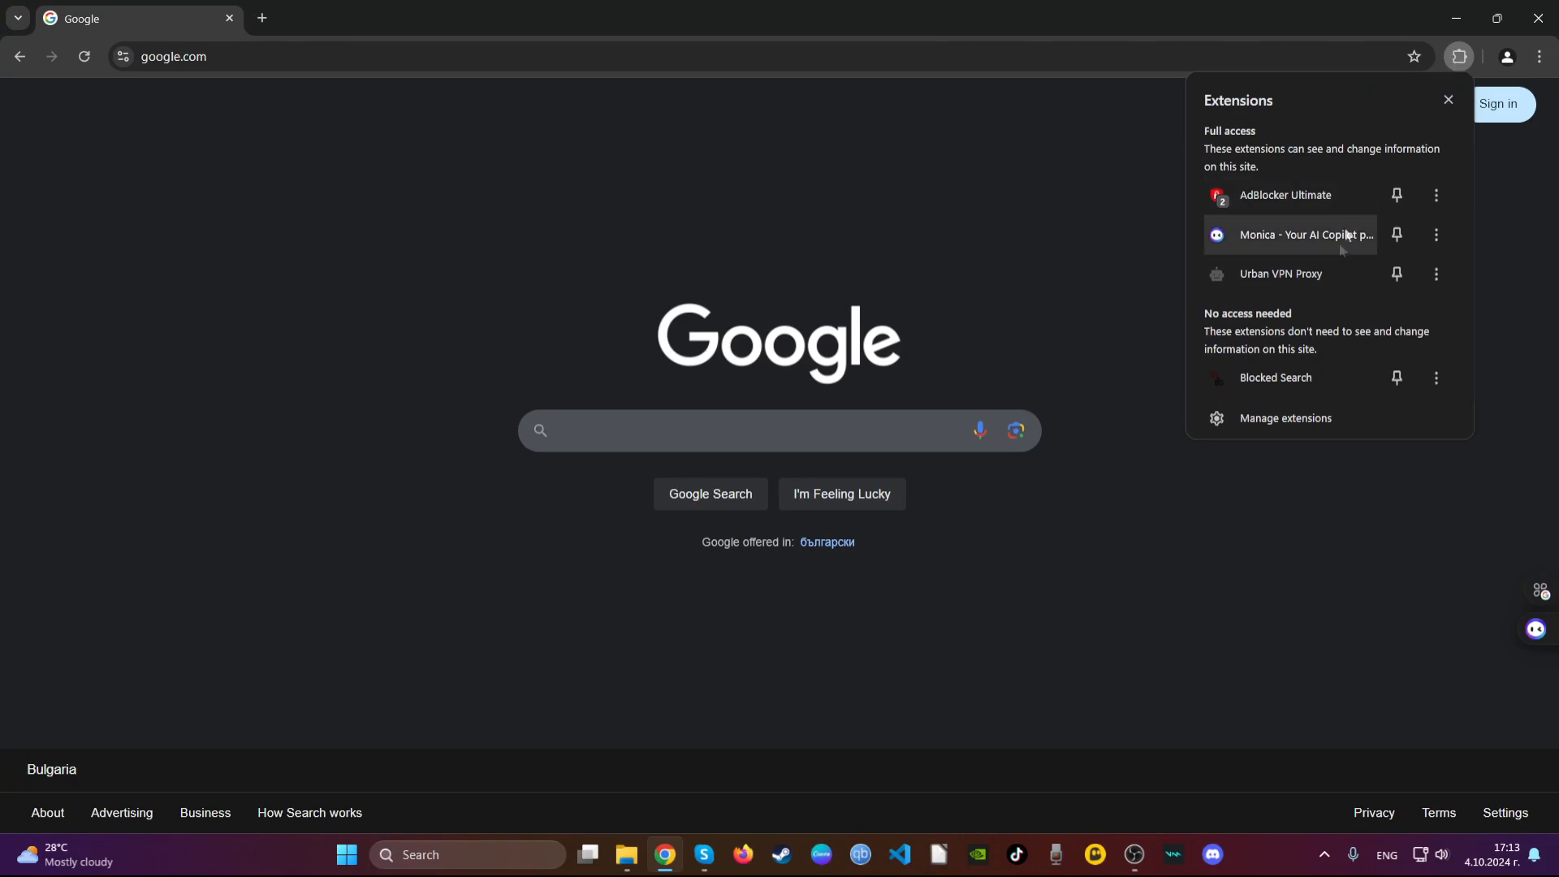
{"action": "mouse_move", "coordinate": [1436, 379]}
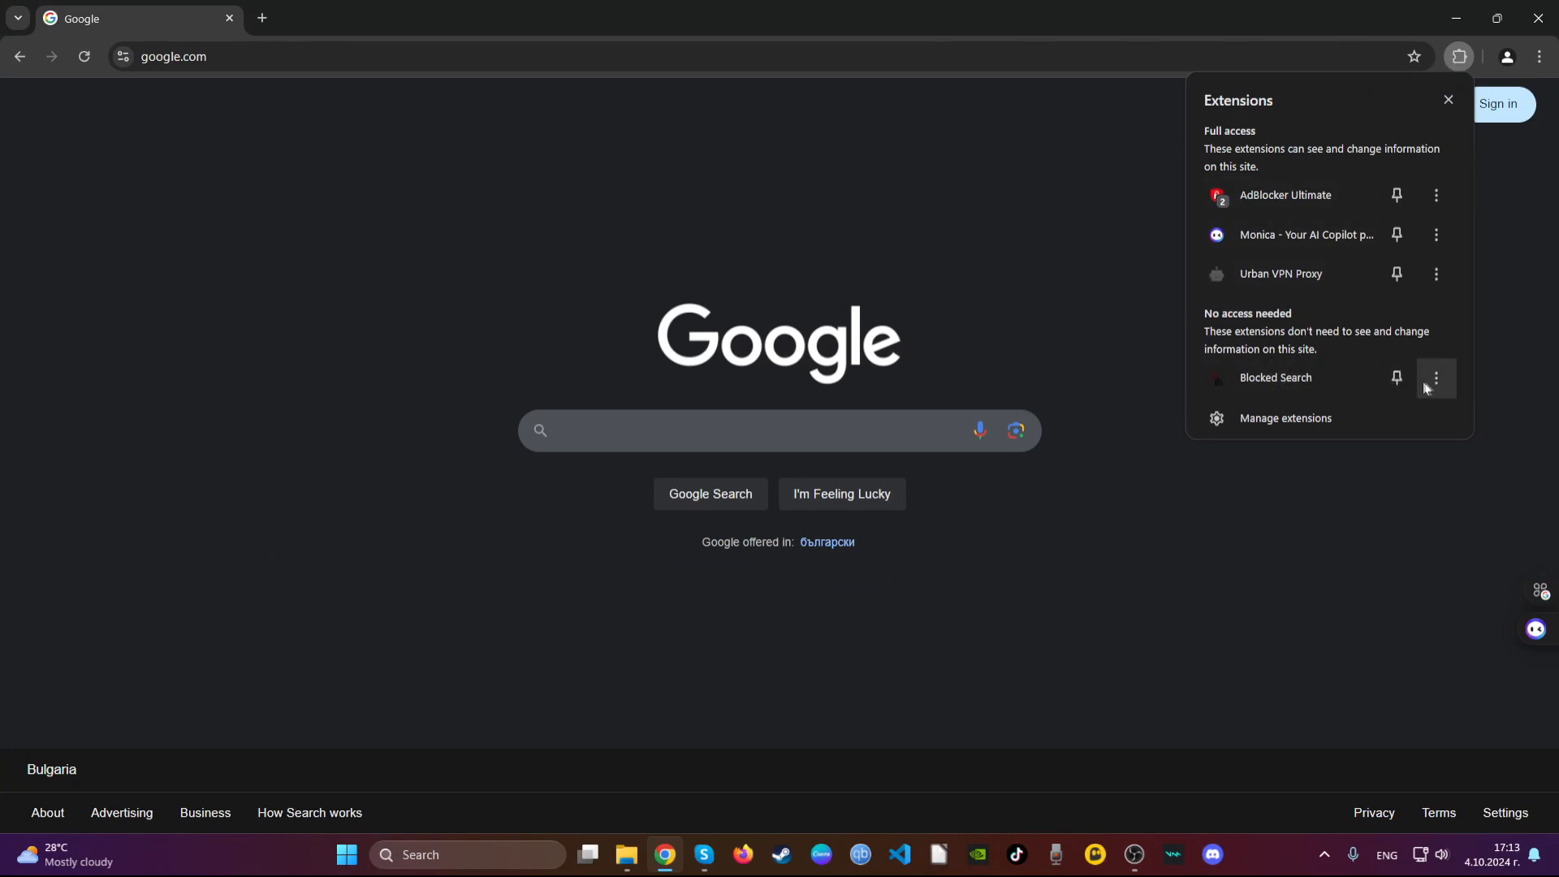
{"action": "left_click", "coordinate": [1434, 379]}
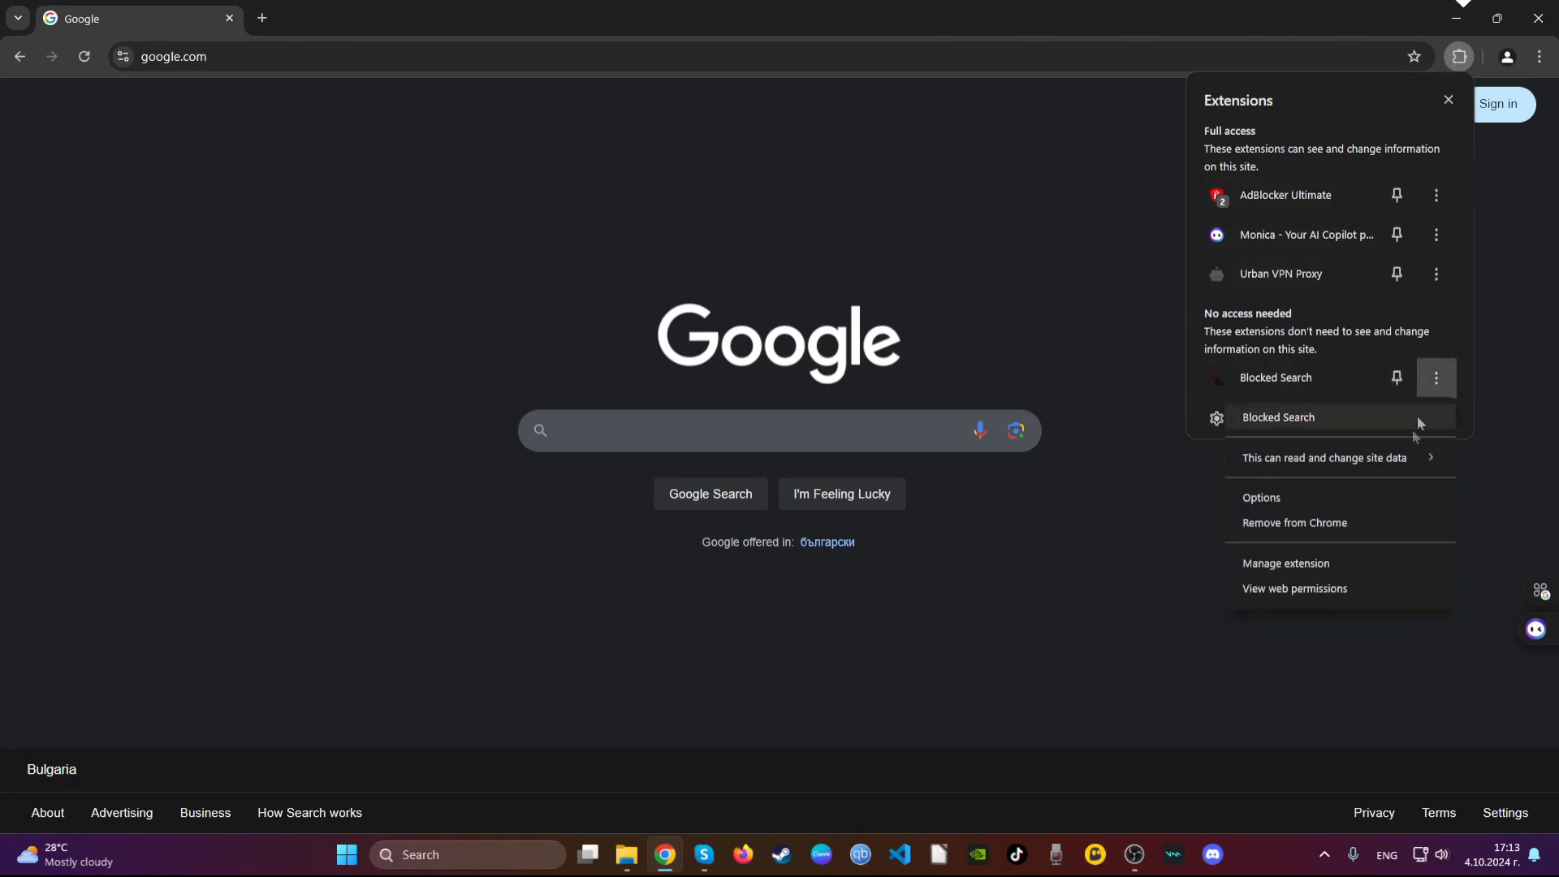
{"action": "left_click", "coordinate": [1295, 522]}
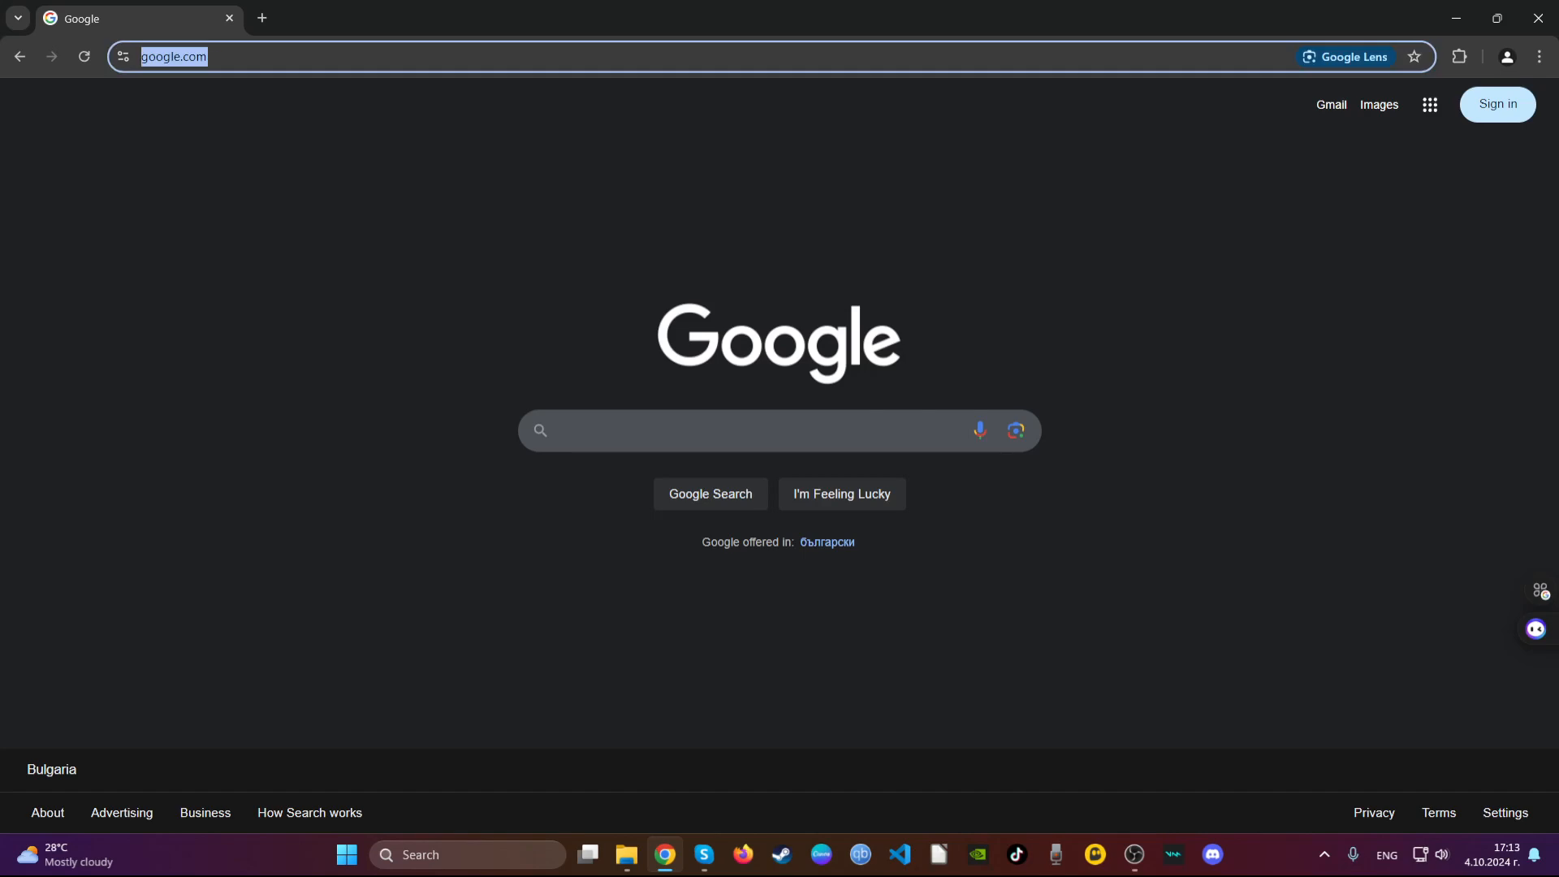
Step: Go to chrome://settings/clearBrowserData and delete all-time browsing data with passwords excluded
{"action": "type", "text": "c"}
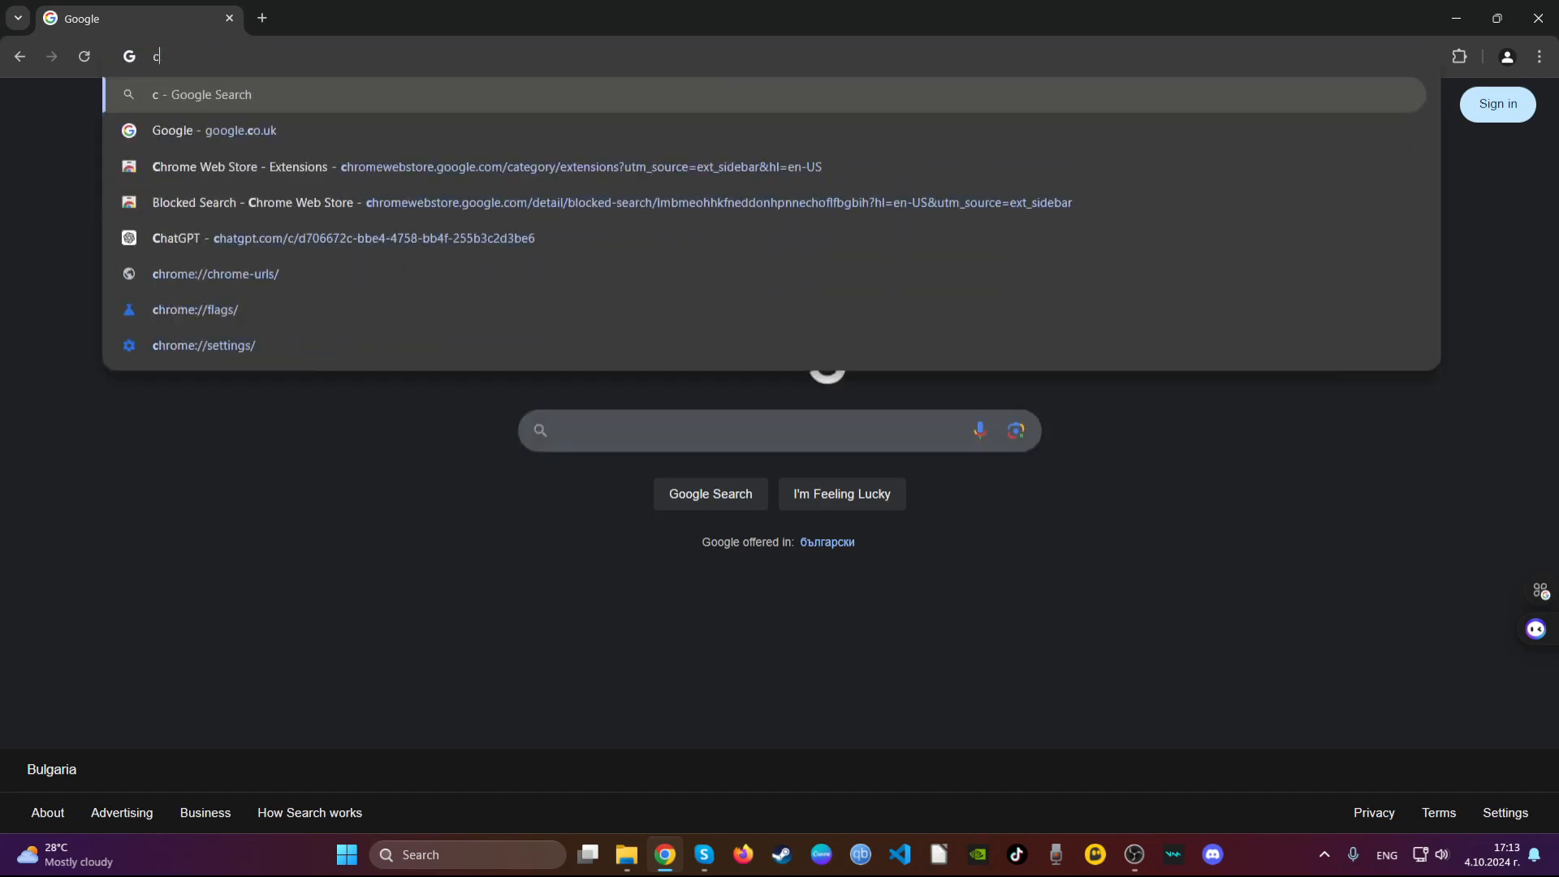
{"action": "type", "text": "chrome://version"}
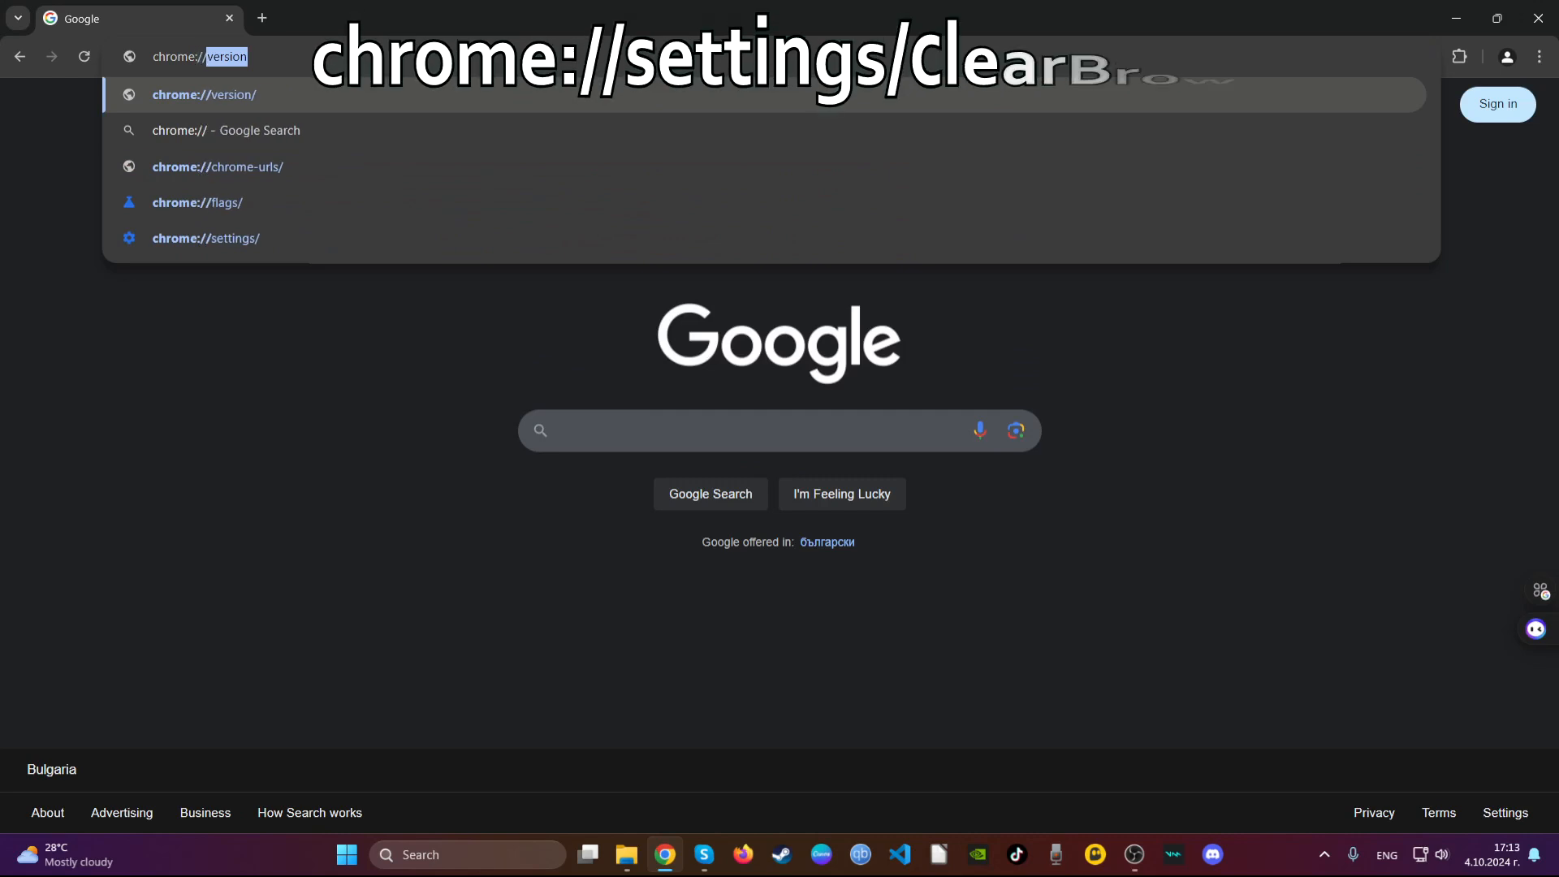
{"action": "type", "text": "chrome://settings/clea"}
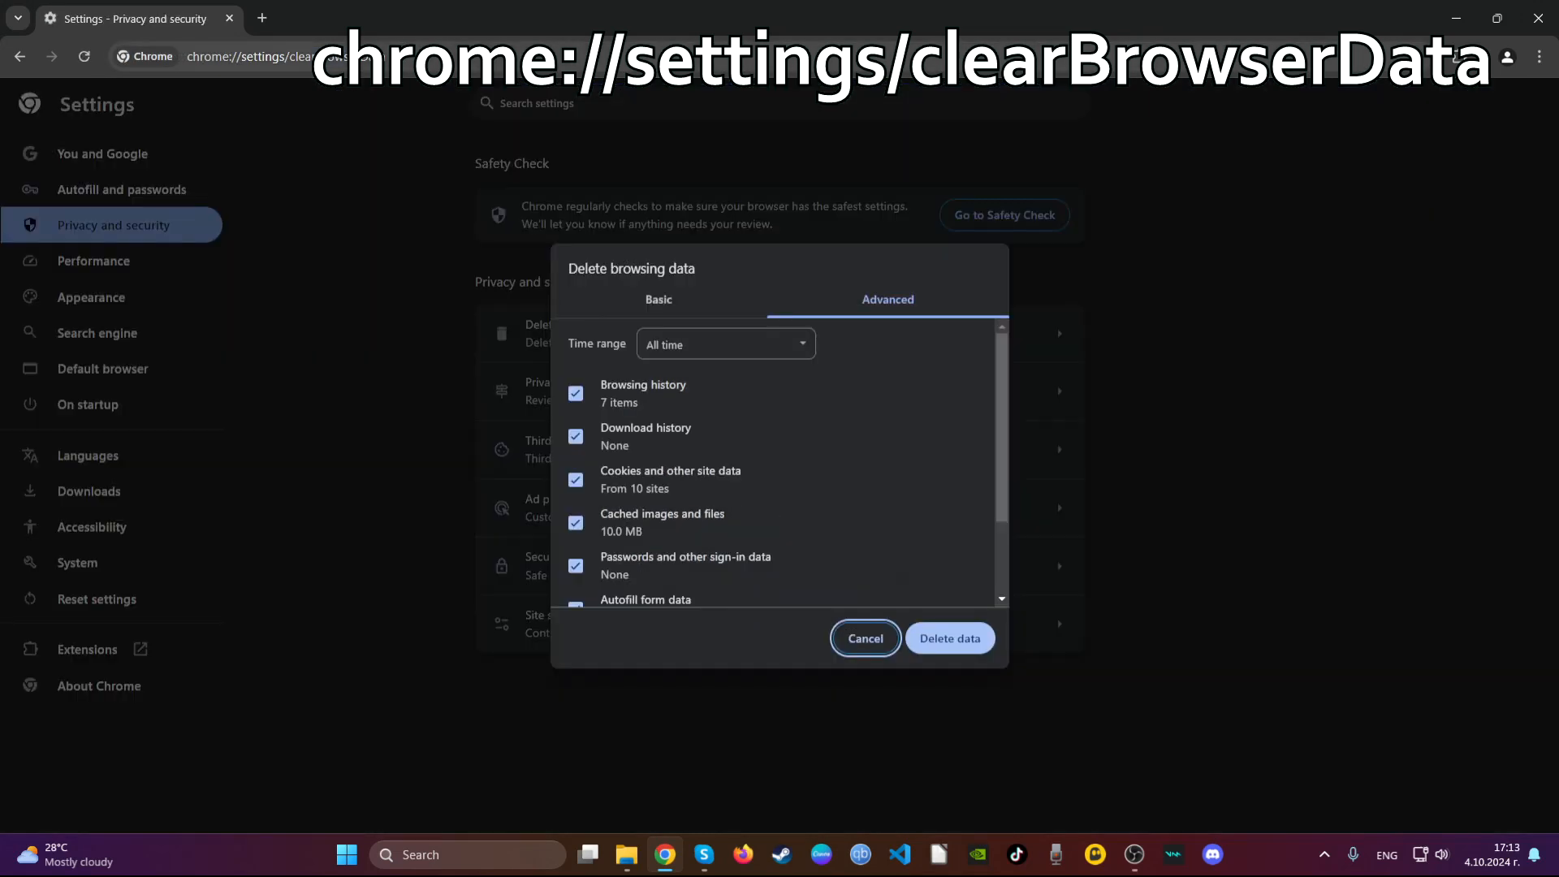
{"action": "mouse_move", "coordinate": [726, 304]}
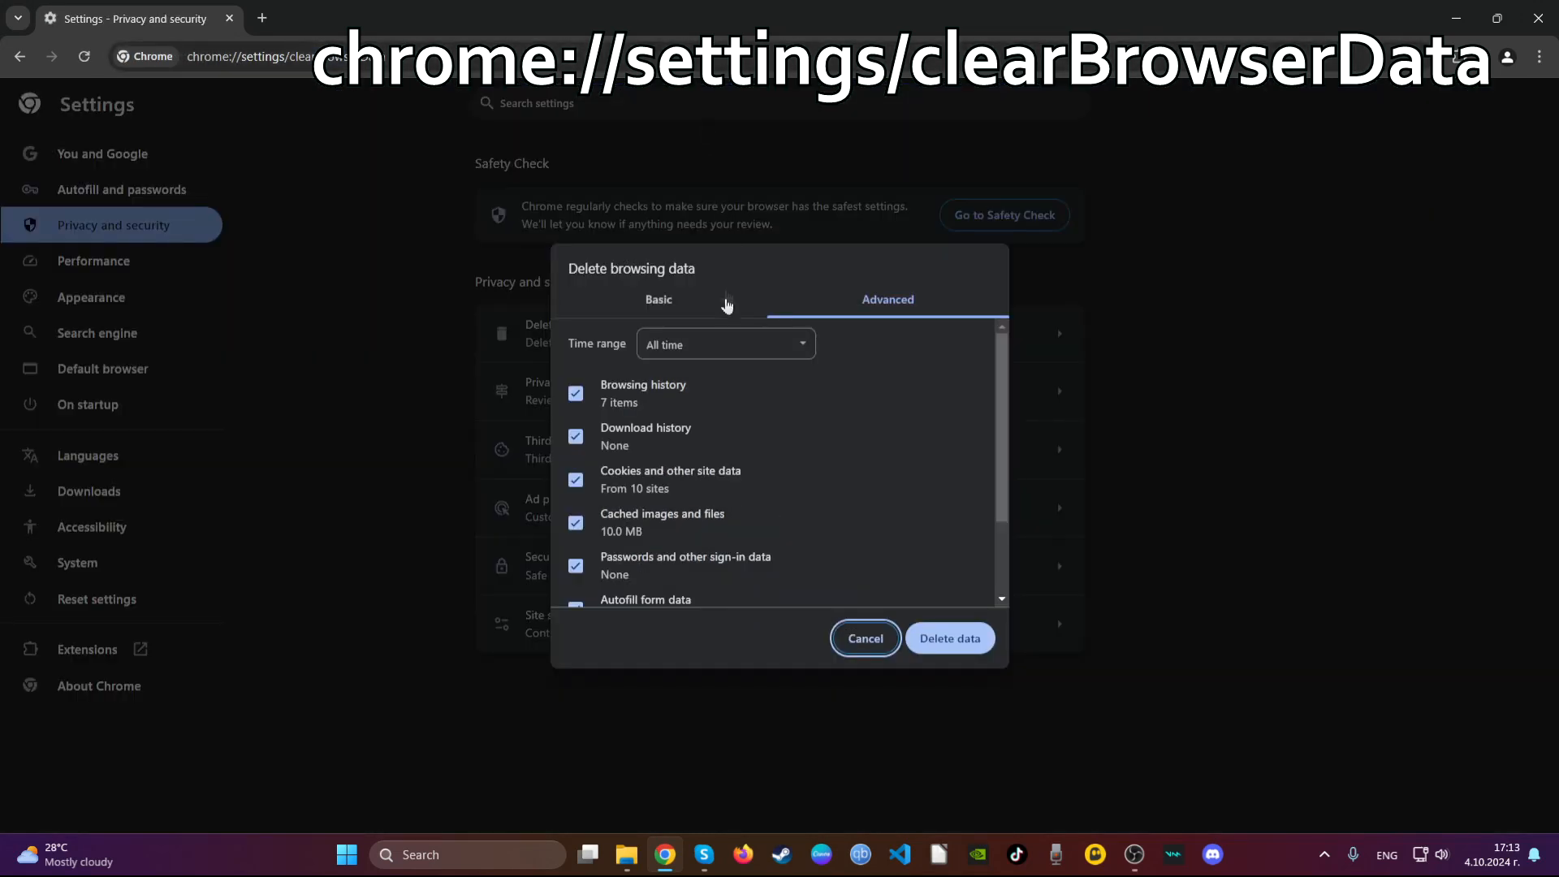
{"action": "mouse_move", "coordinate": [876, 313]}
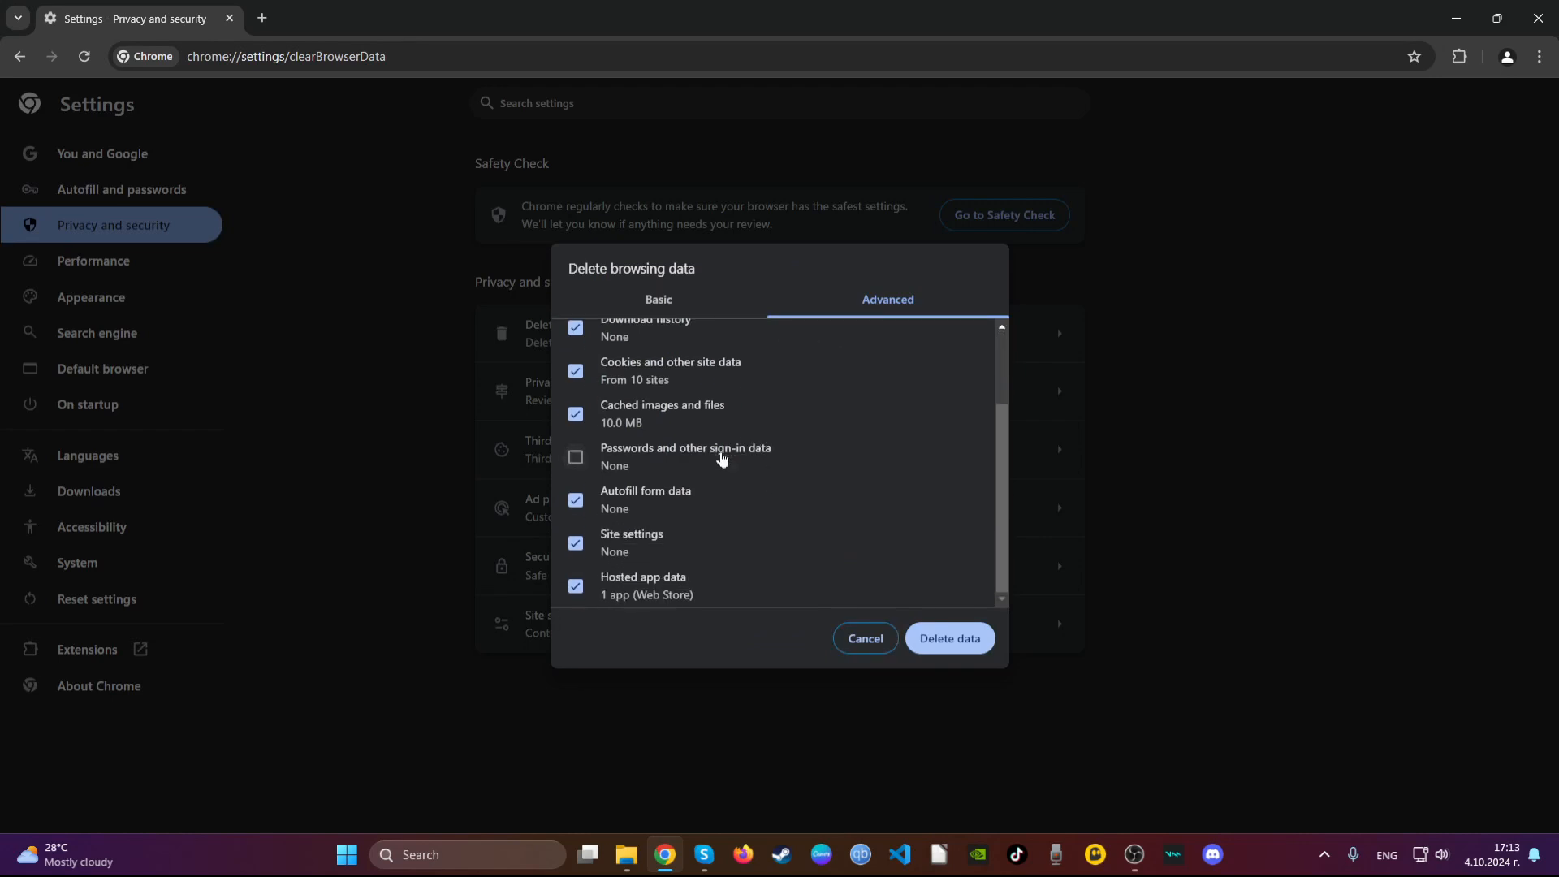
{"action": "left_click", "coordinate": [863, 637]}
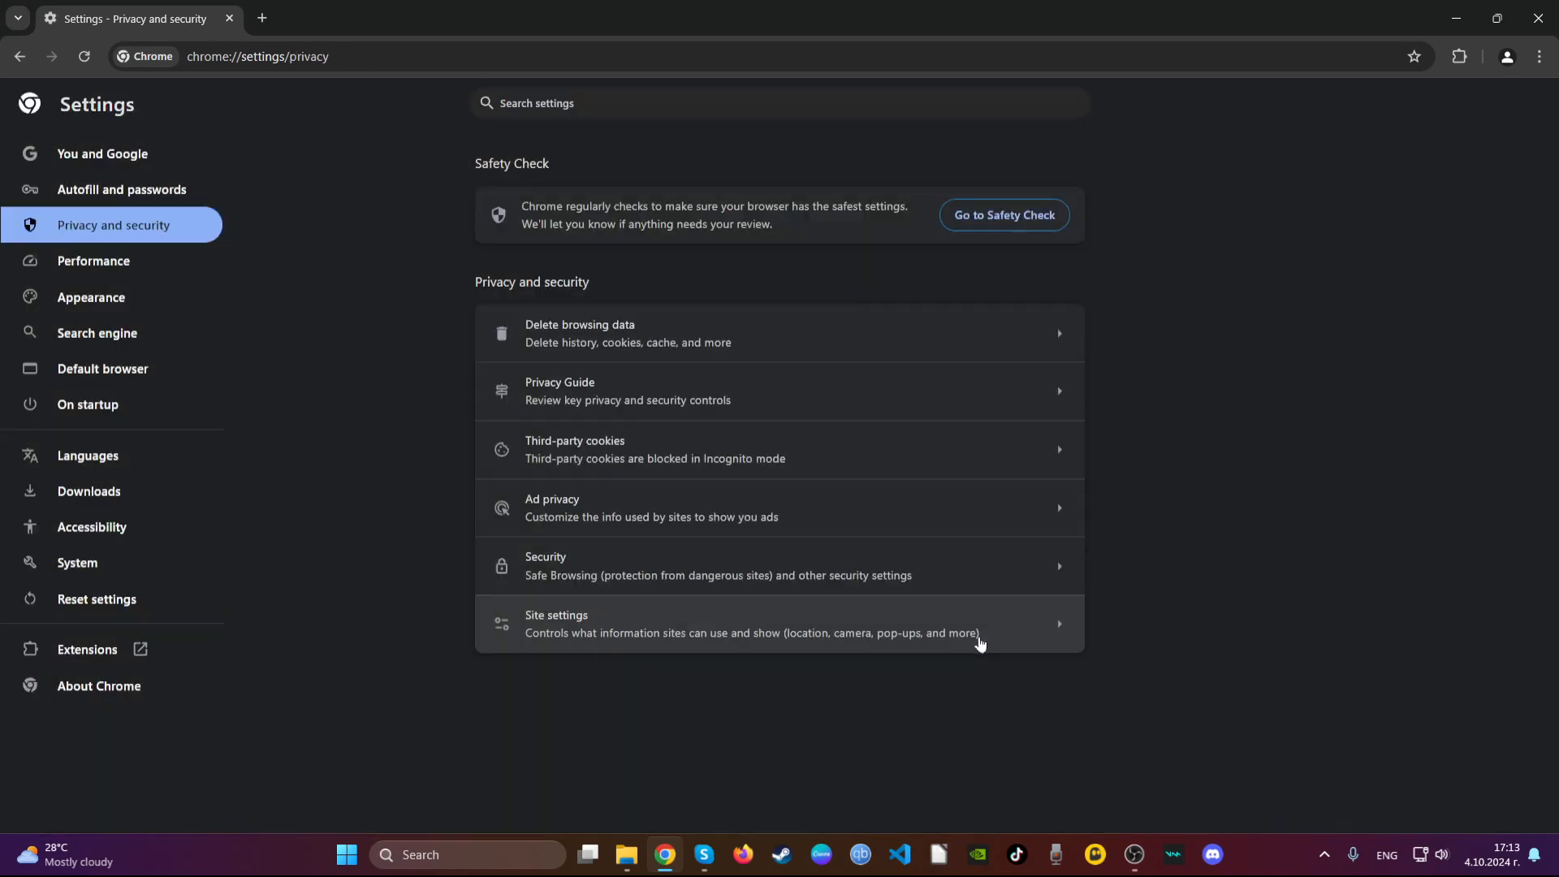
{"action": "mouse_move", "coordinate": [883, 499]}
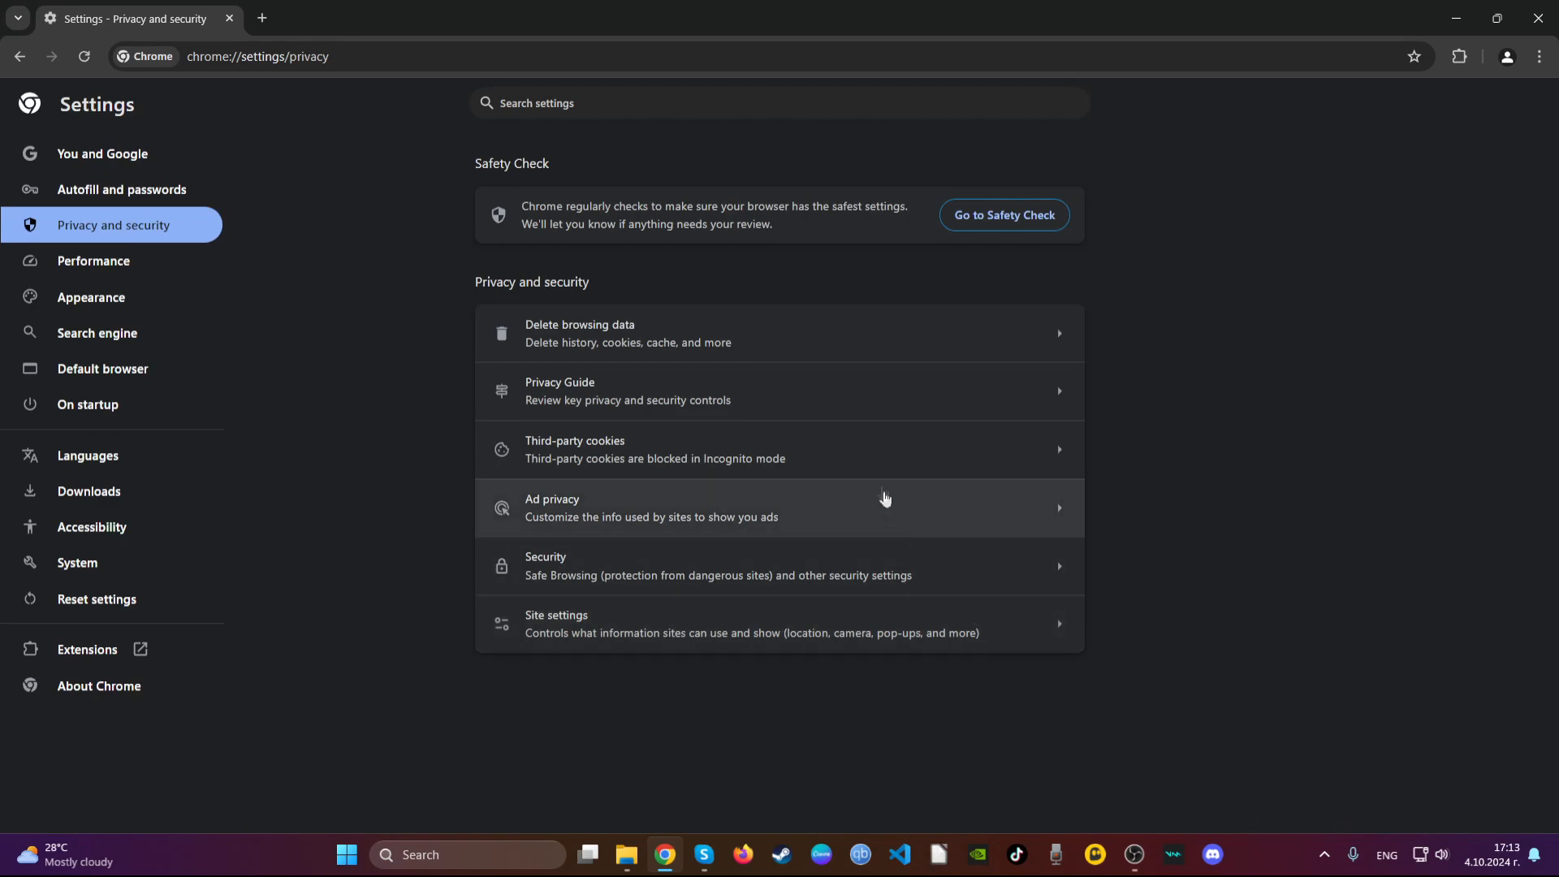
{"action": "mouse_move", "coordinate": [1425, 104]}
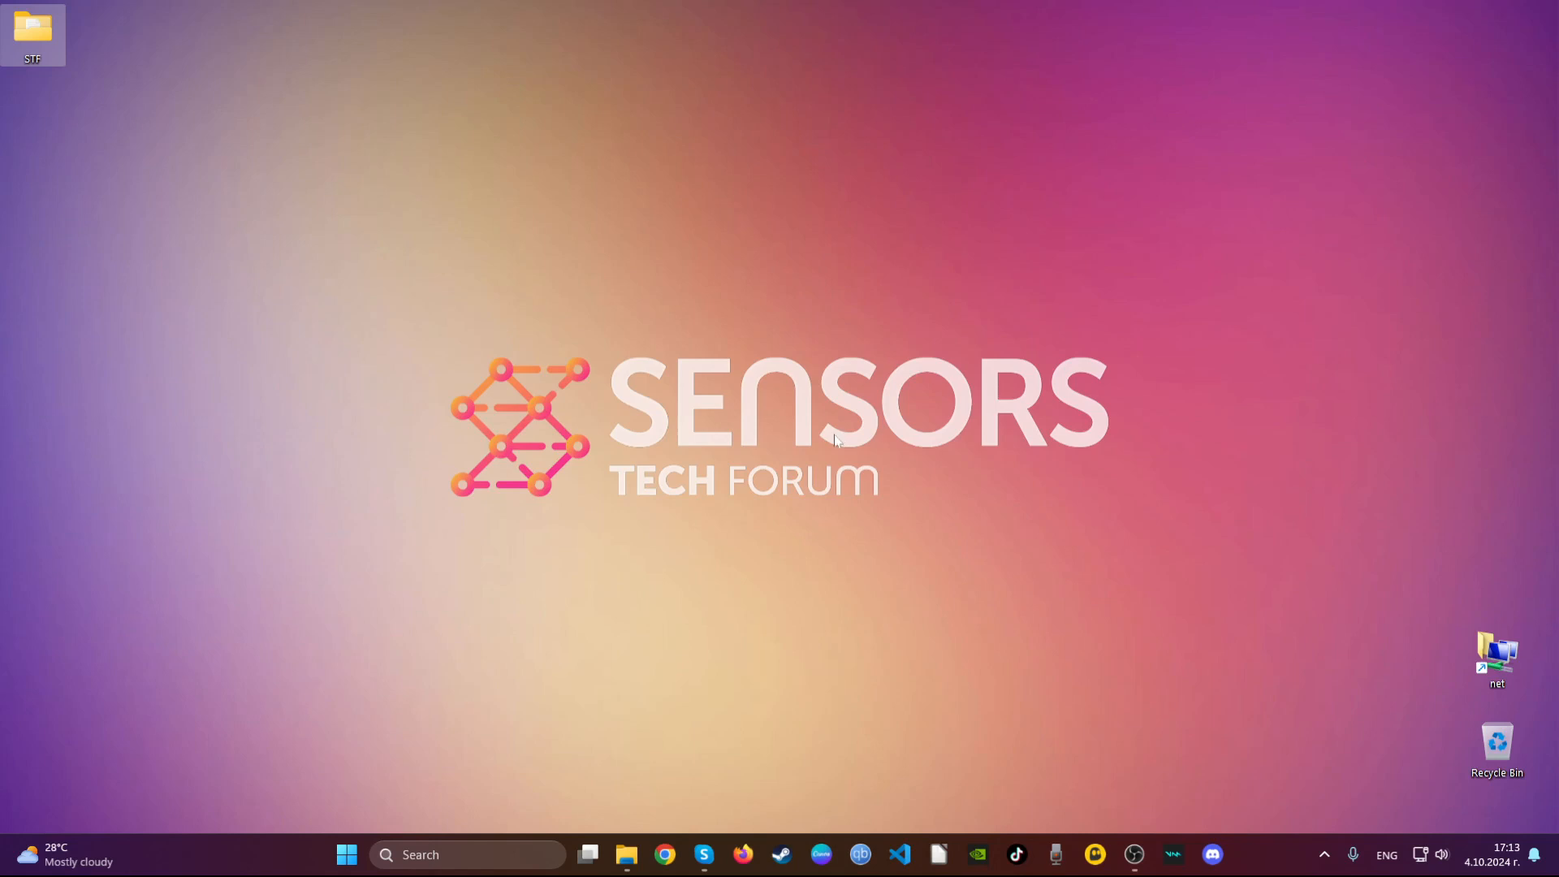
{"action": "mouse_move", "coordinate": [736, 824]}
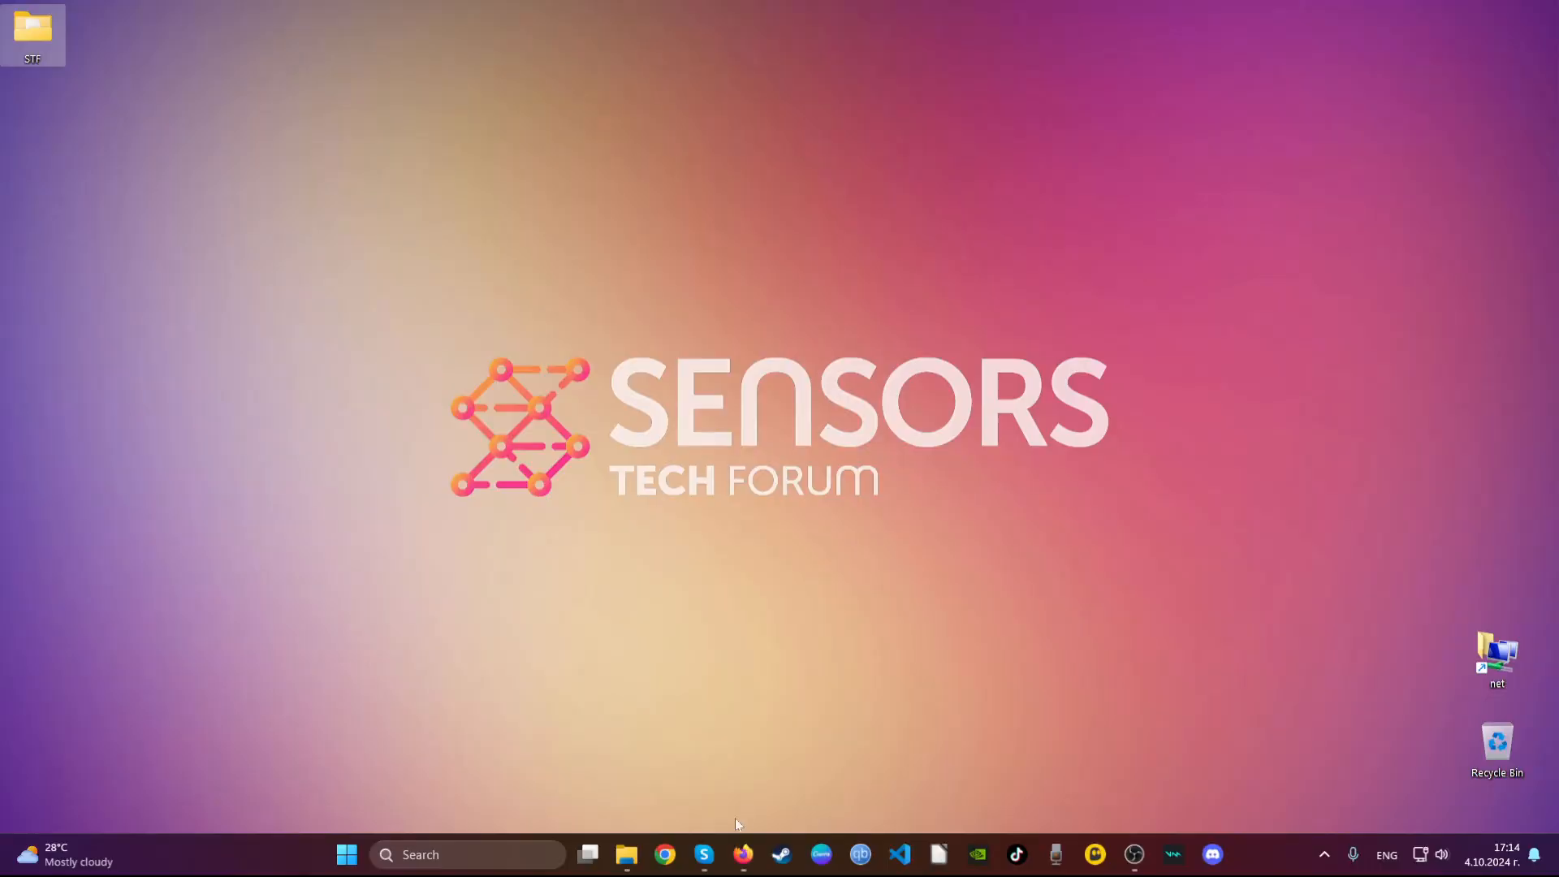
Step: Launch Firefox and remove the Safeplex Search extension, confirming the removal
{"action": "left_click", "coordinate": [742, 855]}
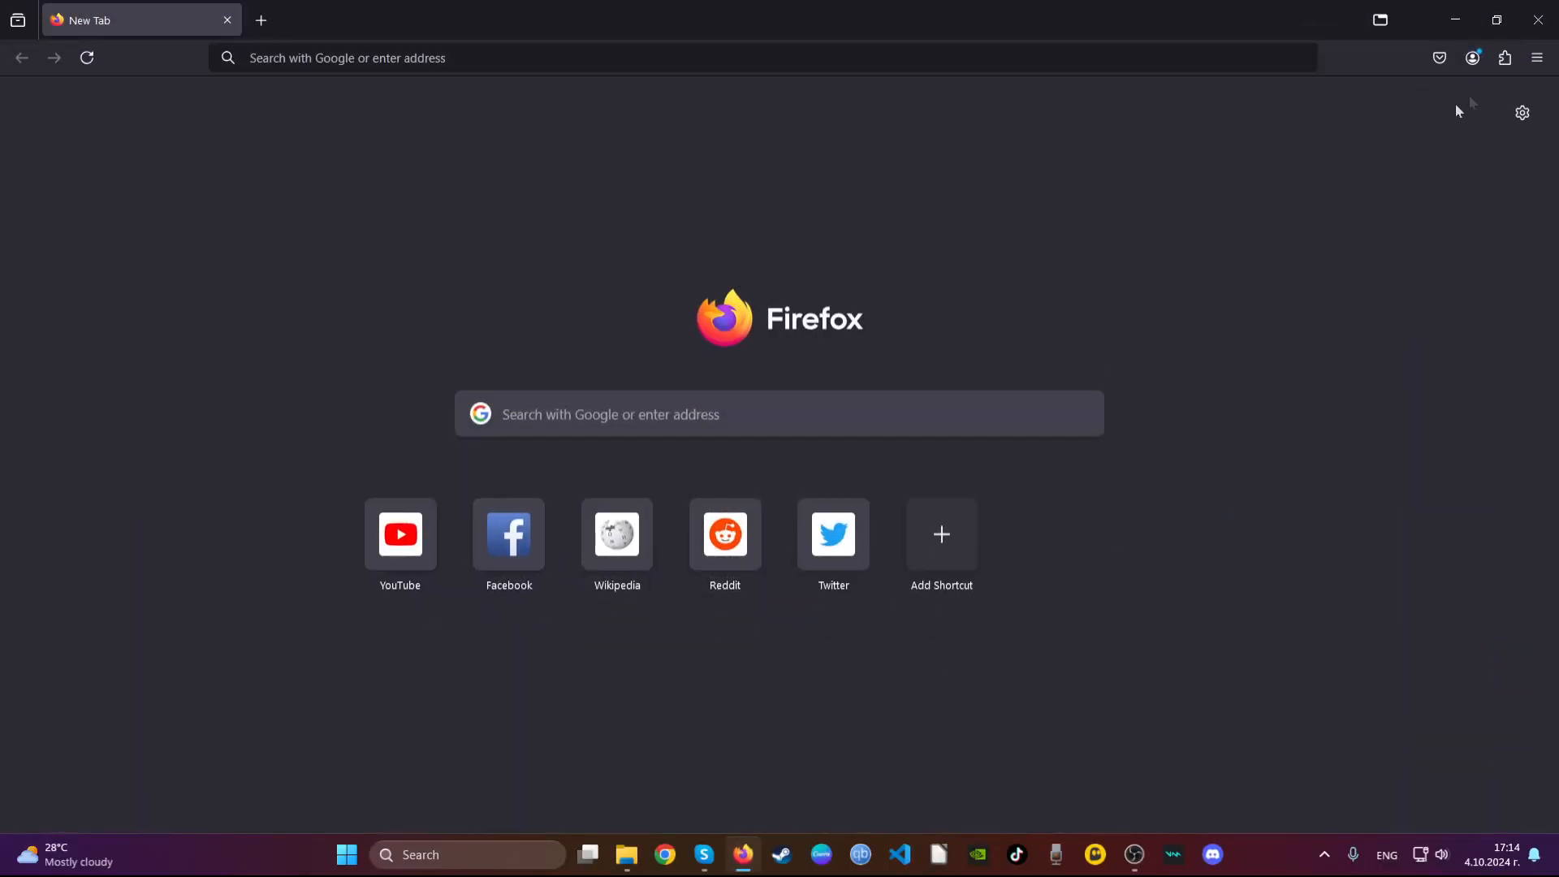
{"action": "left_click", "coordinate": [1504, 57]}
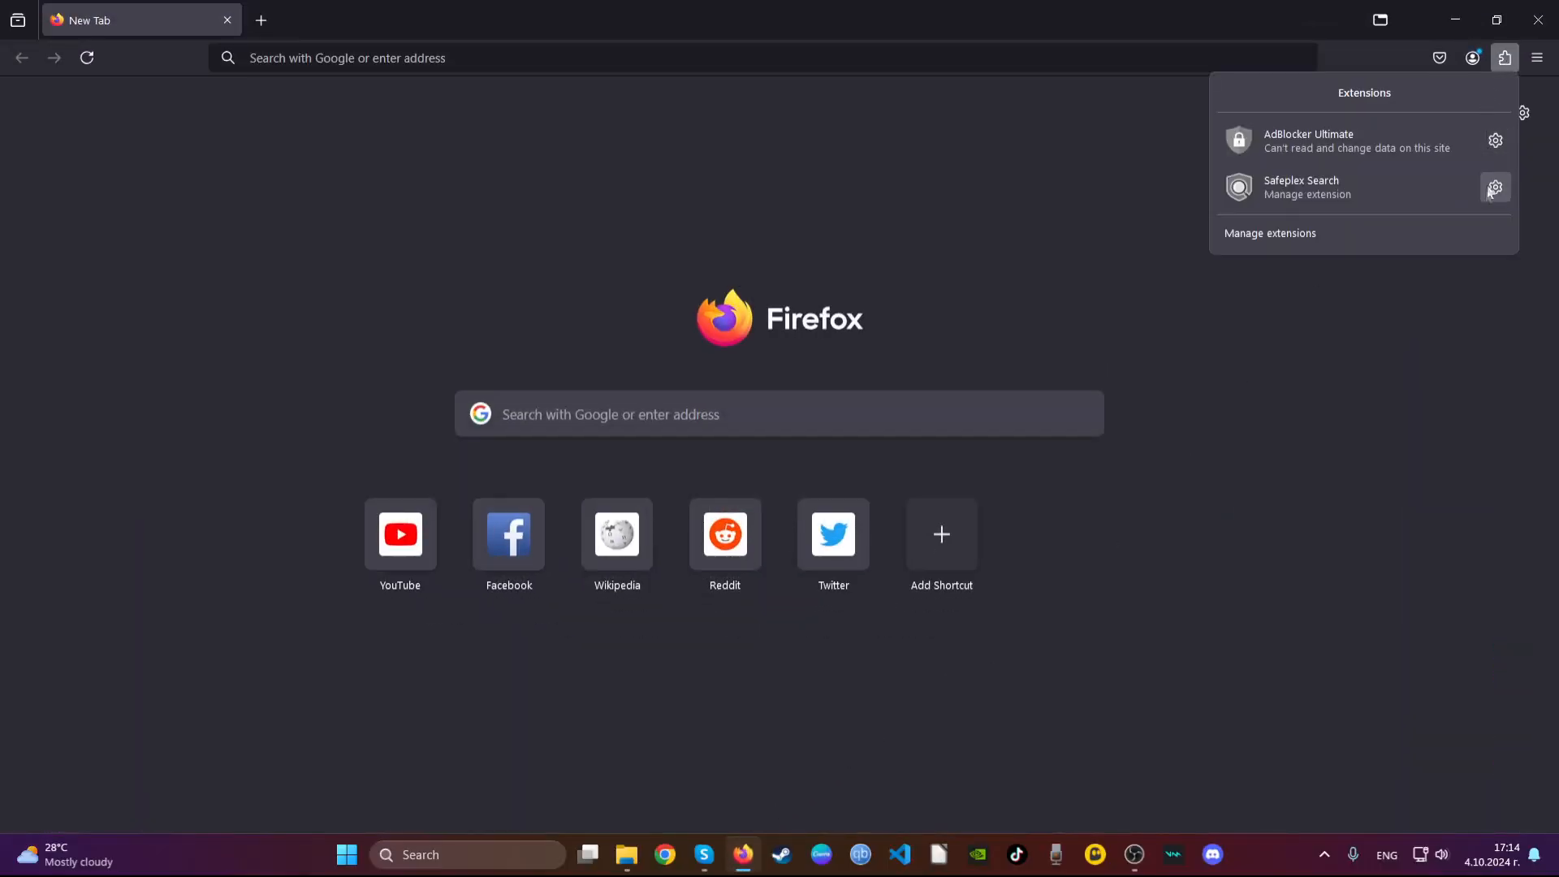
{"action": "left_click", "coordinate": [1494, 187]}
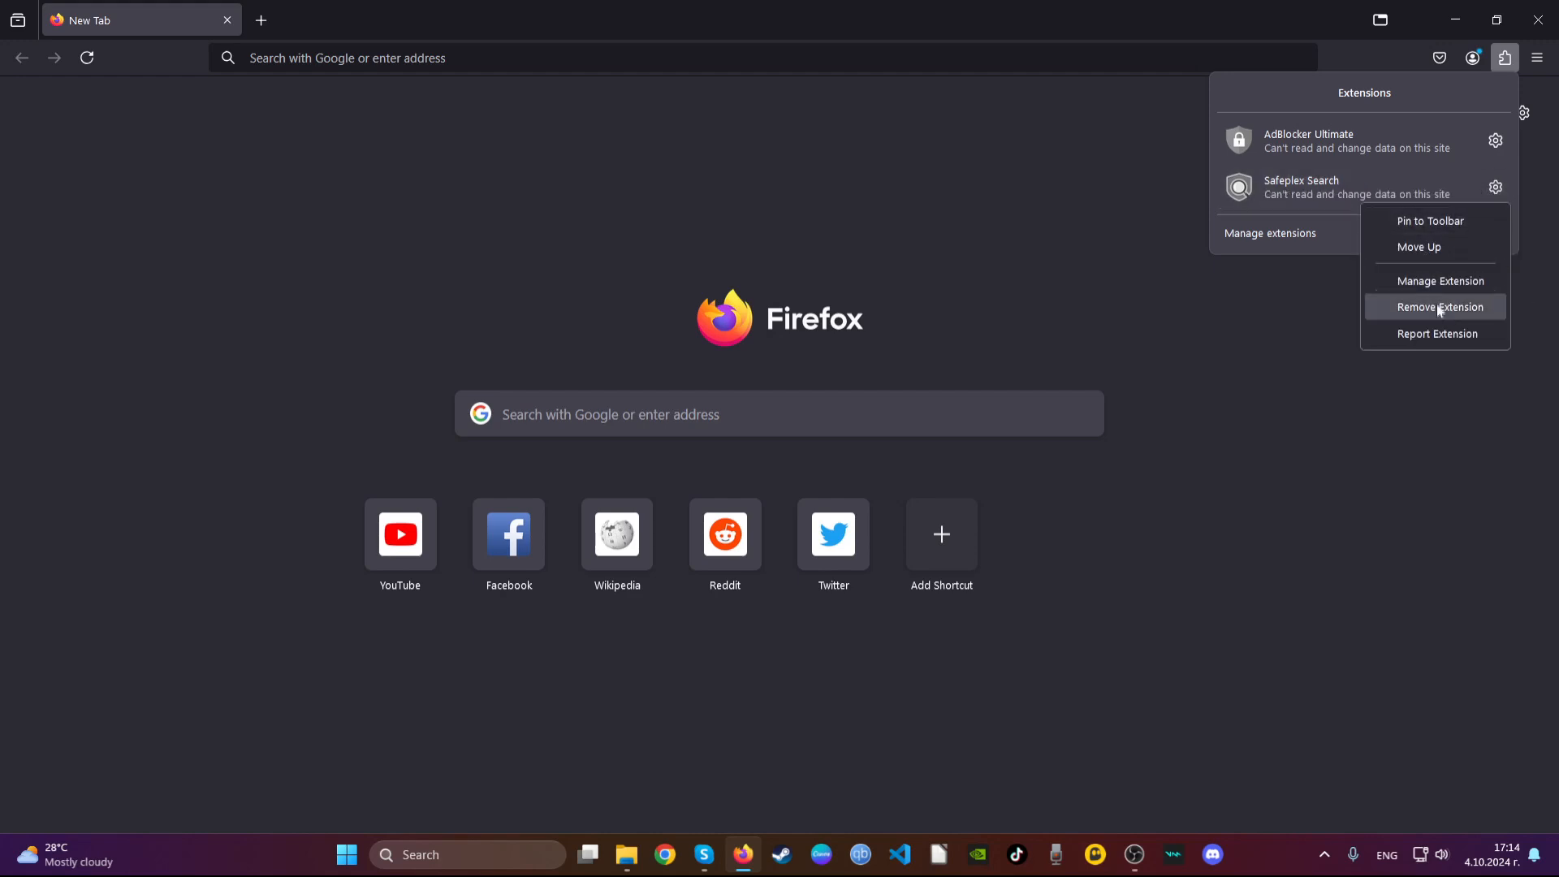
{"action": "left_click", "coordinate": [1437, 307]}
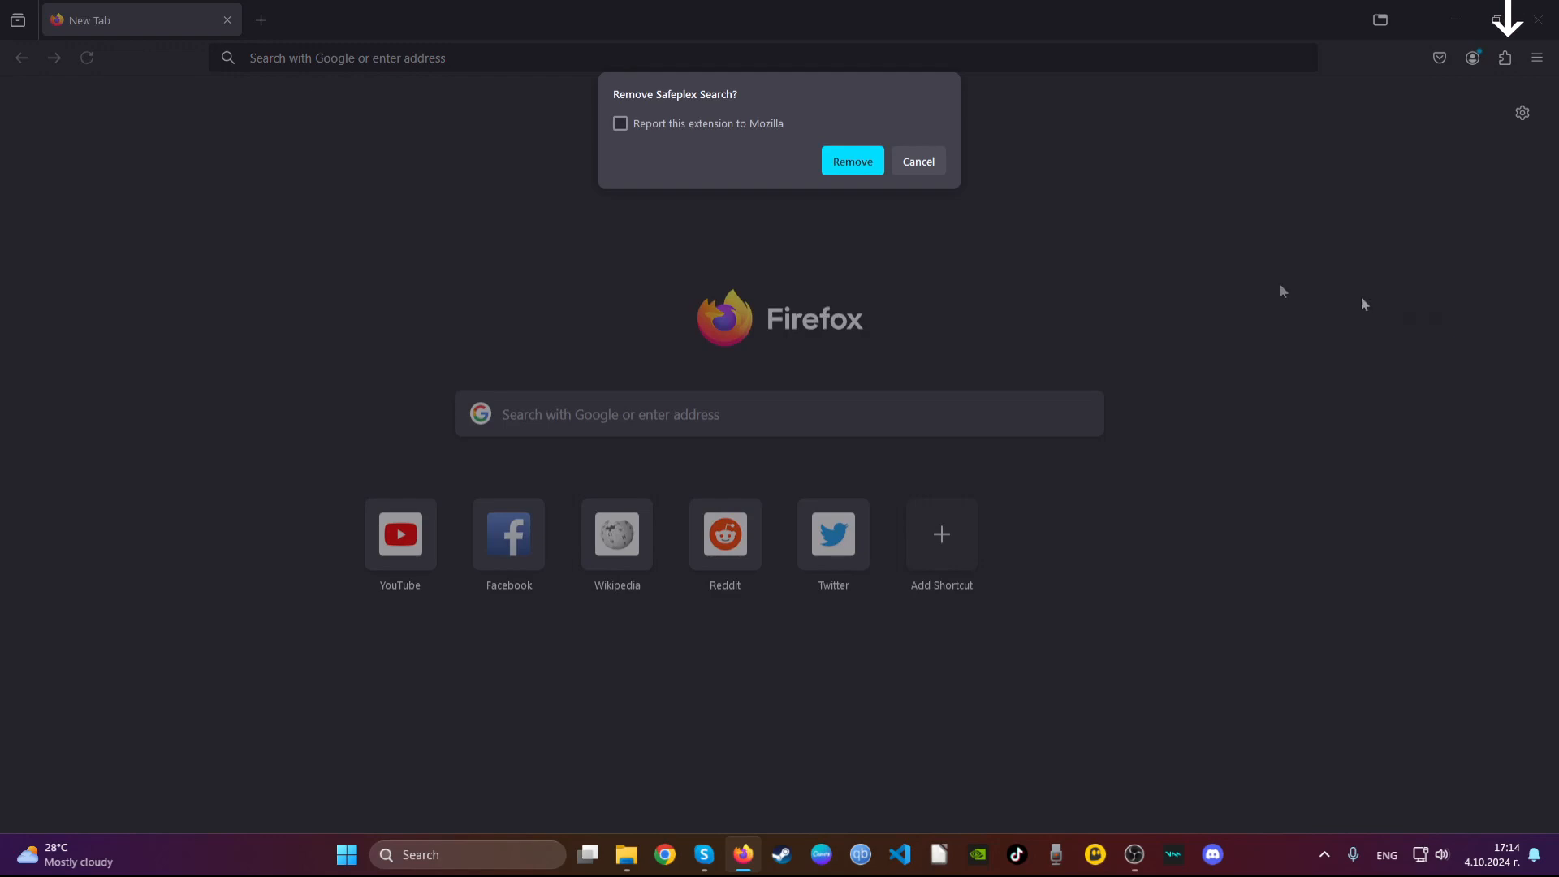
{"action": "left_click", "coordinate": [851, 161]}
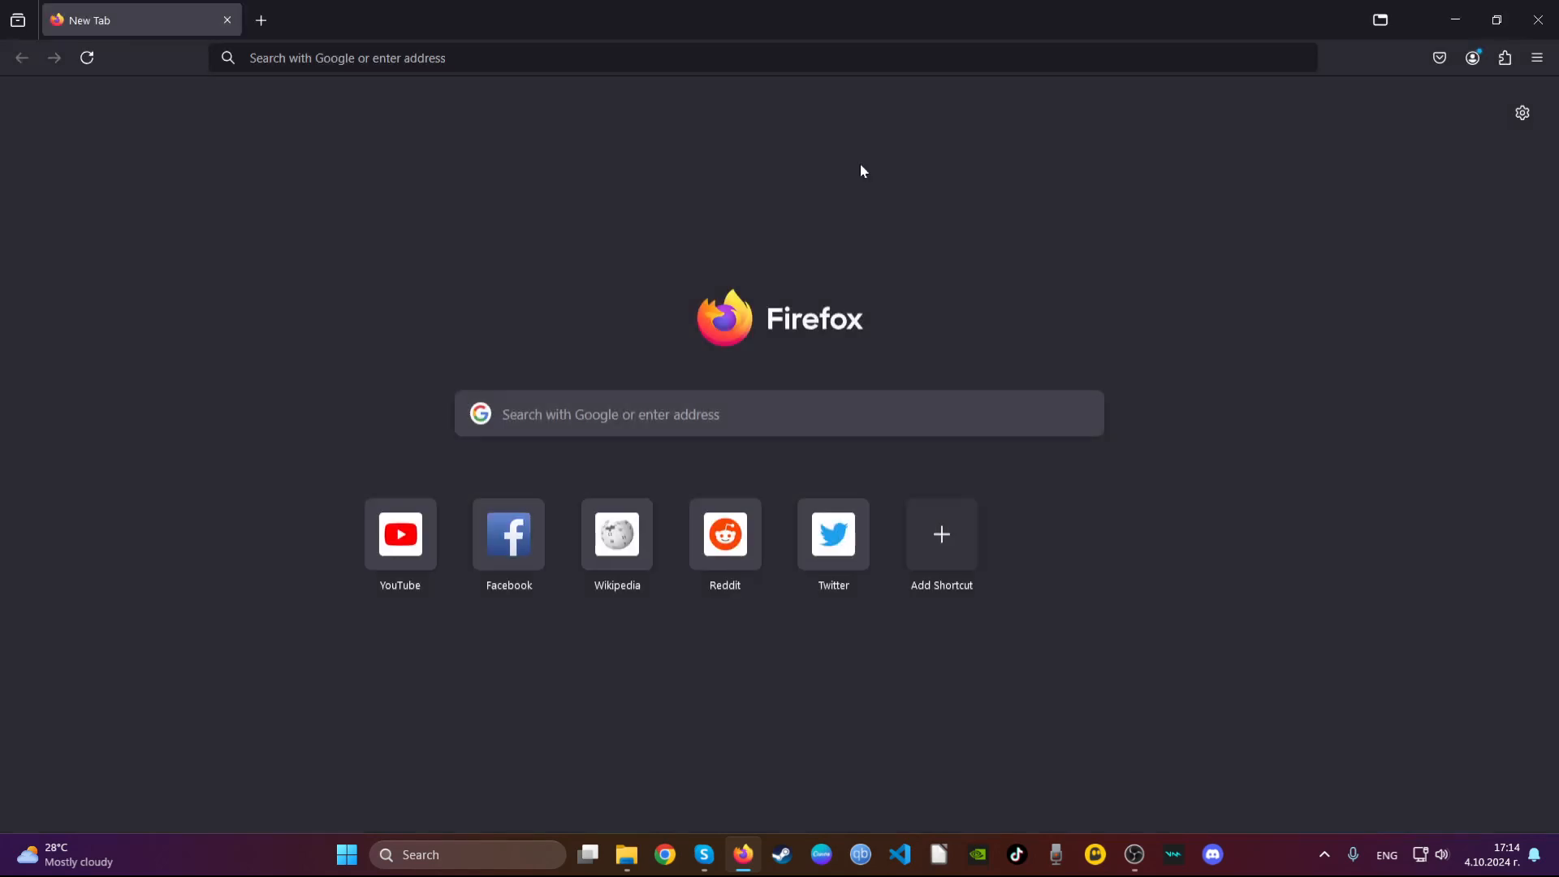
Step: Go to about:support, run Refresh Firefox to restore defaults and acknowledge the finished import
{"action": "left_click", "coordinate": [697, 59]}
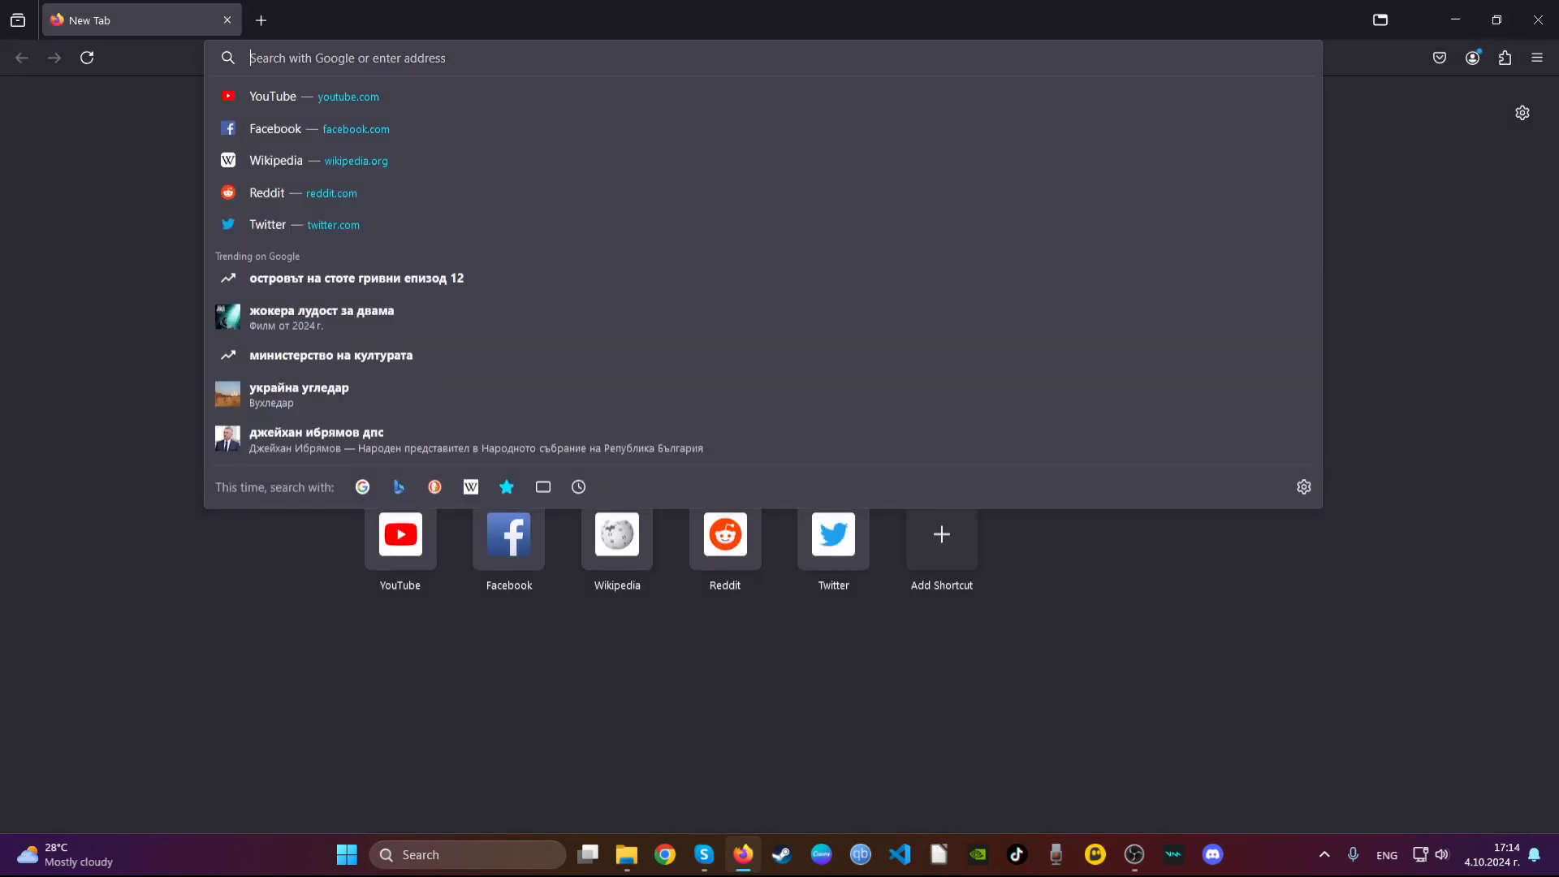
{"action": "type", "text": "about:"}
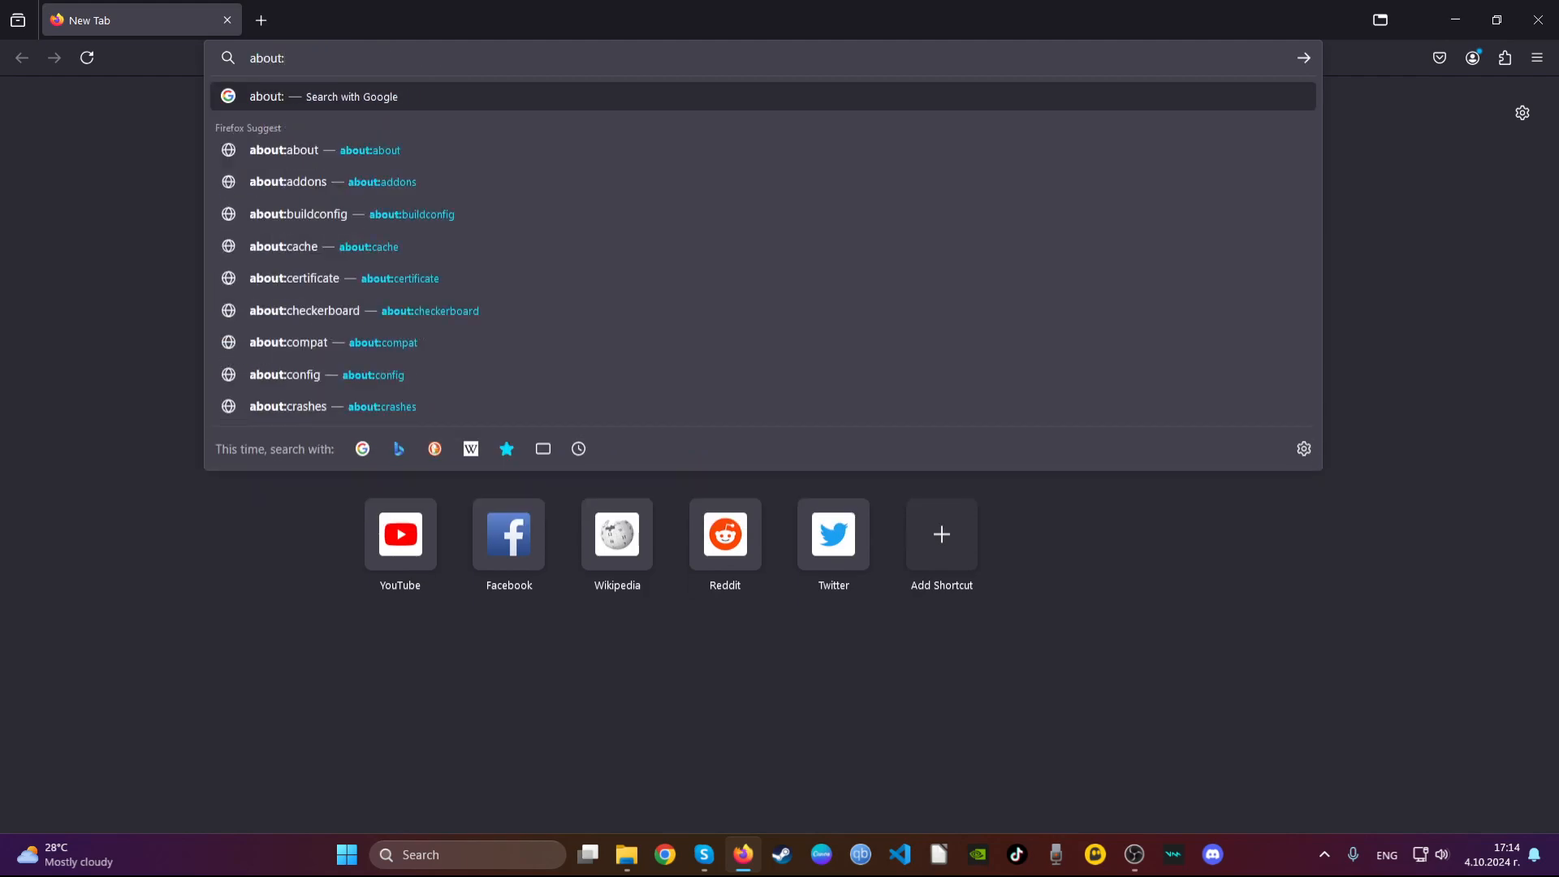
{"action": "type", "text": "support"}
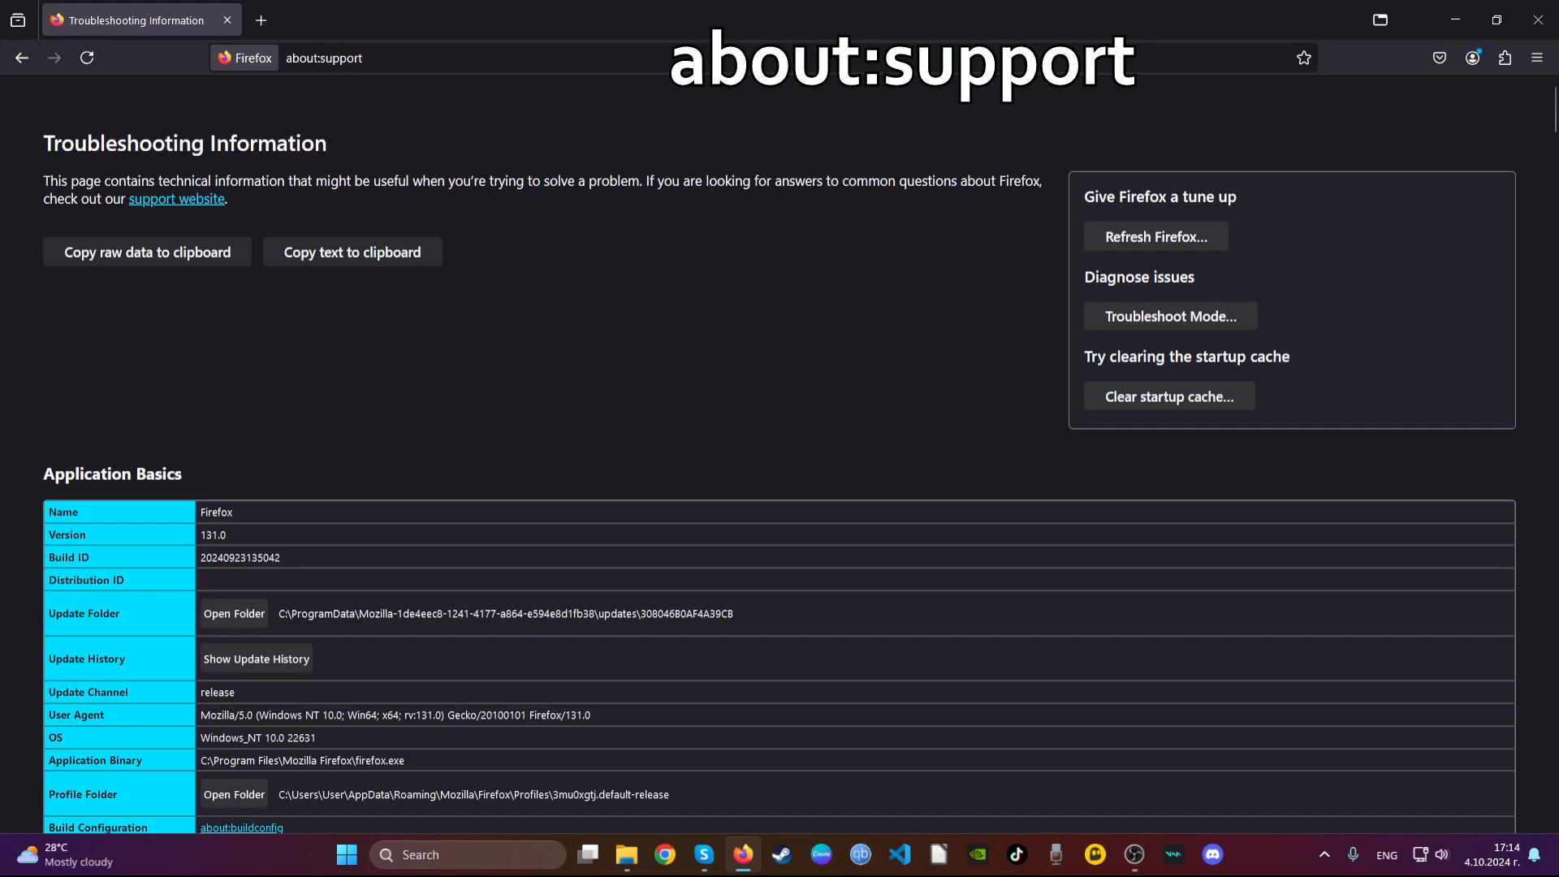
{"action": "mouse_move", "coordinate": [1087, 200]}
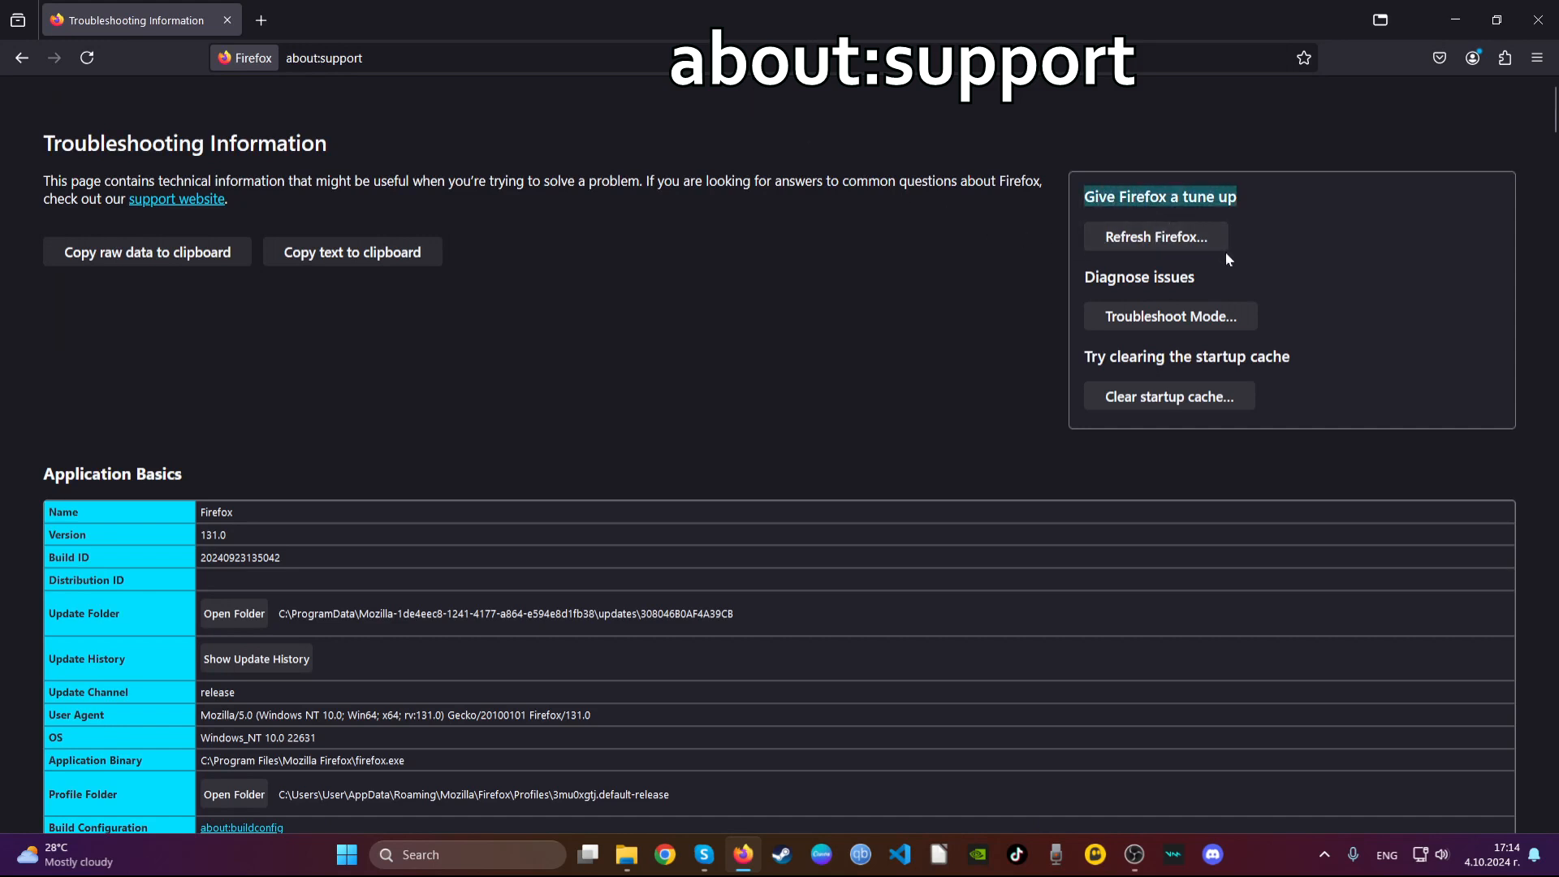
{"action": "left_click", "coordinate": [1157, 237]}
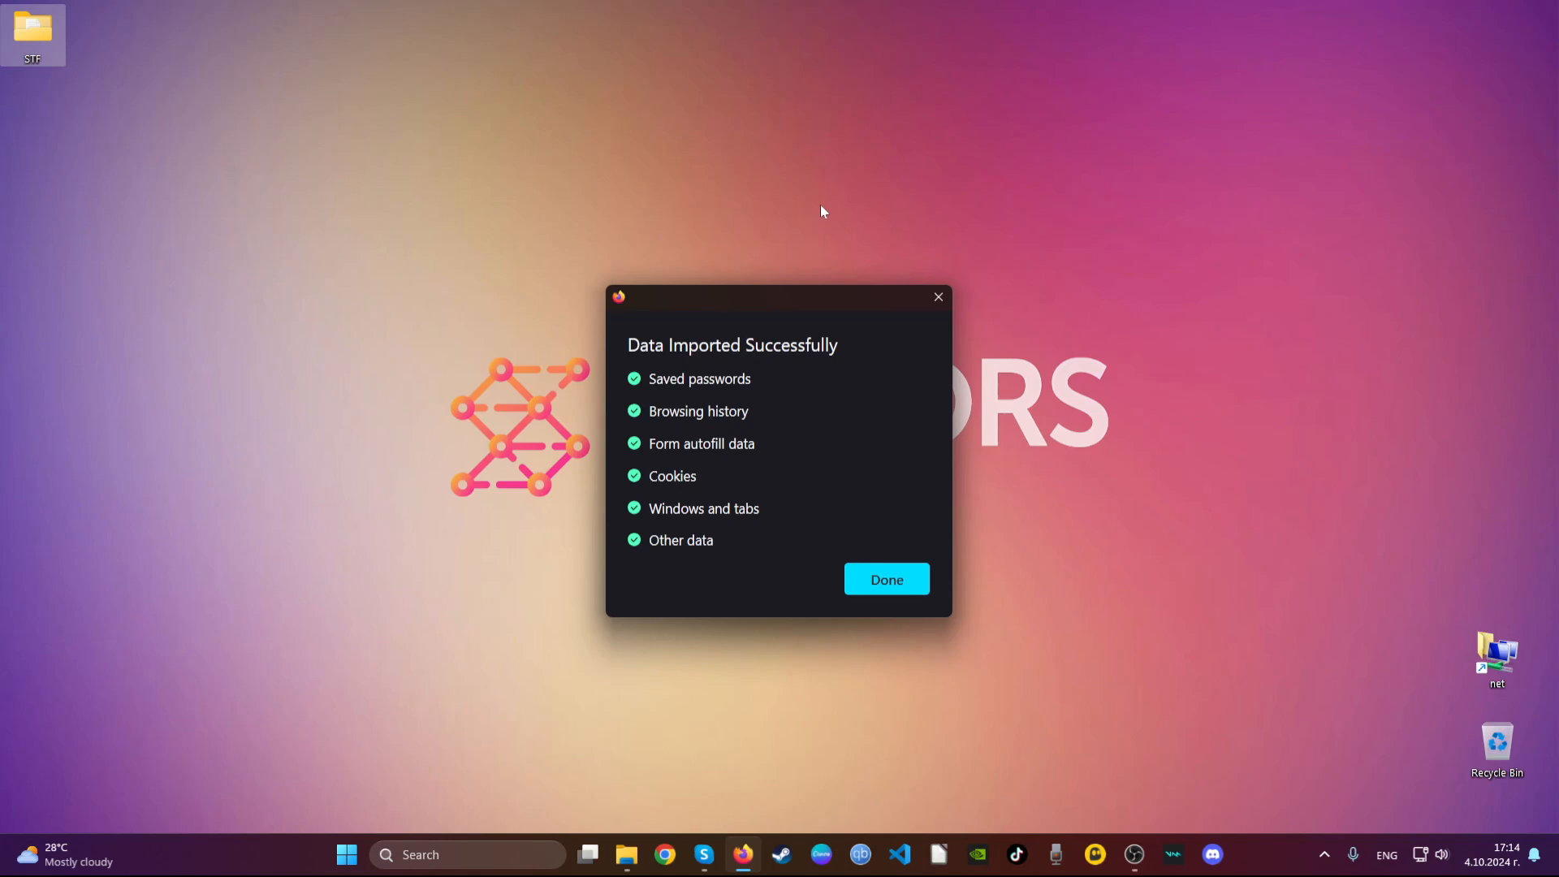
{"action": "left_click", "coordinate": [885, 578]}
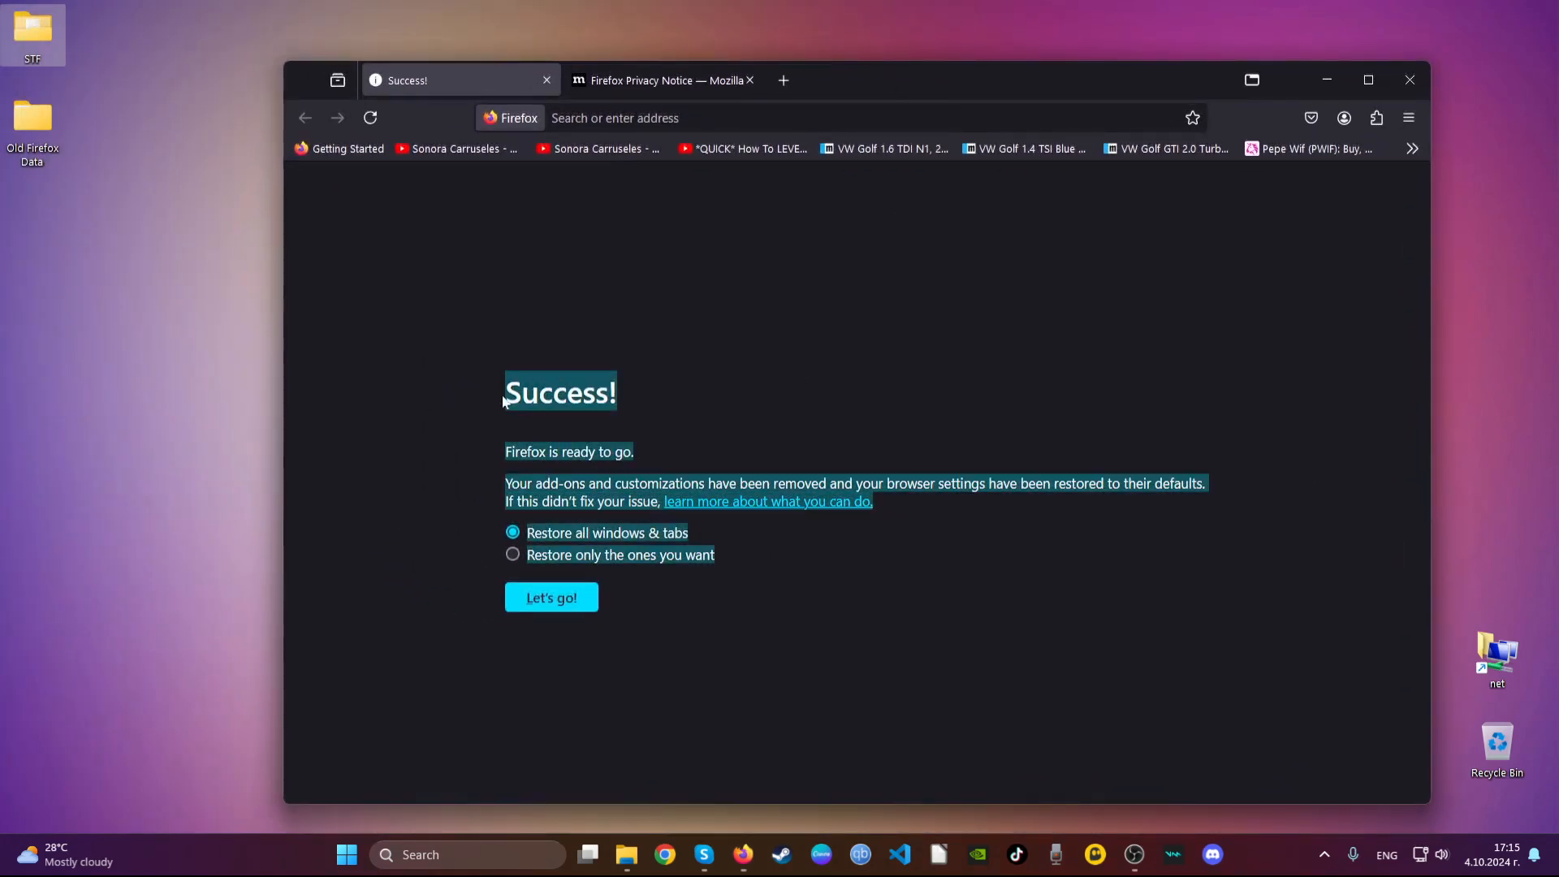
{"action": "mouse_move", "coordinate": [791, 369]}
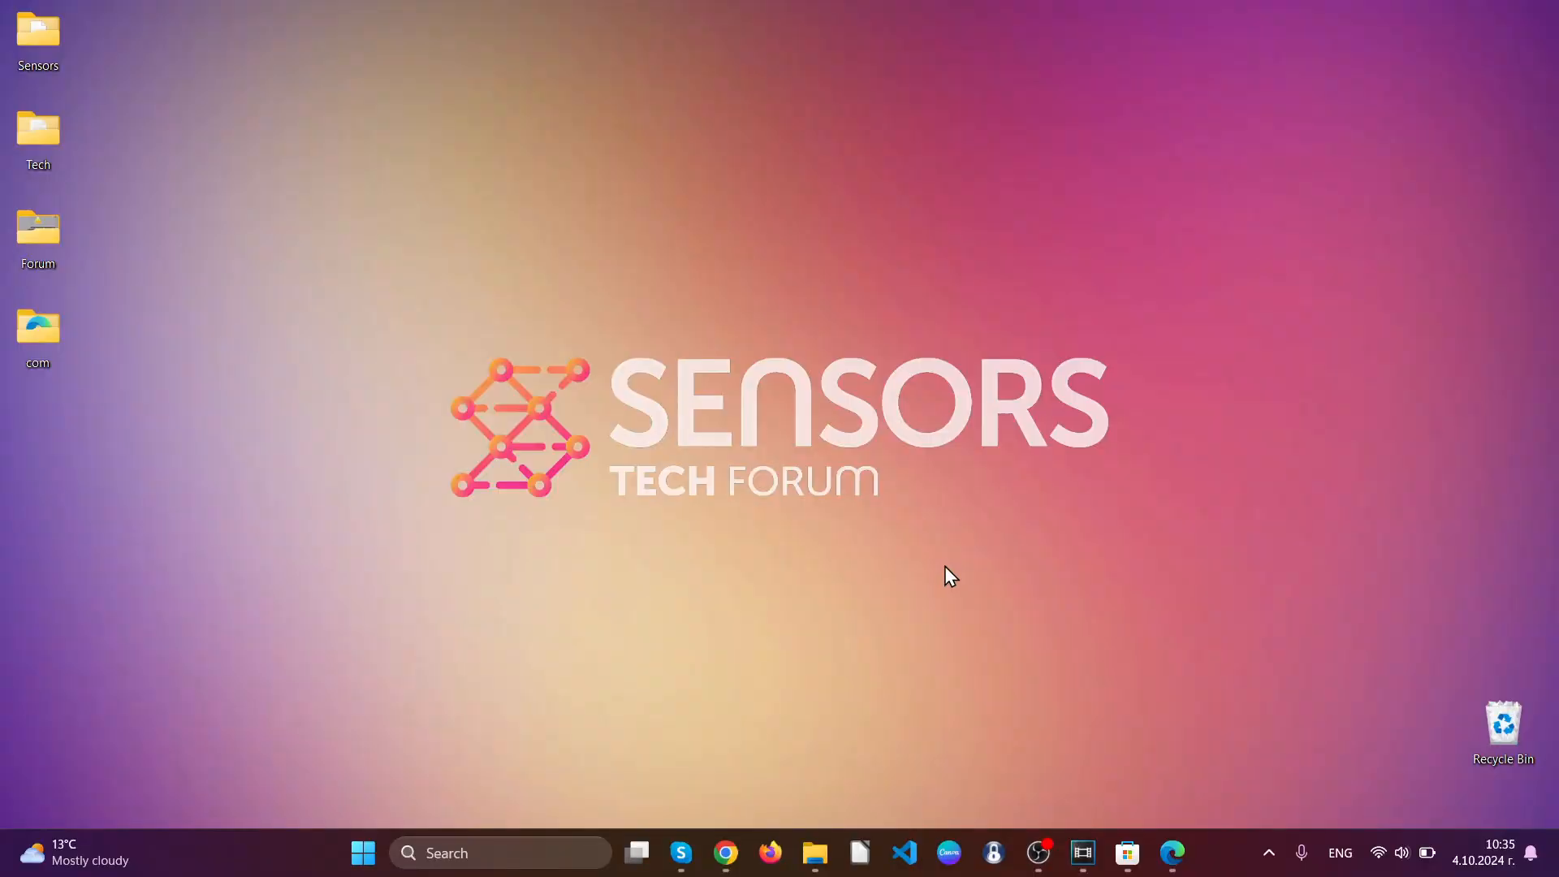
Step: Launch Edge and remove the Search from Popup or ContextMenu extension, confirming the removal
{"action": "left_click", "coordinate": [1172, 853]}
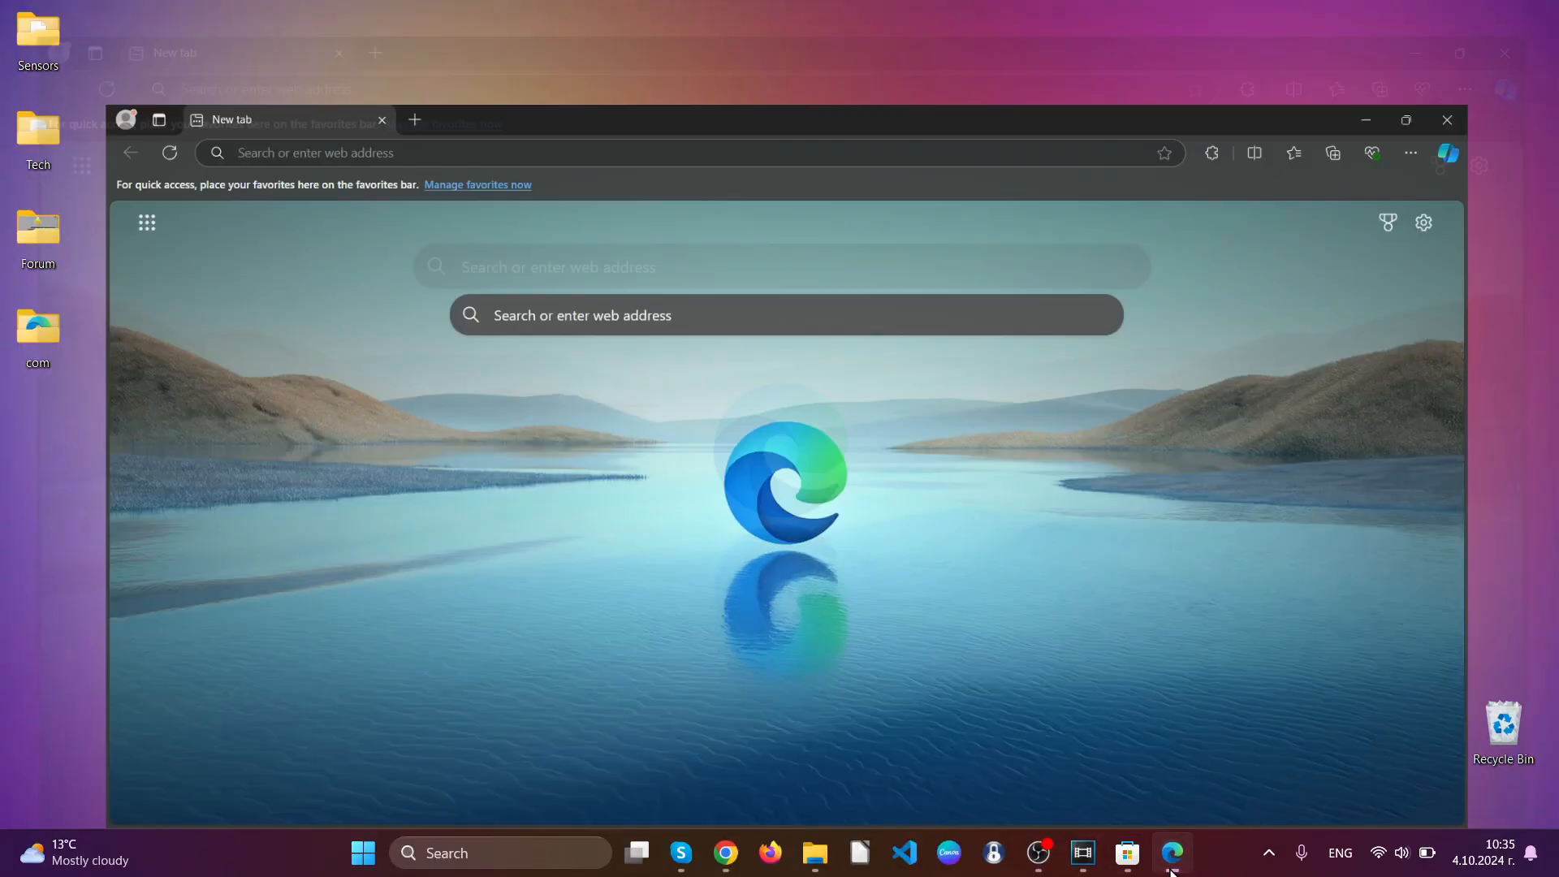
{"action": "left_click", "coordinate": [1407, 119]}
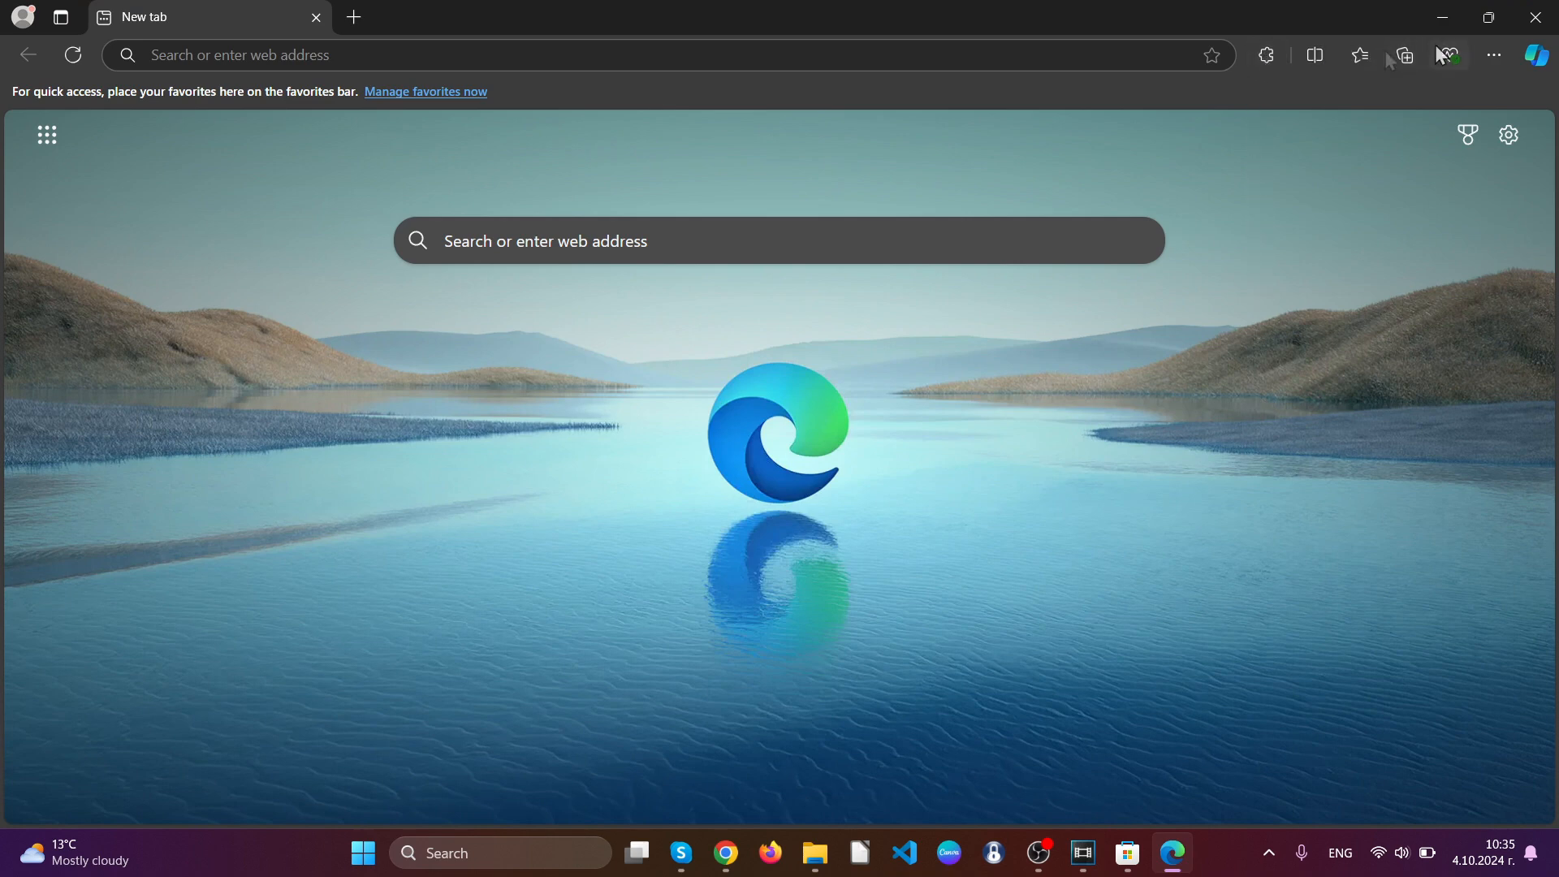
{"action": "left_click", "coordinate": [1265, 55]}
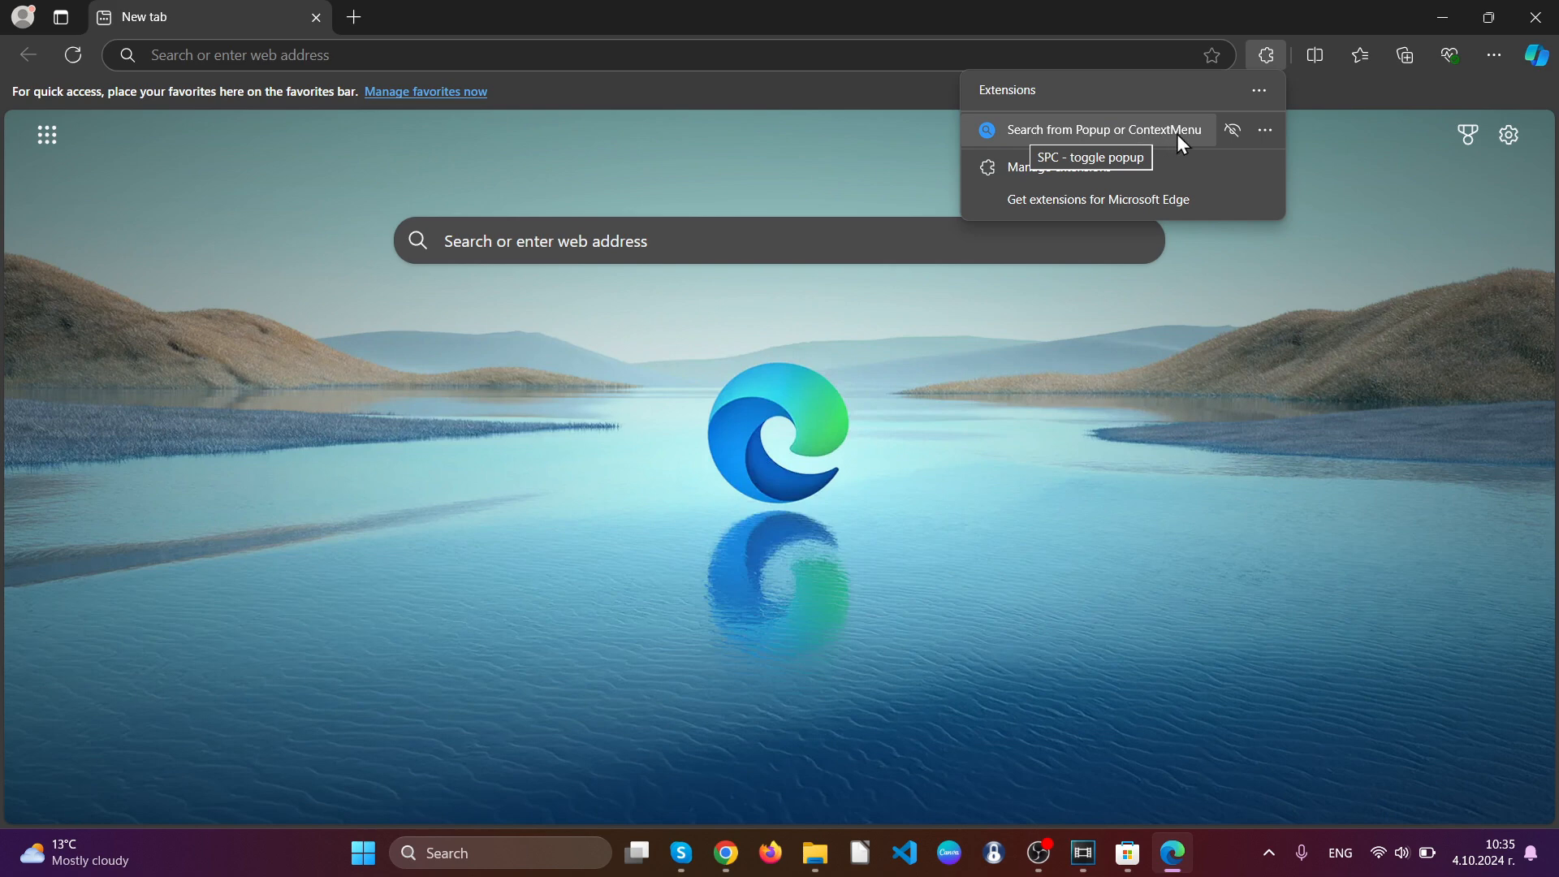
{"action": "left_click", "coordinate": [1266, 130]}
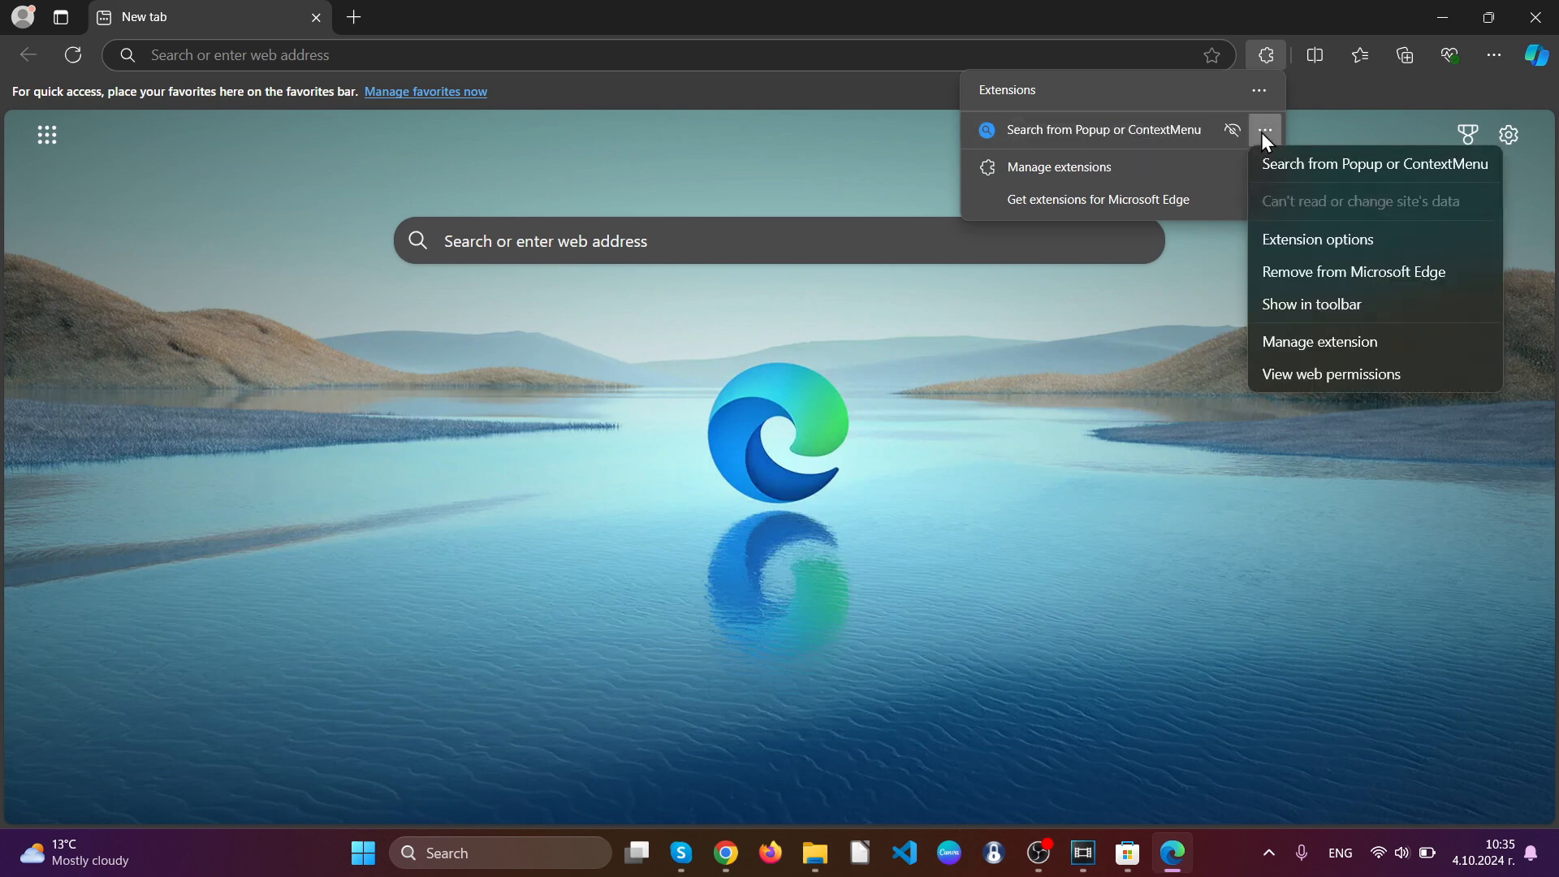
{"action": "mouse_move", "coordinate": [1307, 278]}
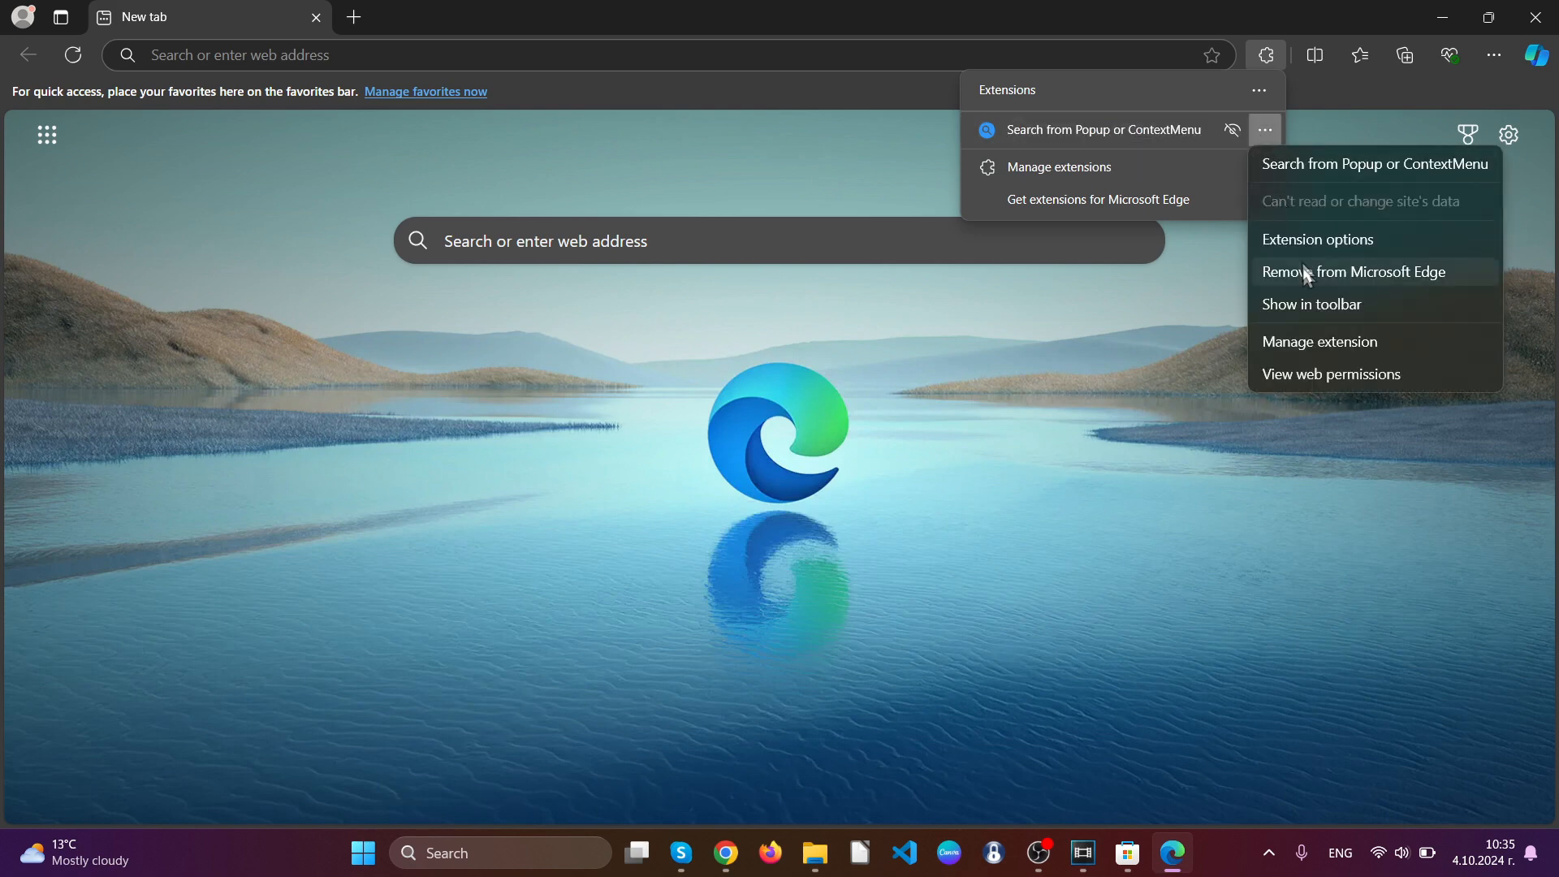
{"action": "left_click", "coordinate": [1355, 271]}
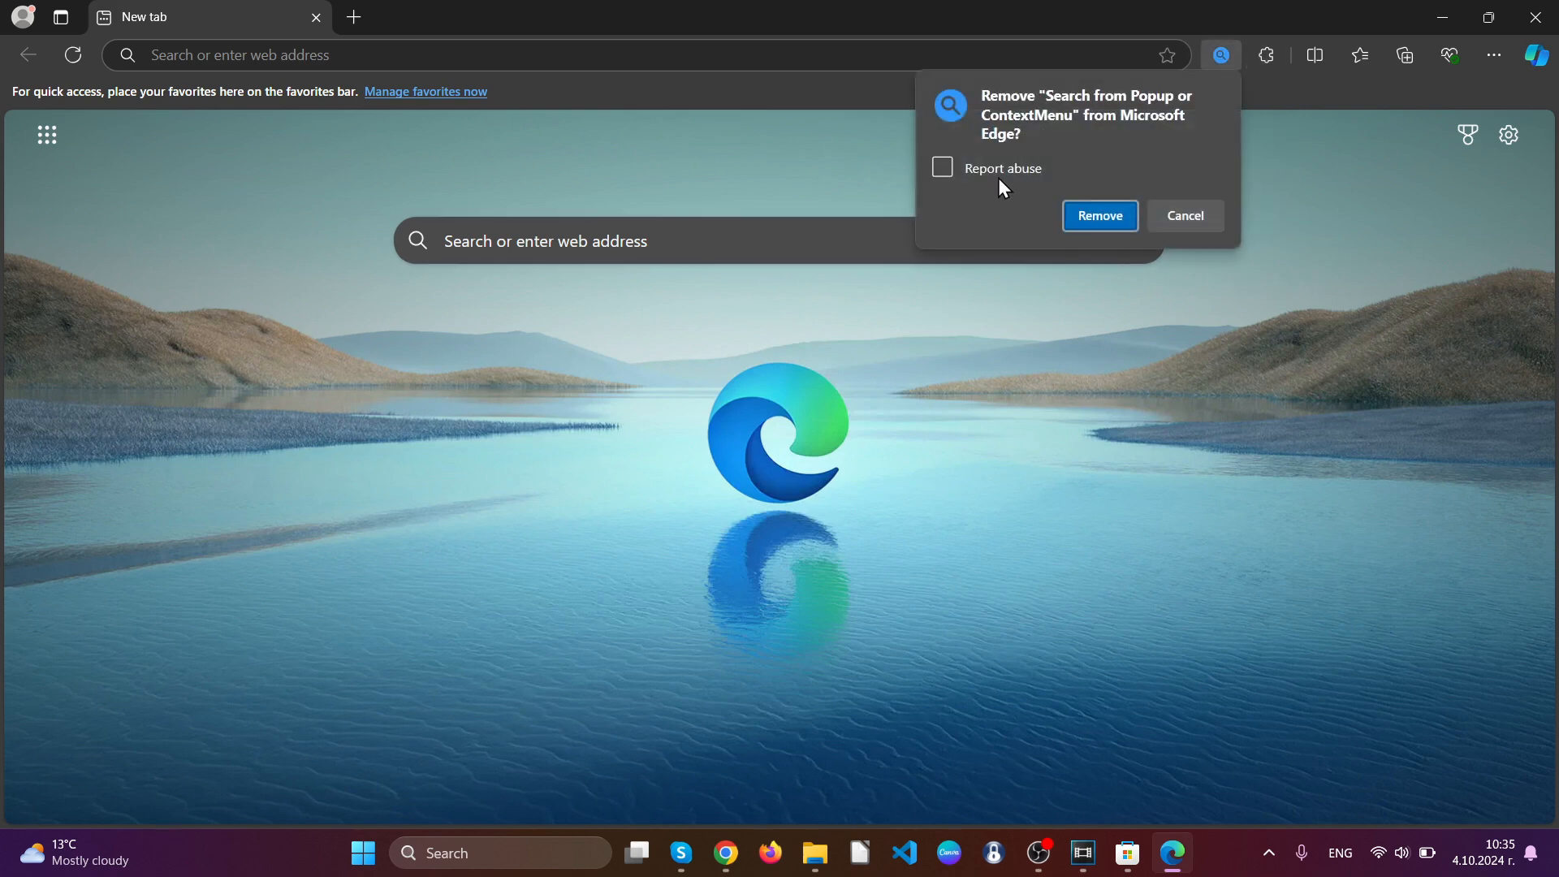
{"action": "left_click", "coordinate": [1100, 216]}
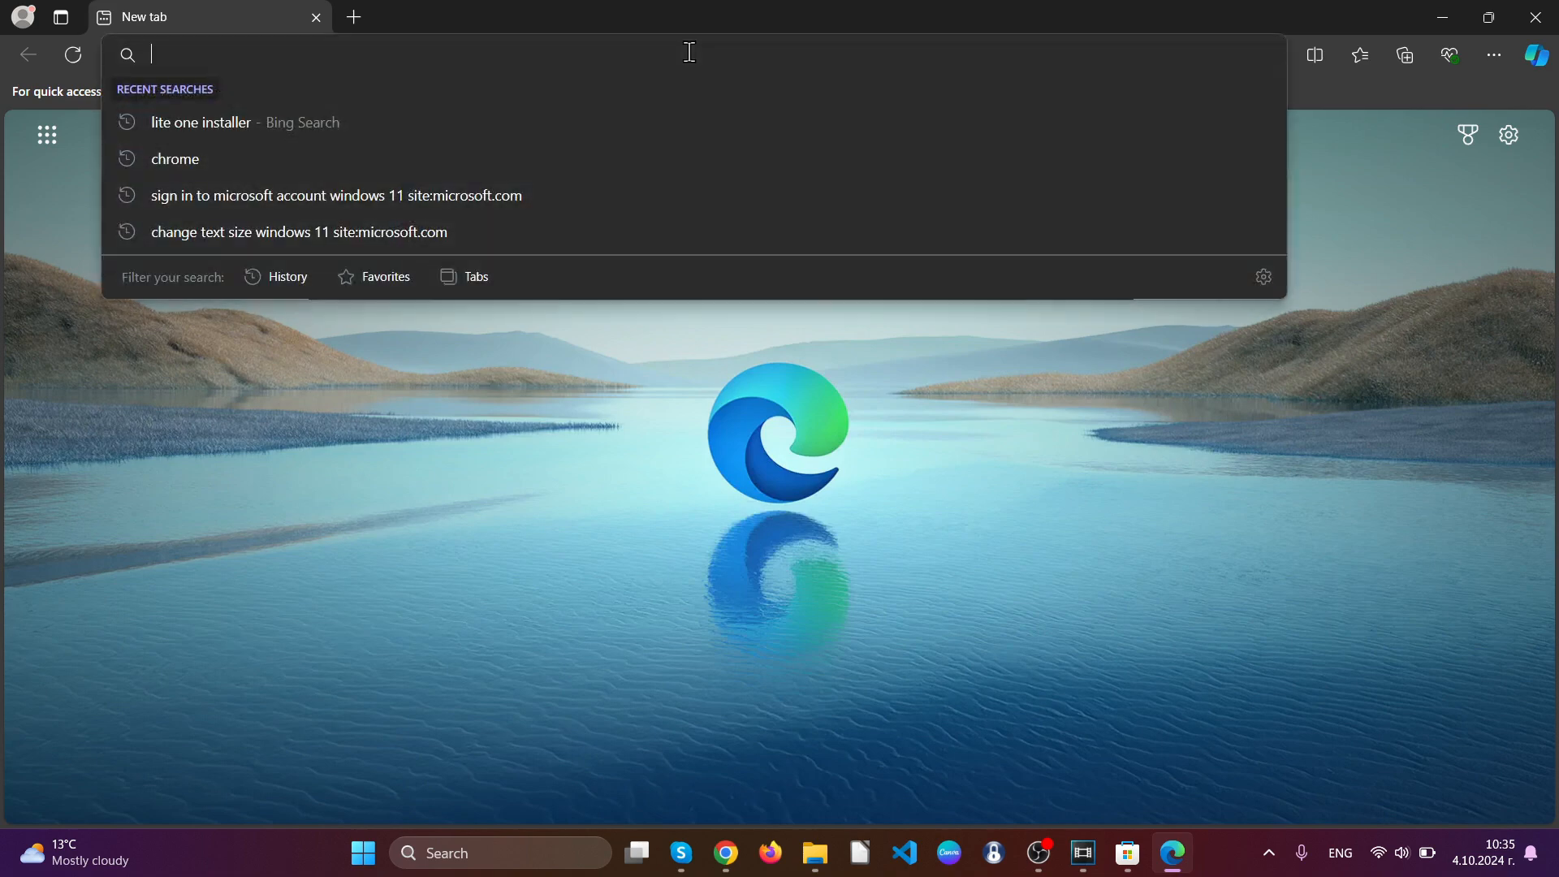
Step: At edge://settings/clearBrowserData set All time, include site permissions and clear the data now
{"action": "type", "text": "edge://setti"}
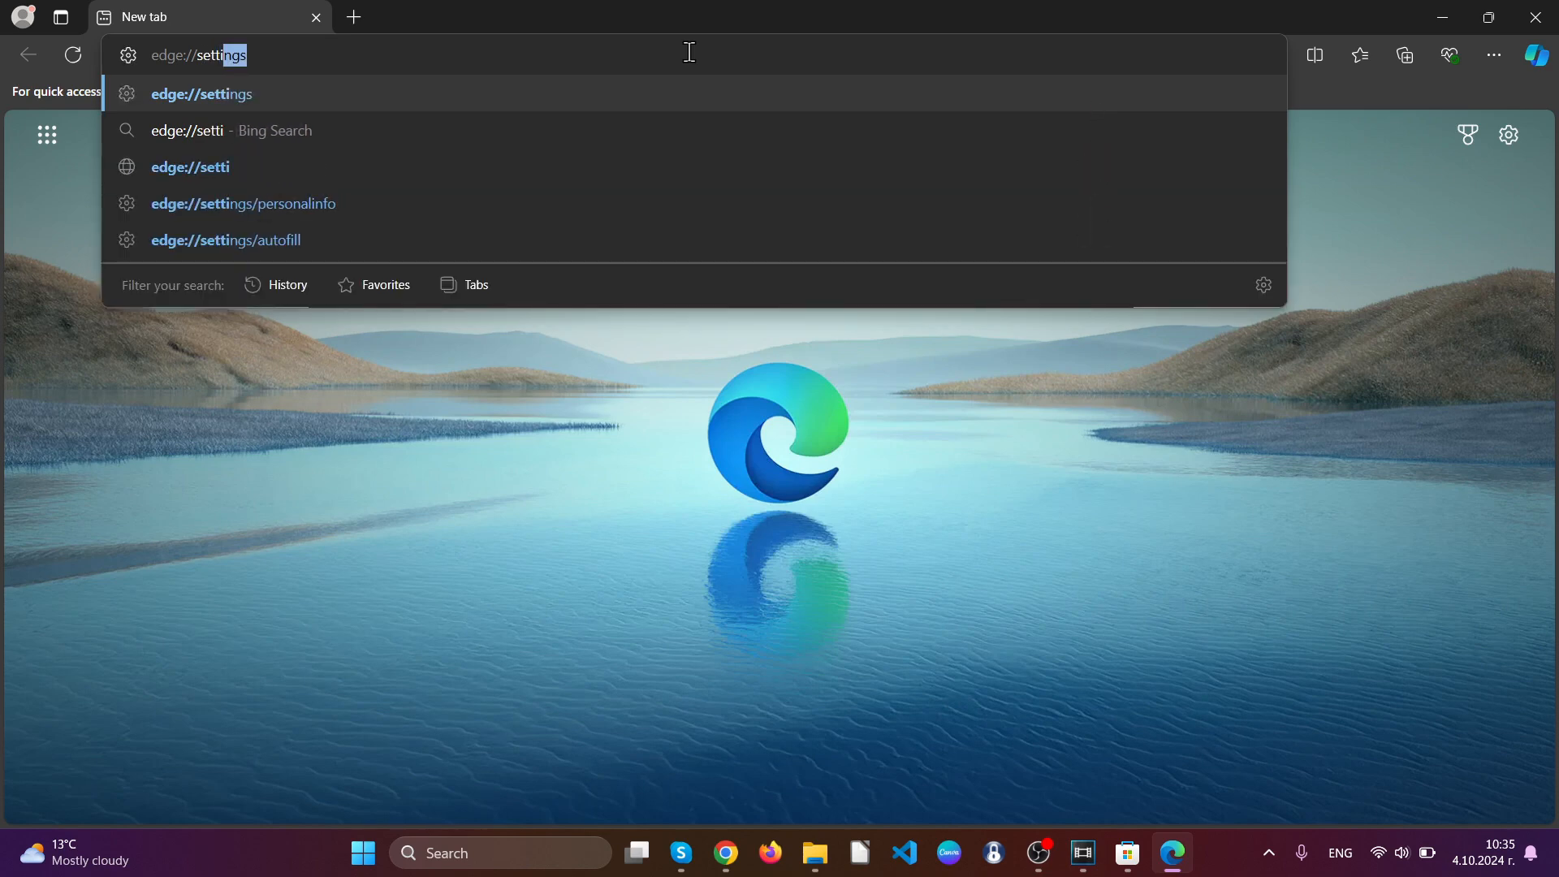
{"action": "type", "text": "/clearBrowserData"}
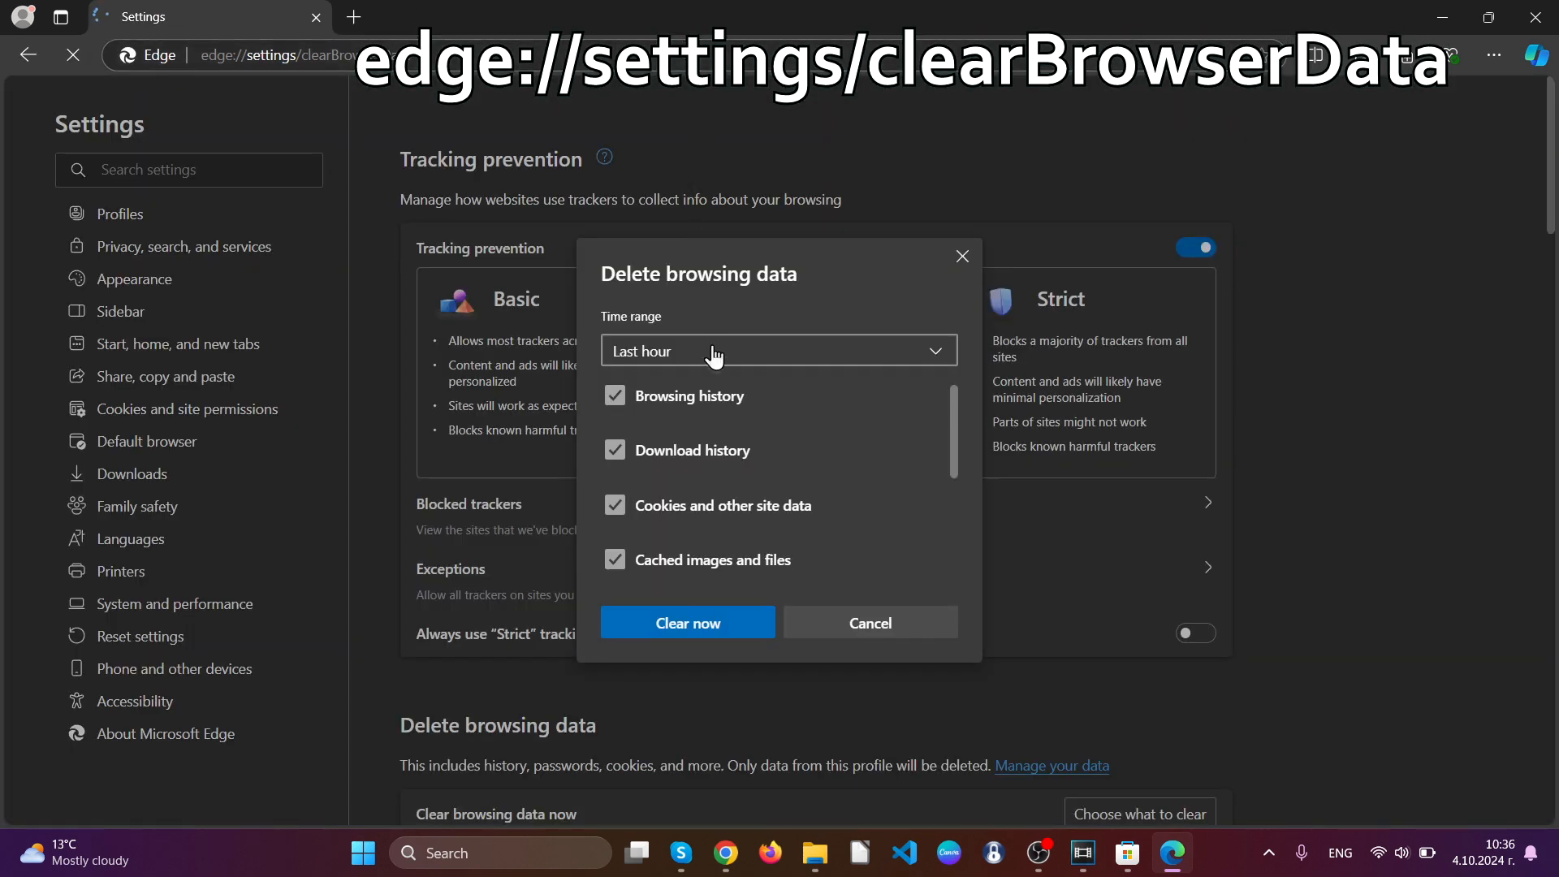
{"action": "left_click", "coordinate": [778, 351]}
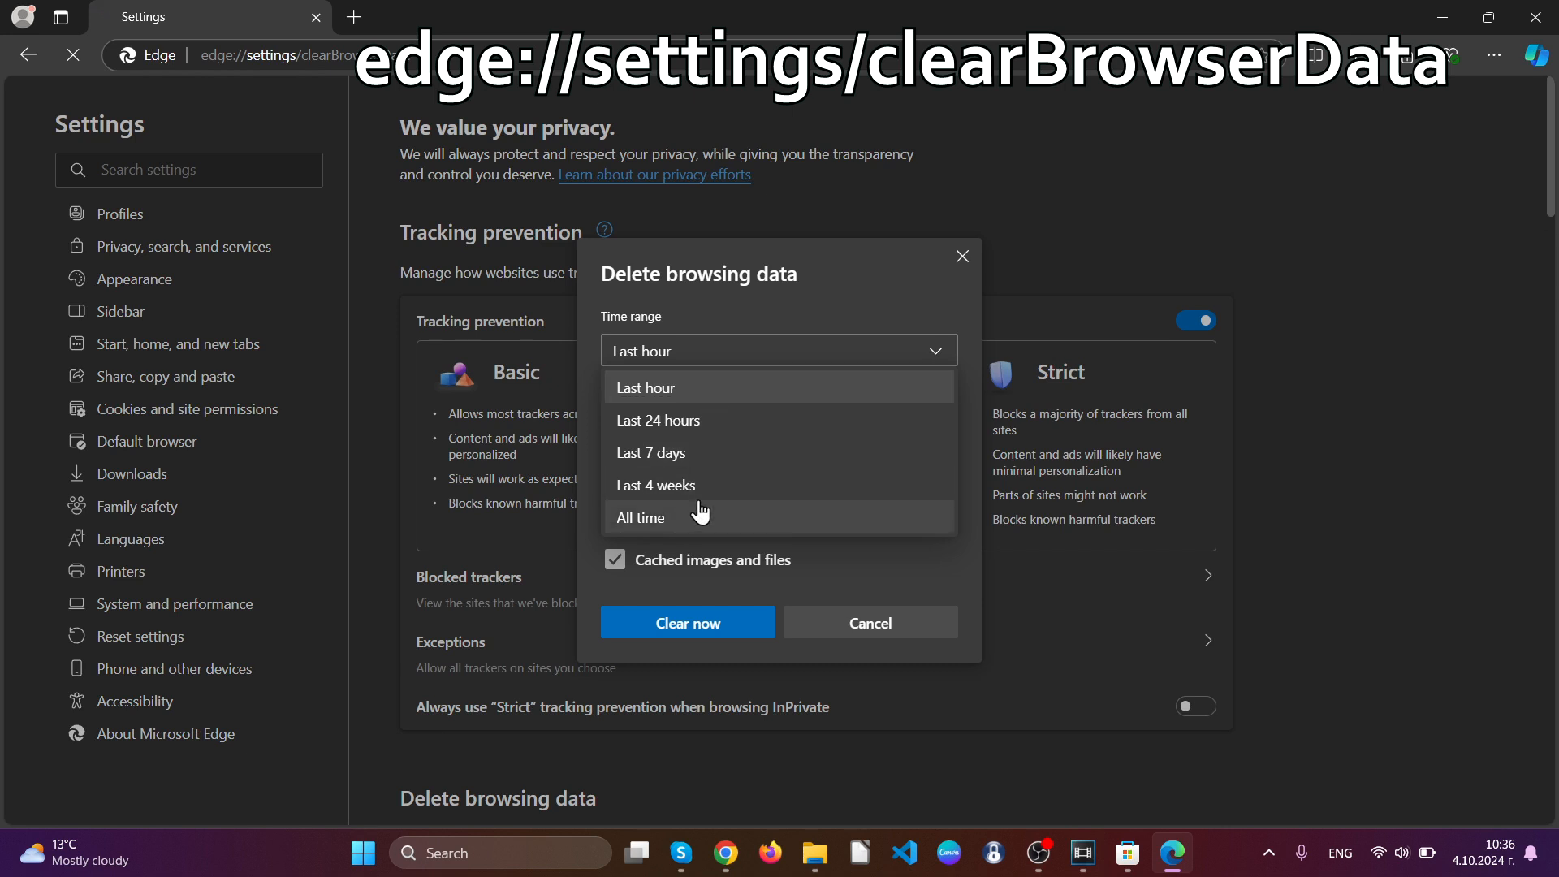
{"action": "left_click", "coordinate": [642, 517]}
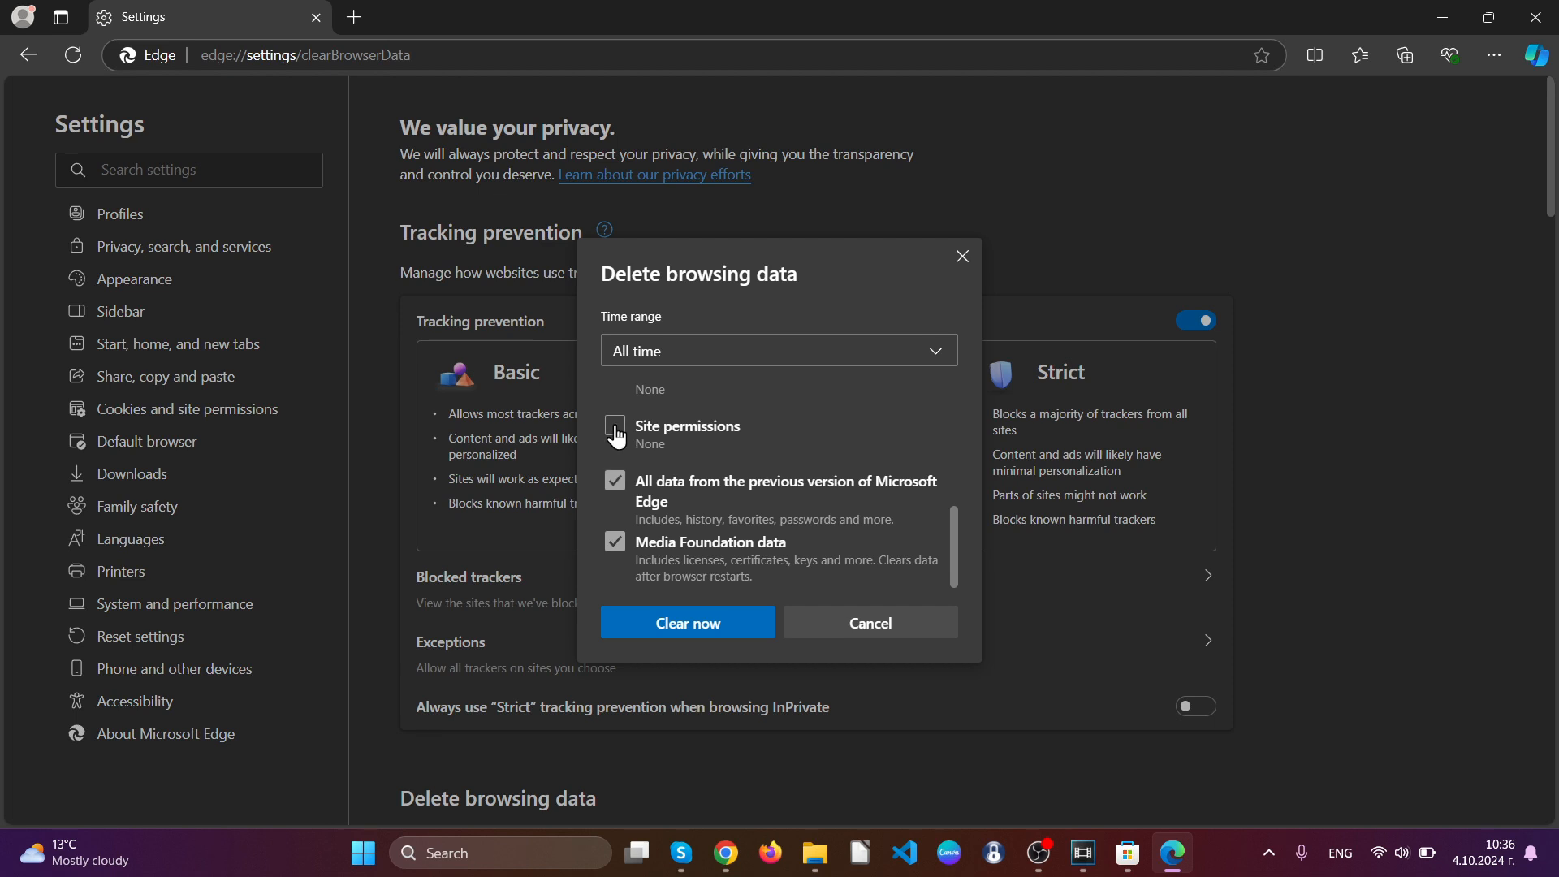
{"action": "scroll", "scroll_direction": "up", "scroll_amount": 3}
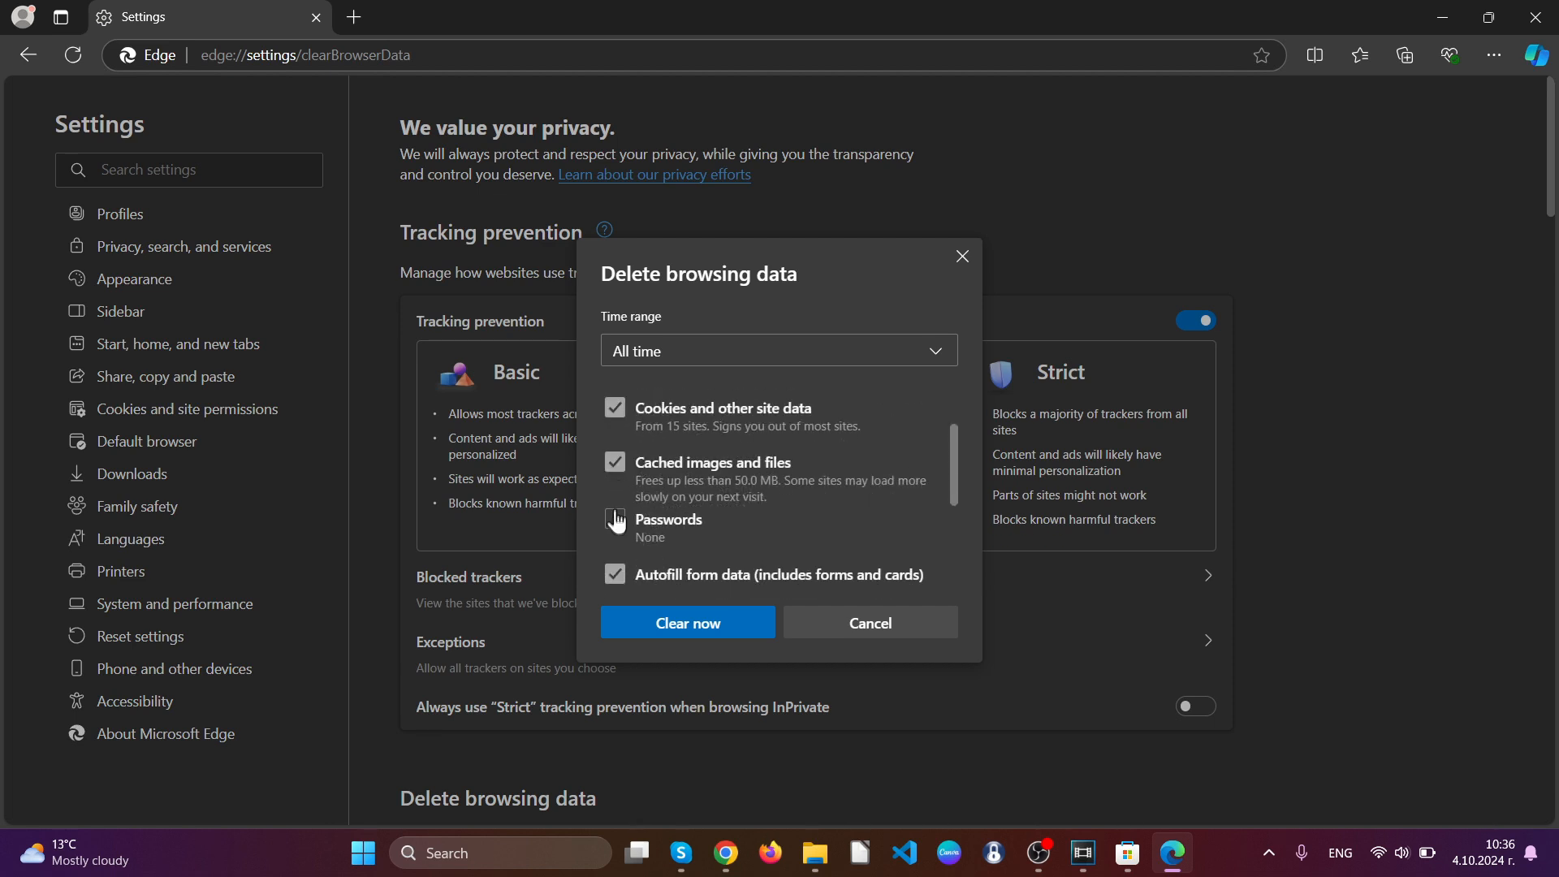
{"action": "scroll", "scroll_direction": "down", "scroll_amount": 3}
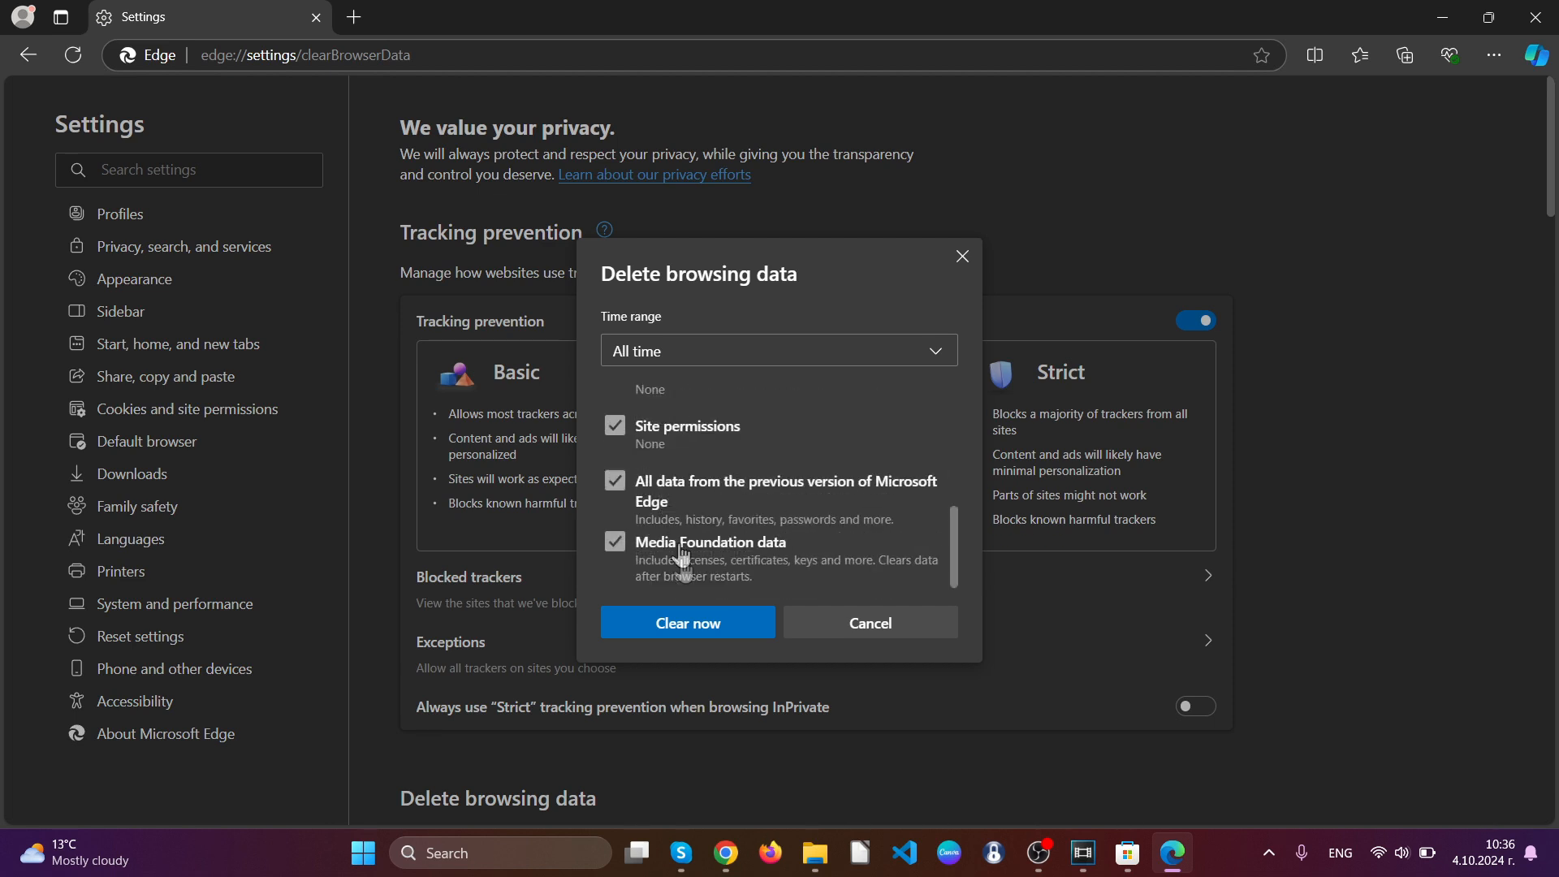
{"action": "left_click", "coordinate": [687, 622]}
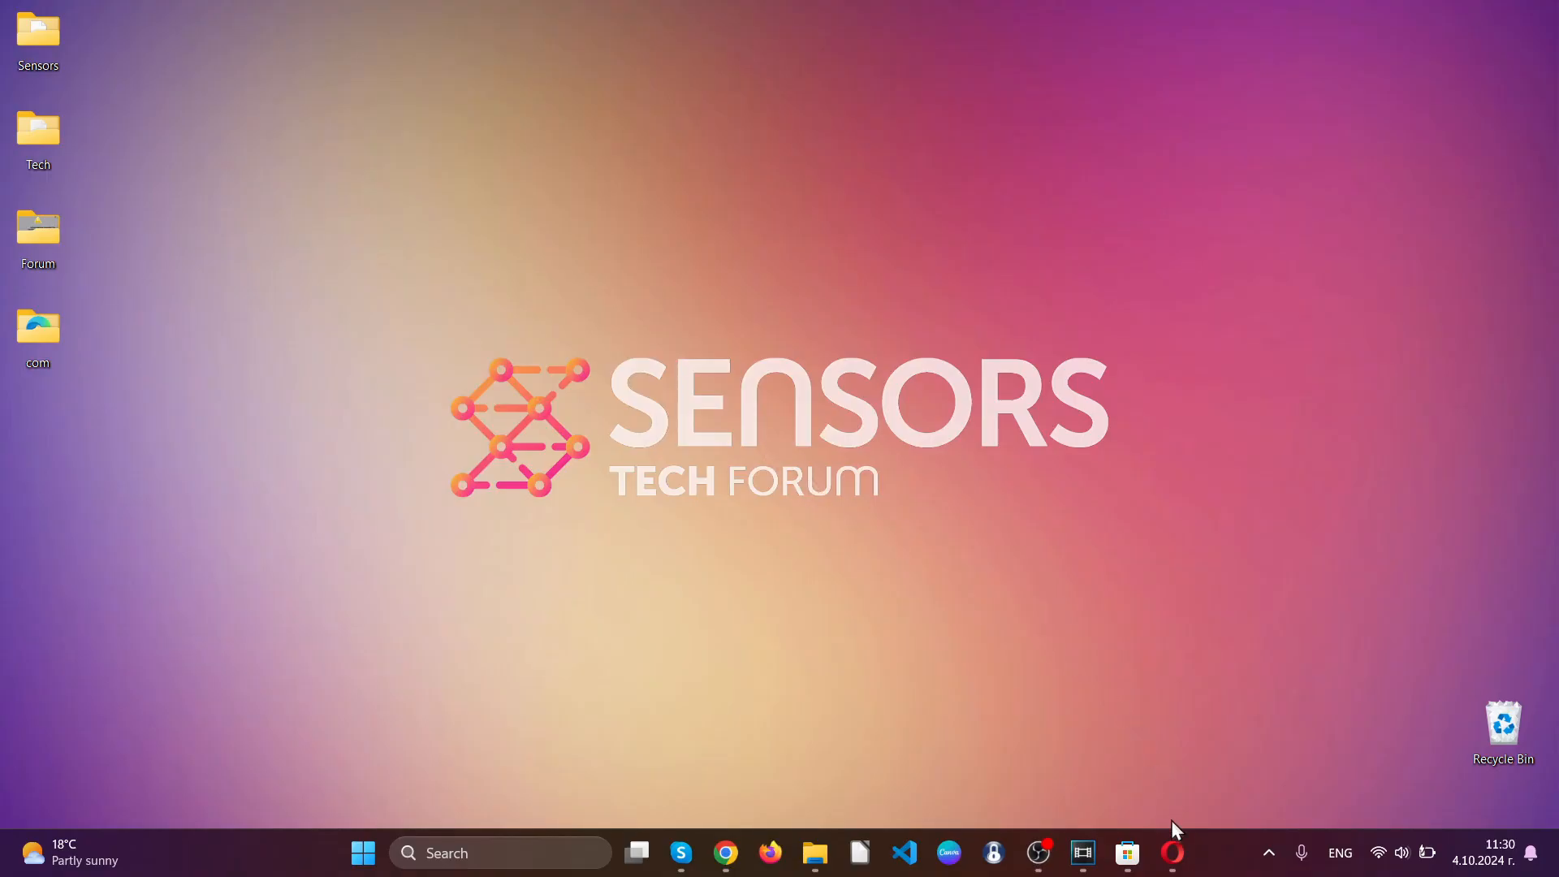
Step: Launch Opera, review its installed extensions list and close the panel with nothing to remove
{"action": "left_click", "coordinate": [1173, 853]}
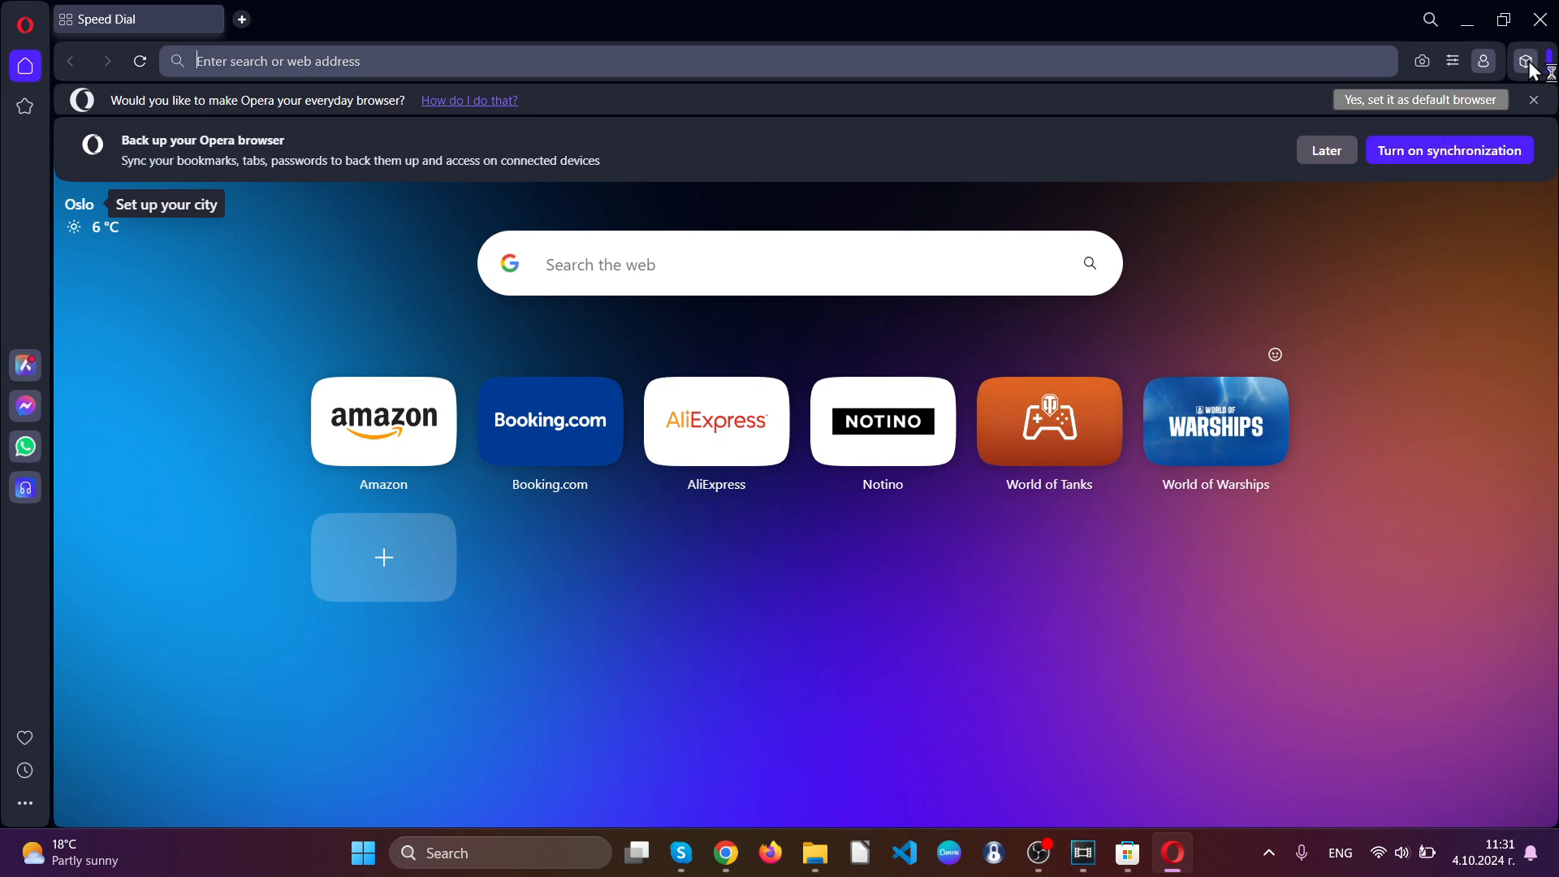
{"action": "left_click", "coordinate": [1525, 60]}
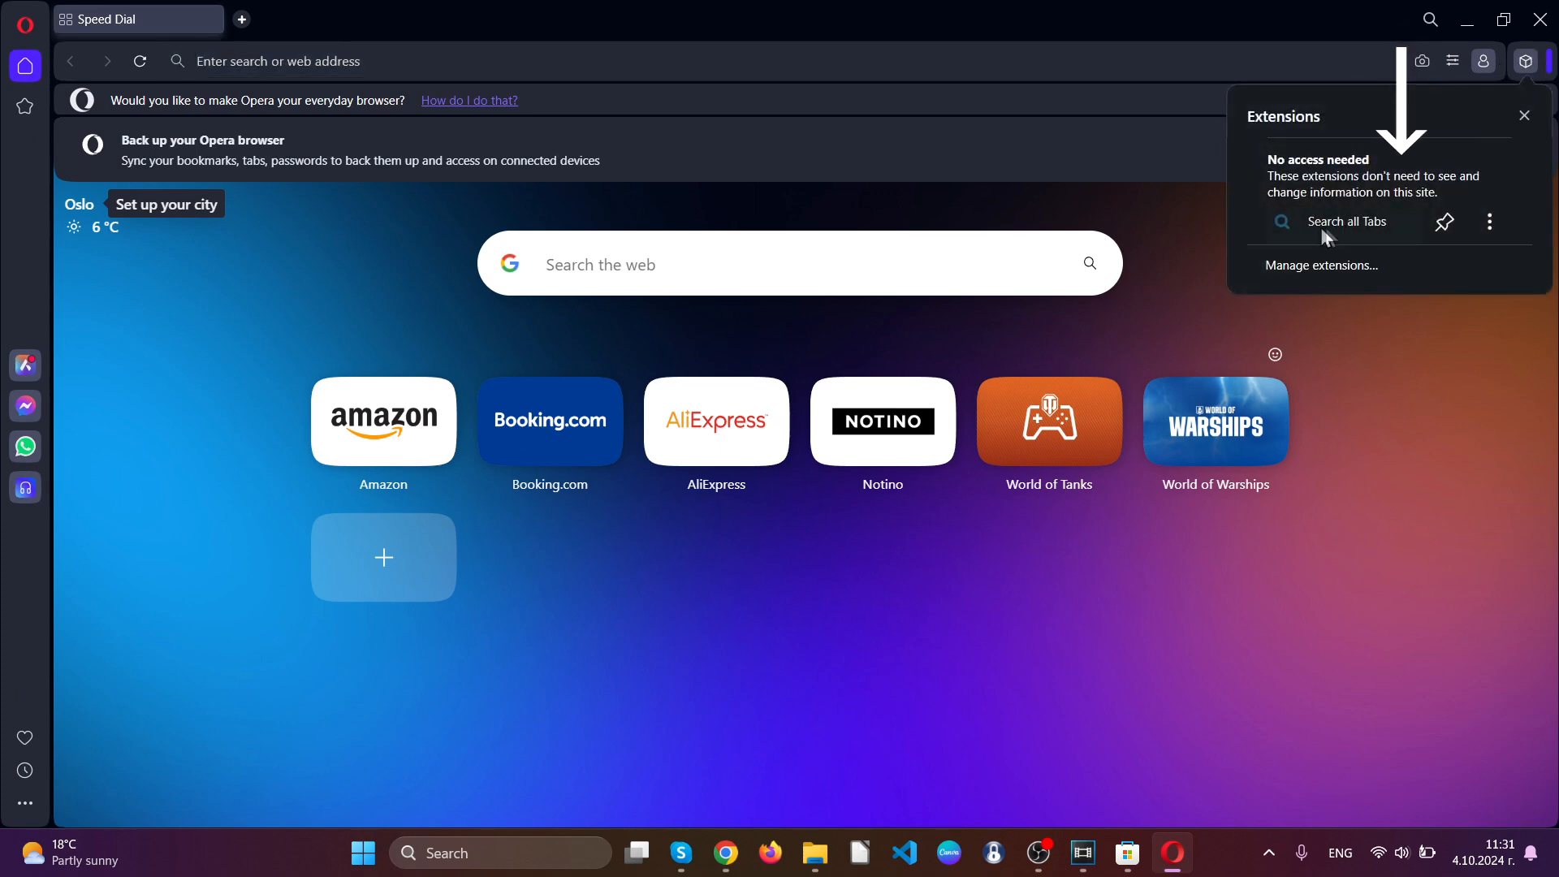
{"action": "left_click", "coordinate": [1490, 223]}
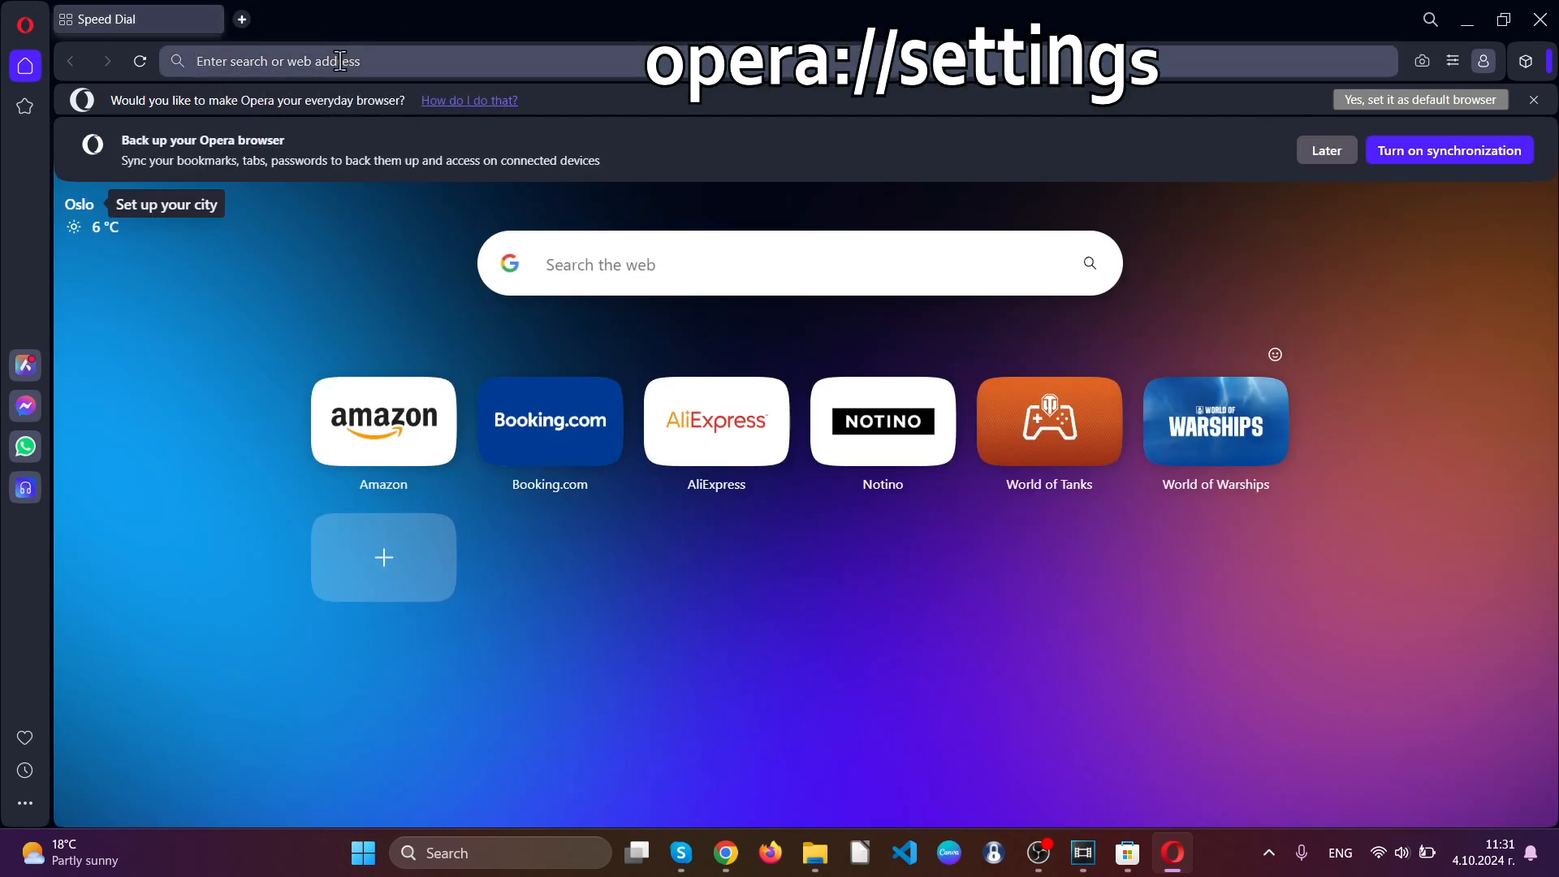
Step: In opera://settings Privacy & security, set Delete browsing data (Advanced) range to All time
{"action": "type", "text": "opera:"}
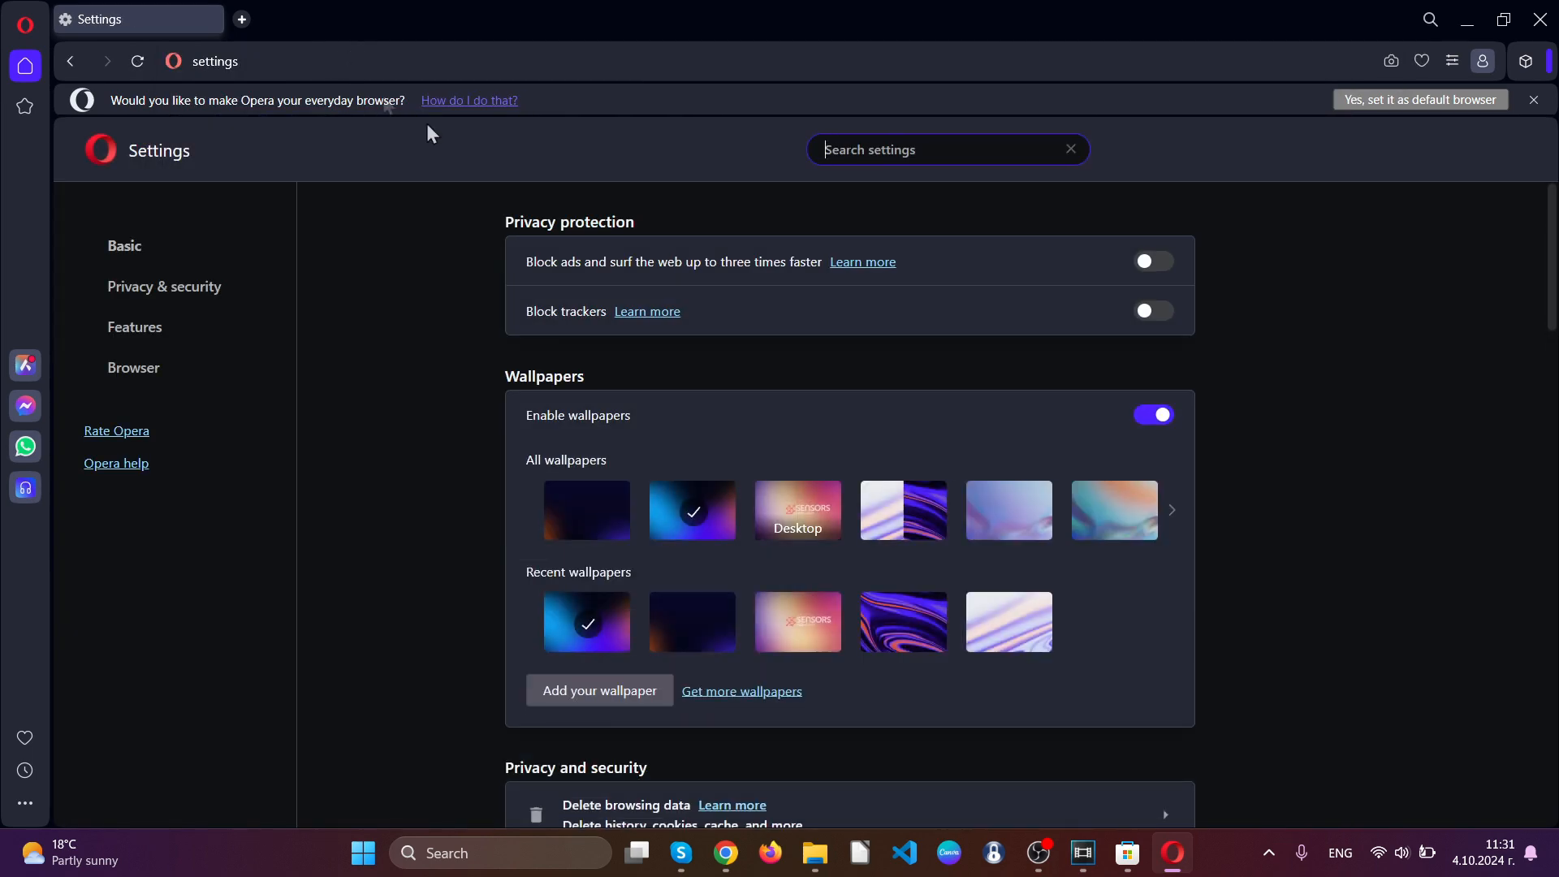
{"action": "mouse_move", "coordinate": [165, 287]}
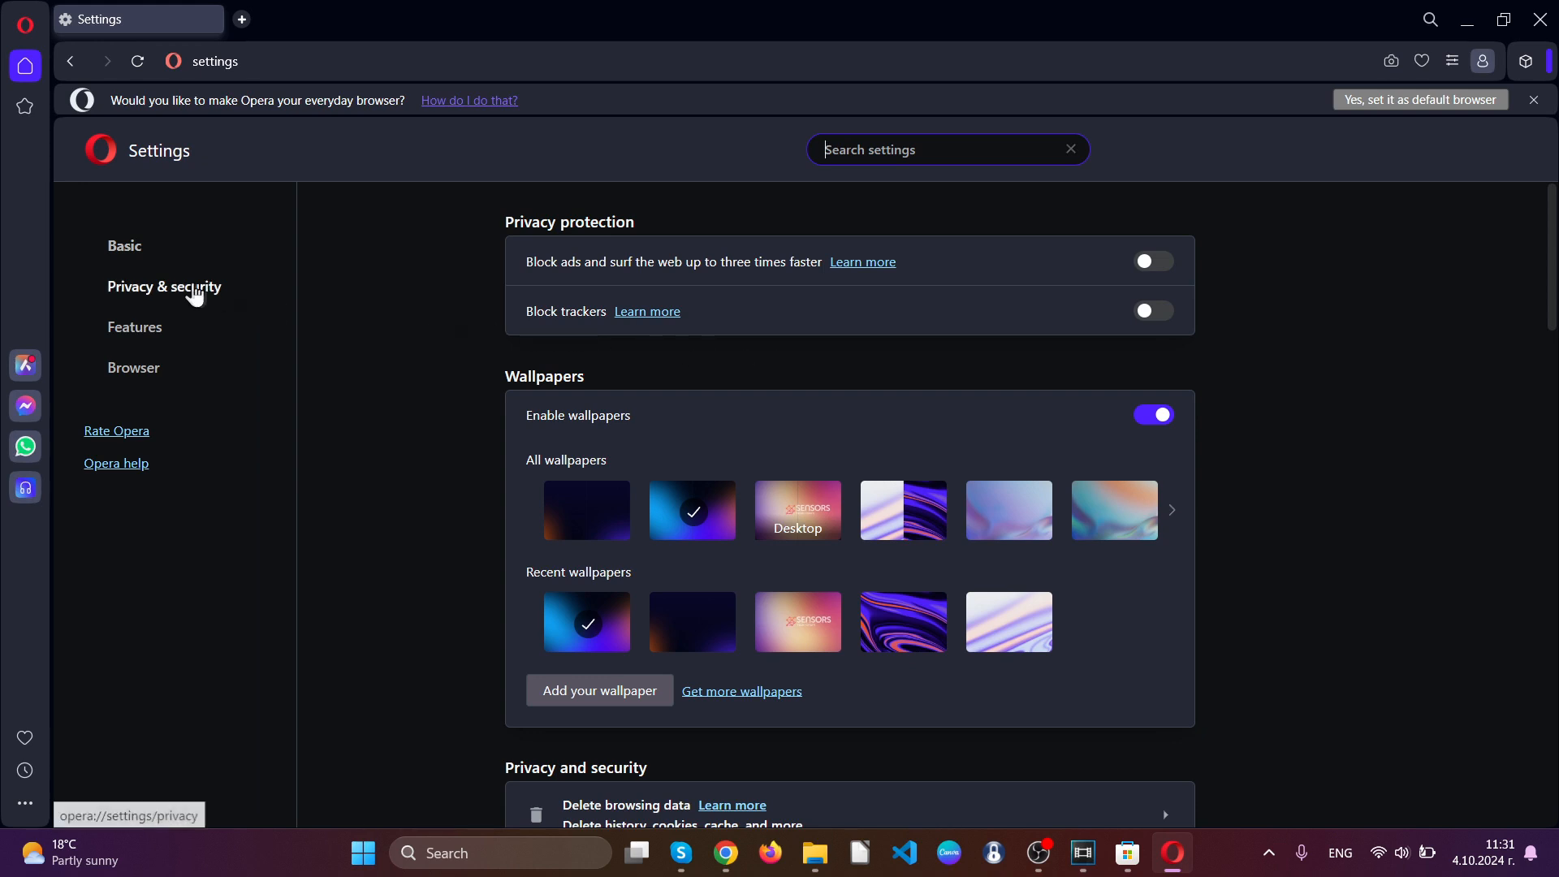
{"action": "left_click", "coordinate": [164, 286]}
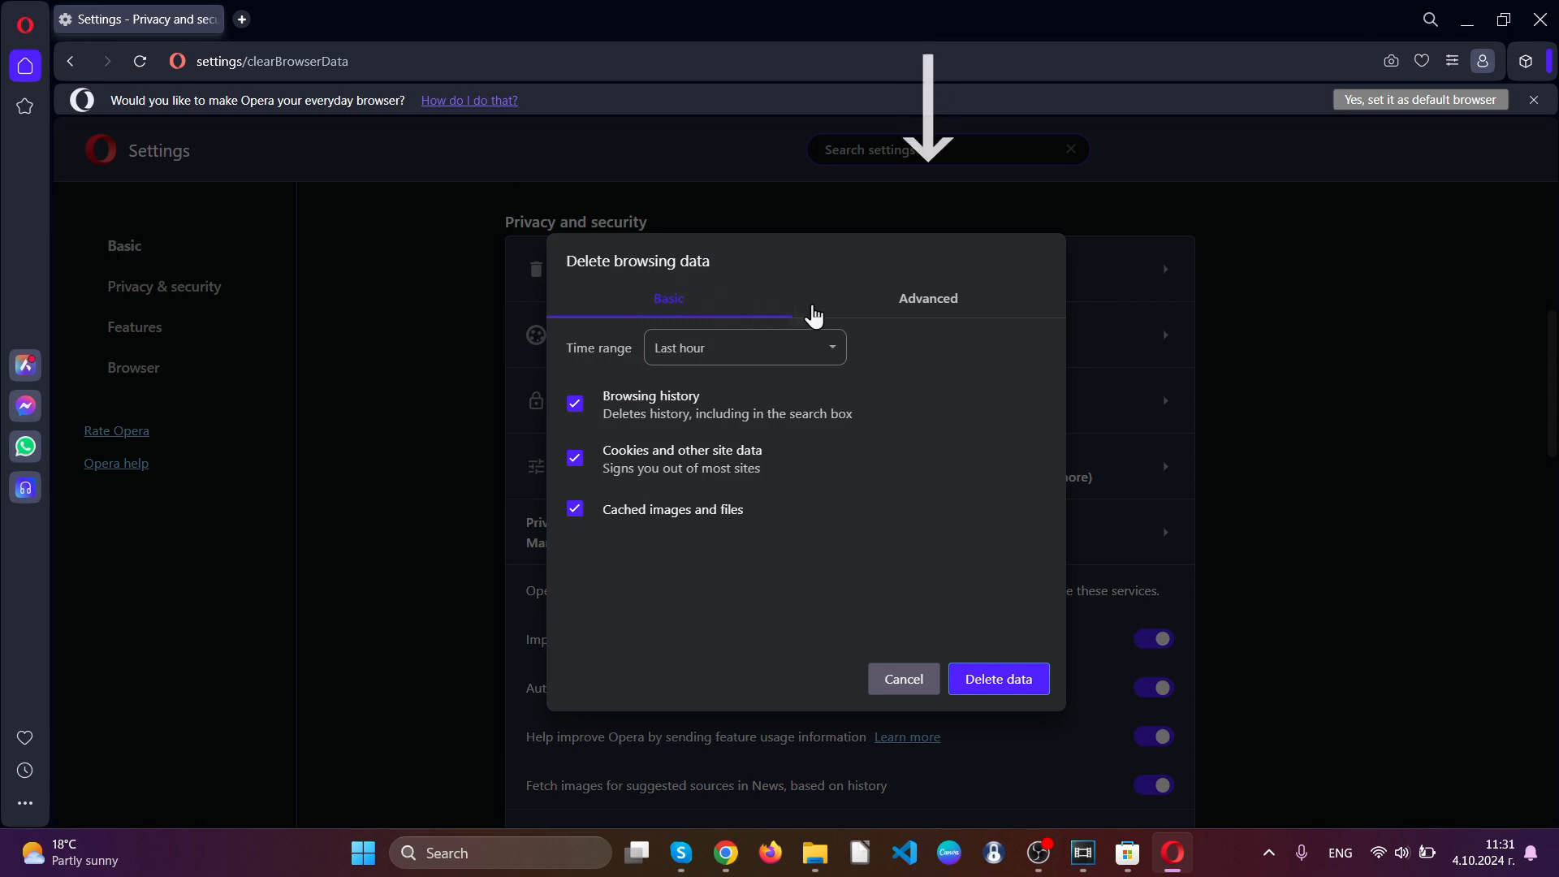
{"action": "left_click", "coordinate": [926, 299]}
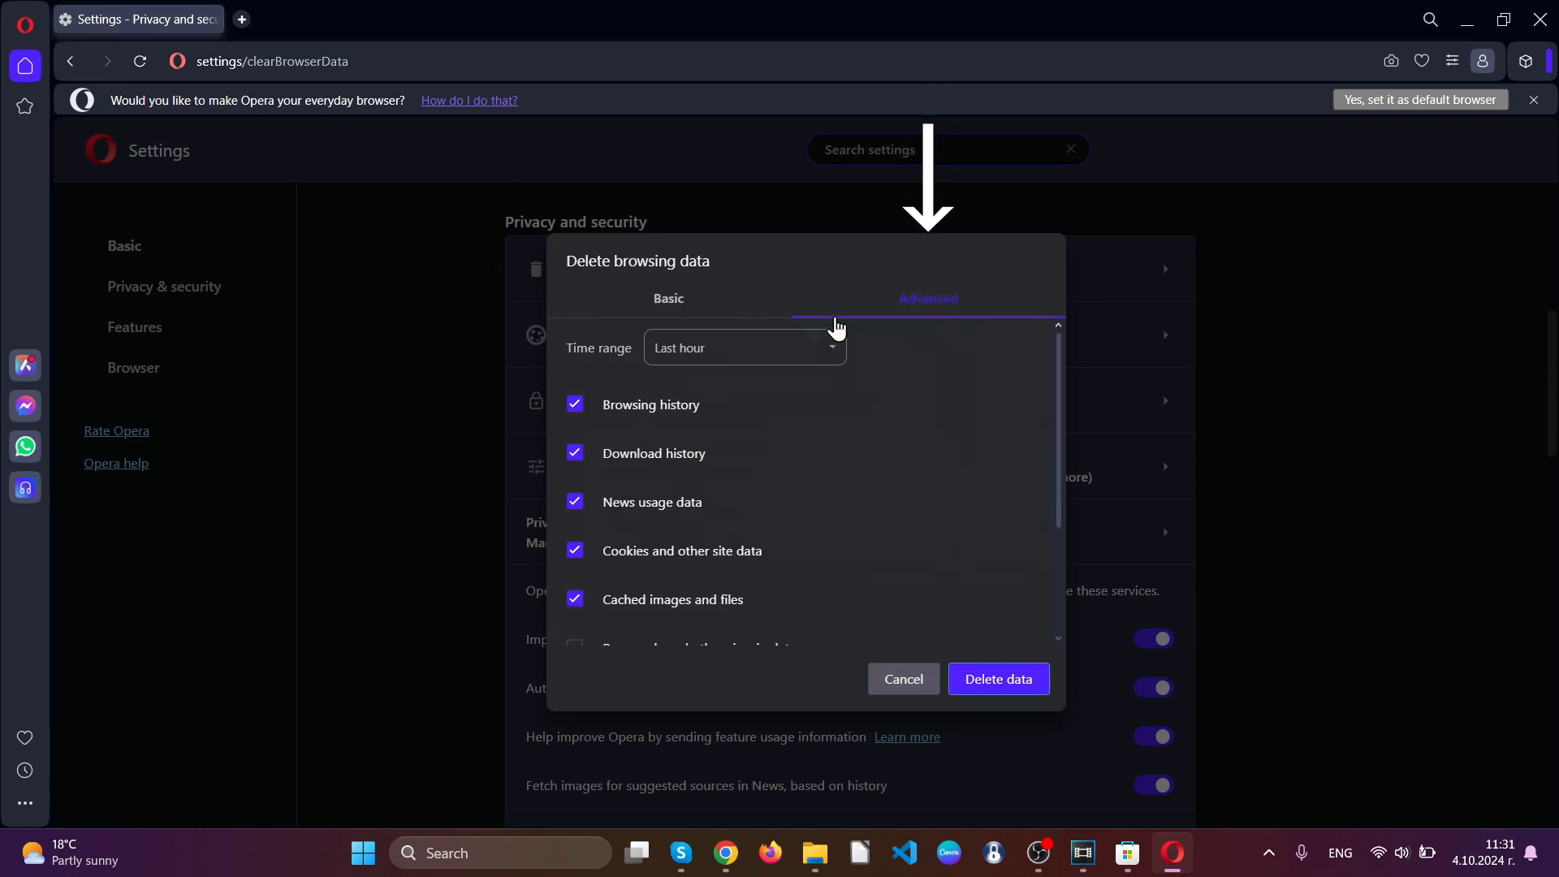
{"action": "left_click", "coordinate": [744, 347]}
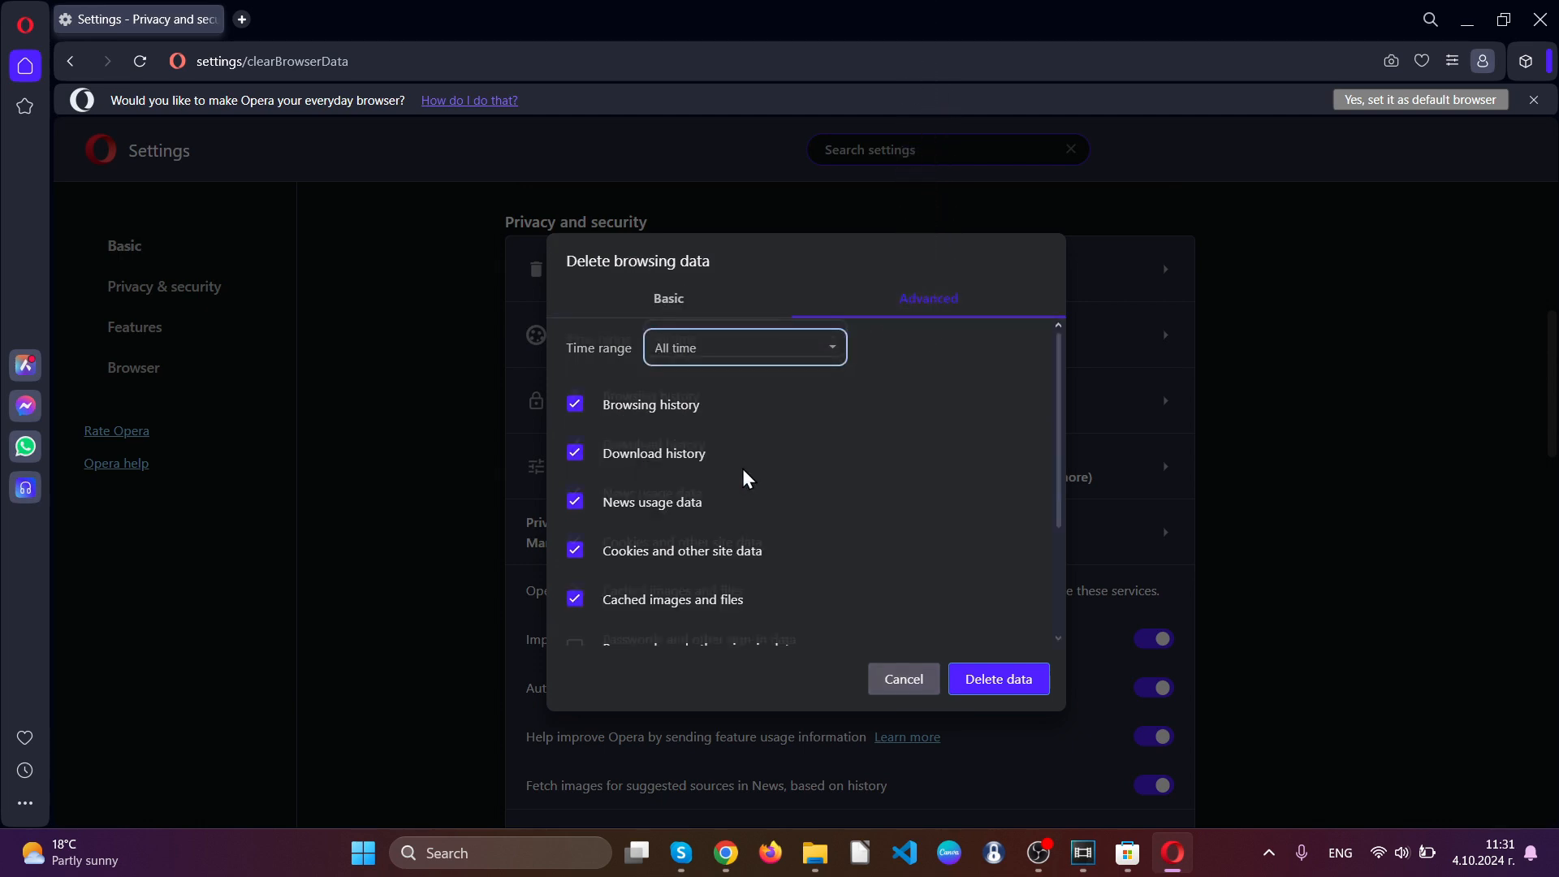
Step: Delete the data with Site settings included, then close Opera to the desktop
{"action": "scroll", "scroll_direction": "down", "scroll_amount": 3}
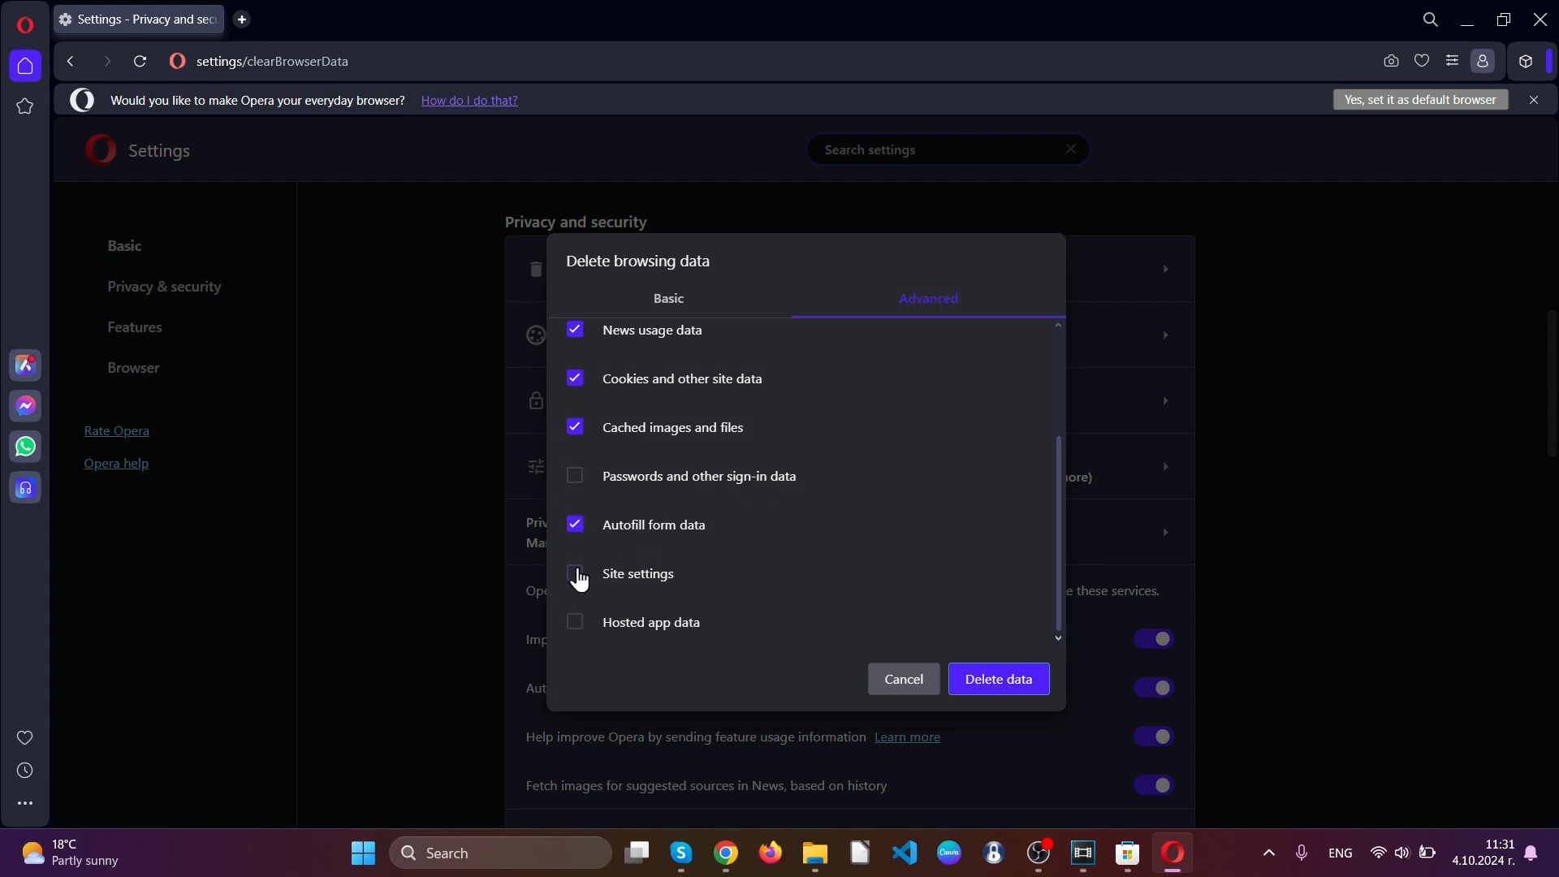
{"action": "left_click", "coordinate": [575, 574]}
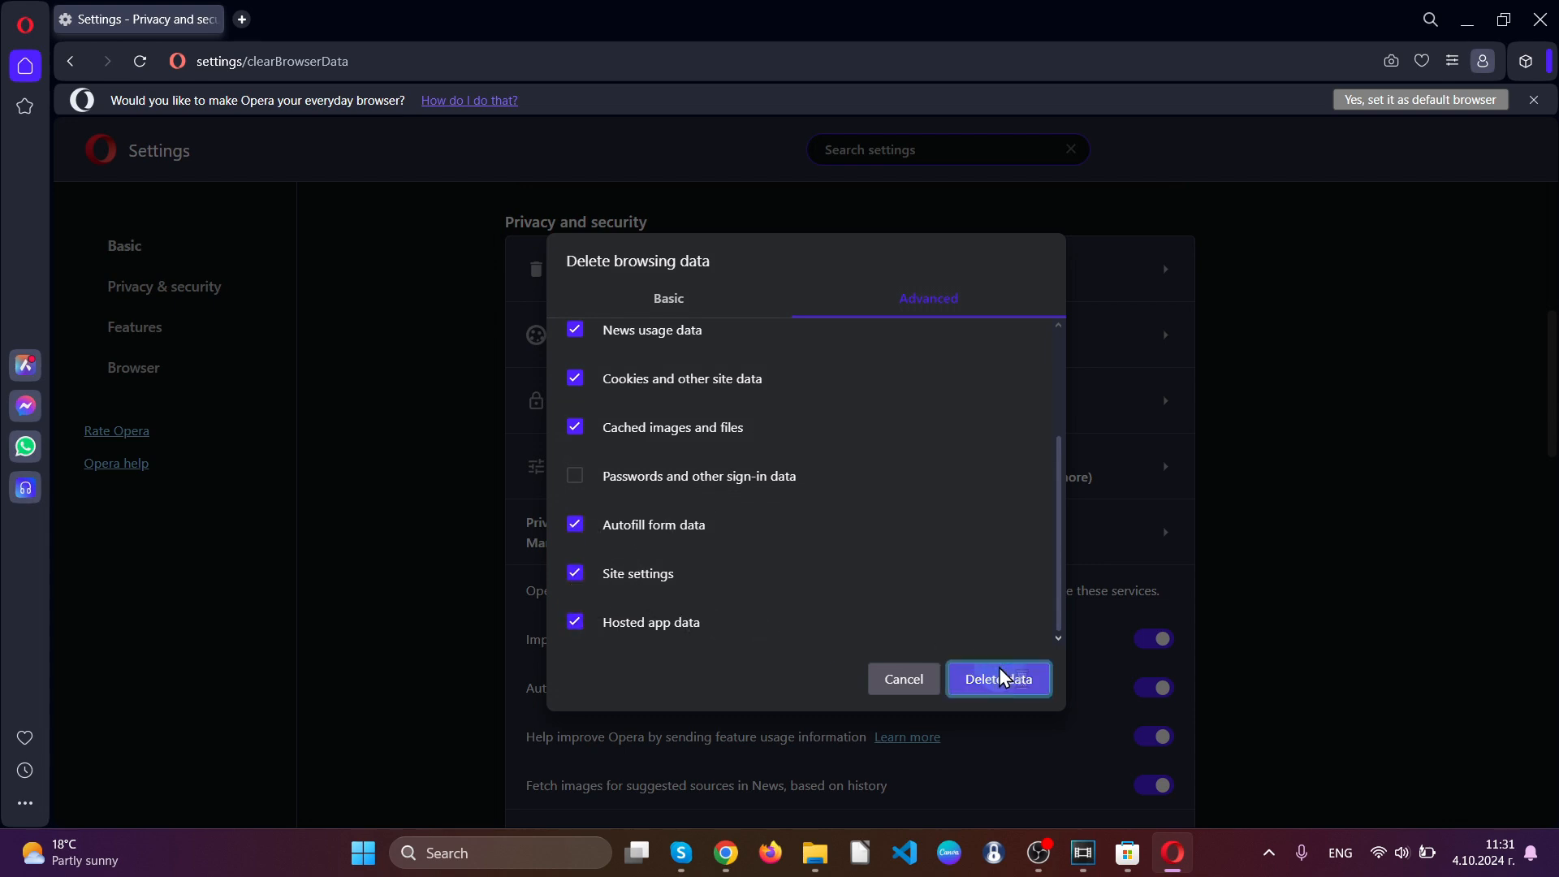
{"action": "left_click", "coordinate": [995, 679]}
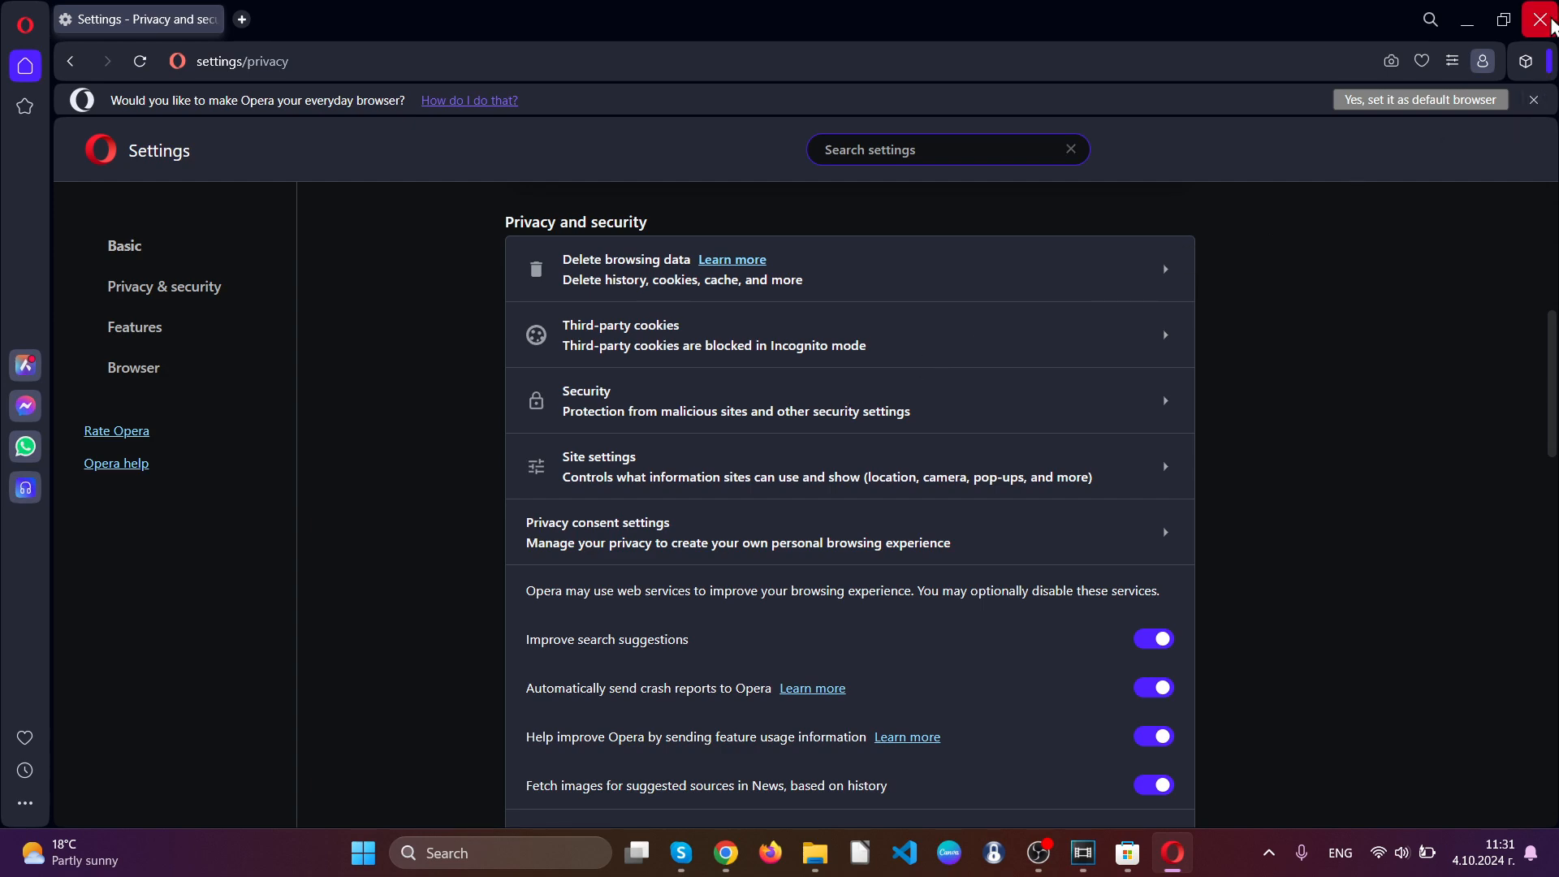
{"action": "left_click", "coordinate": [1544, 18]}
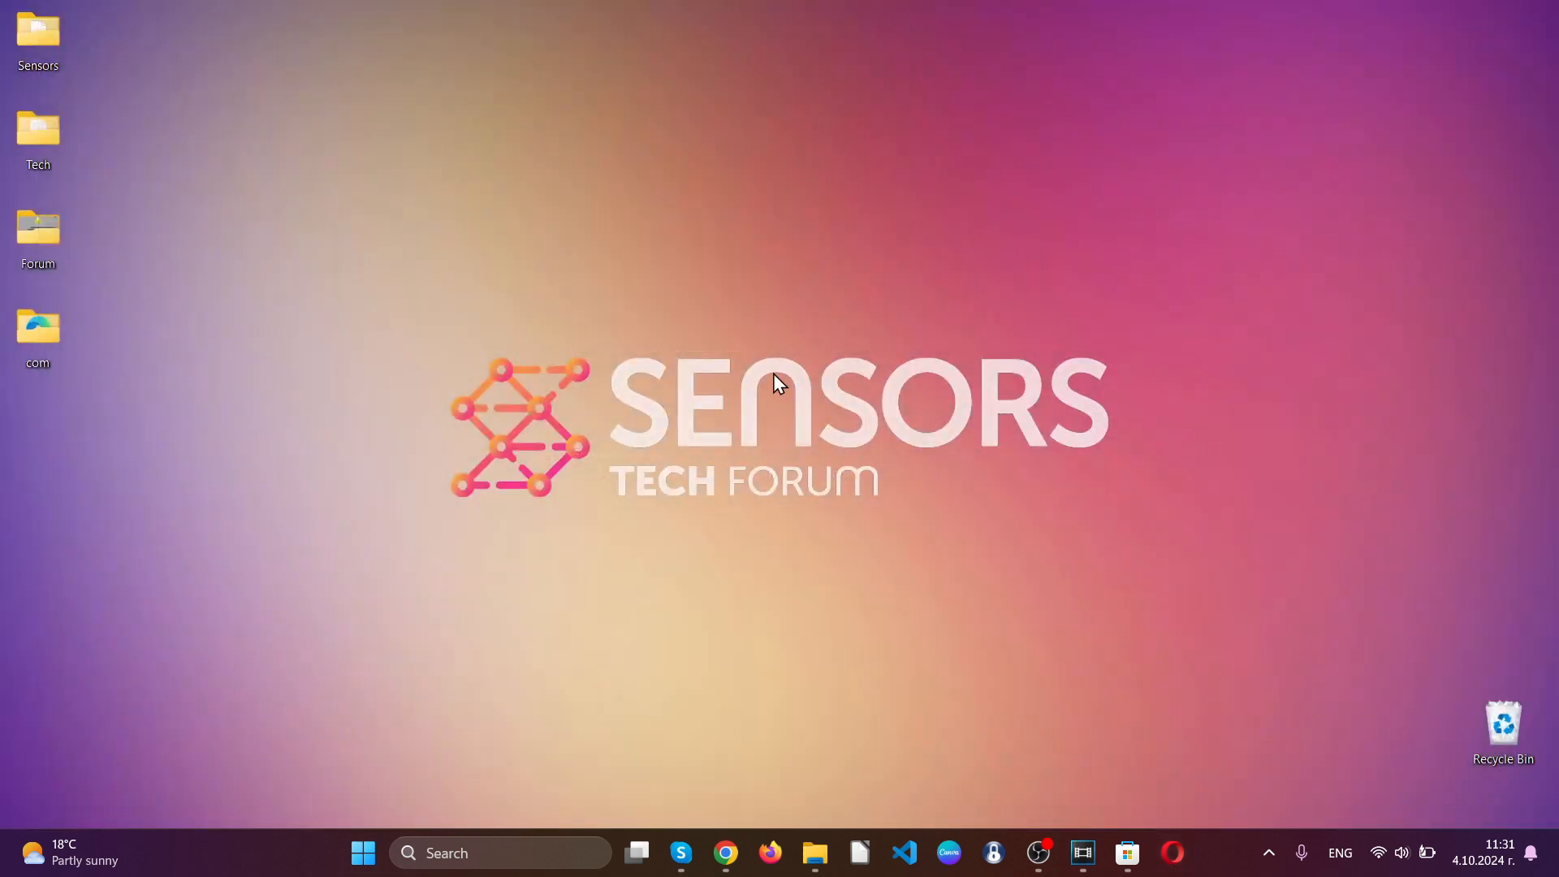